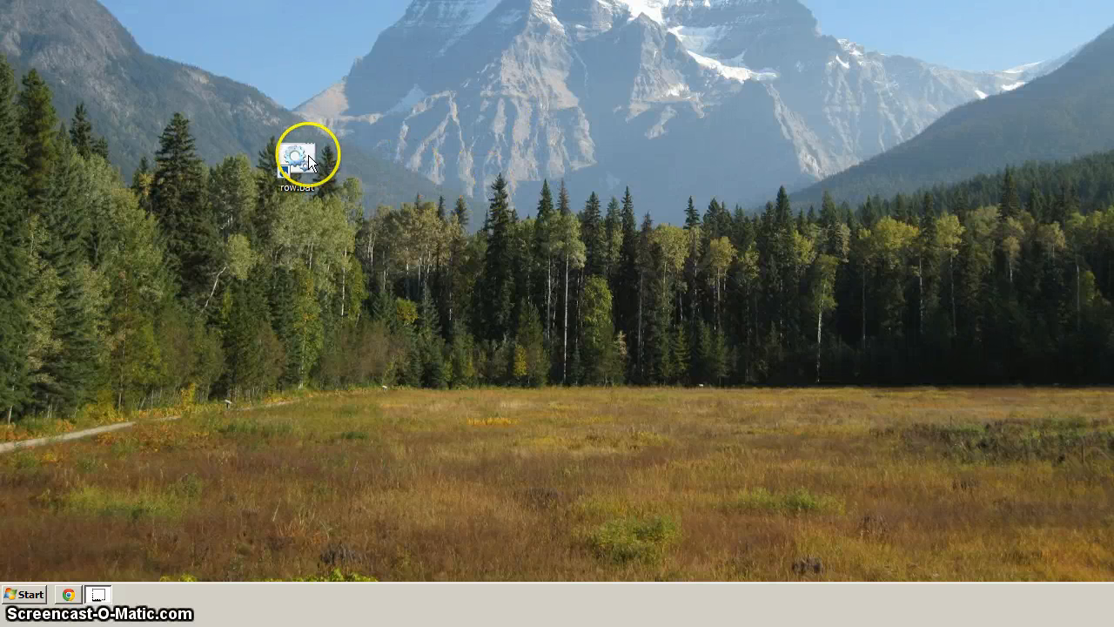
# - Launch the Rails on Windows prompt and list the installed gems
pyautogui.doubleClick(303, 154)
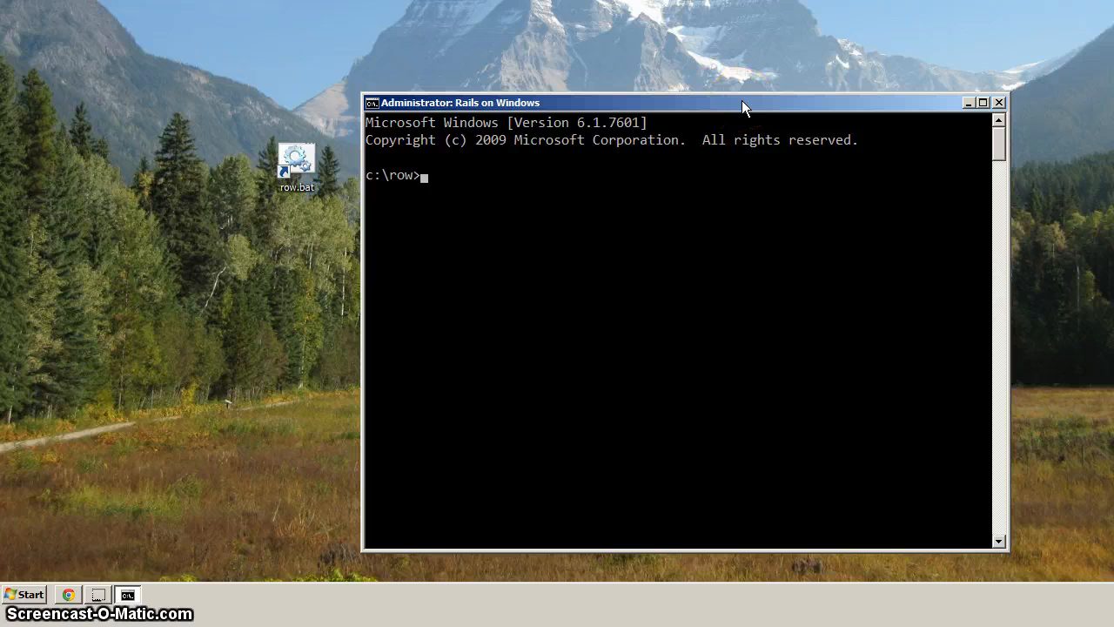
pyautogui.write('gem list')
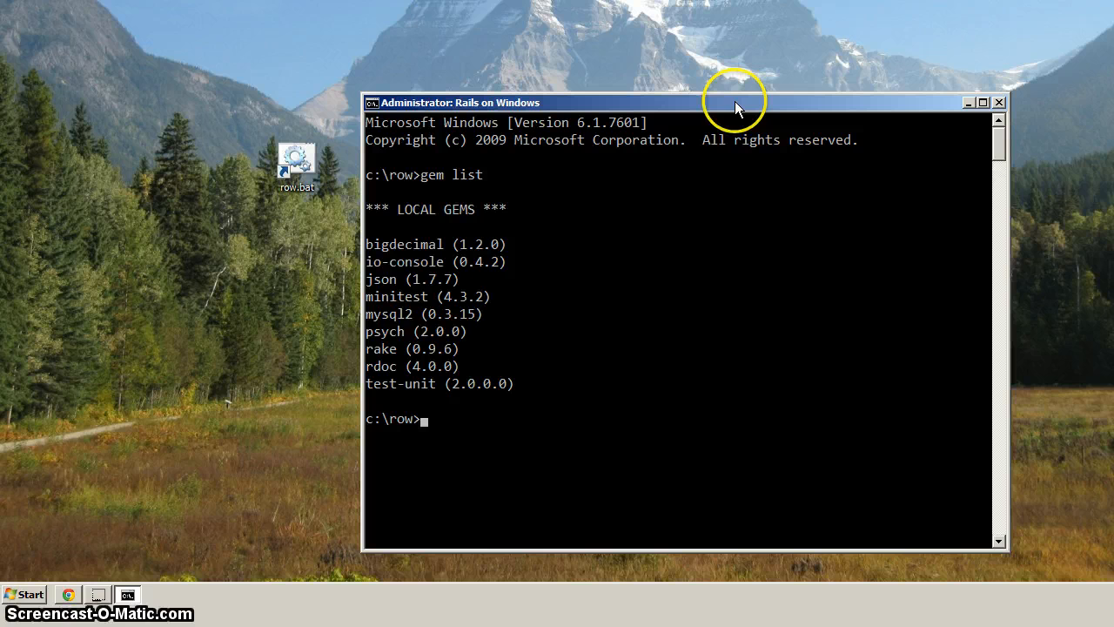
pyautogui.moveTo(426, 292)
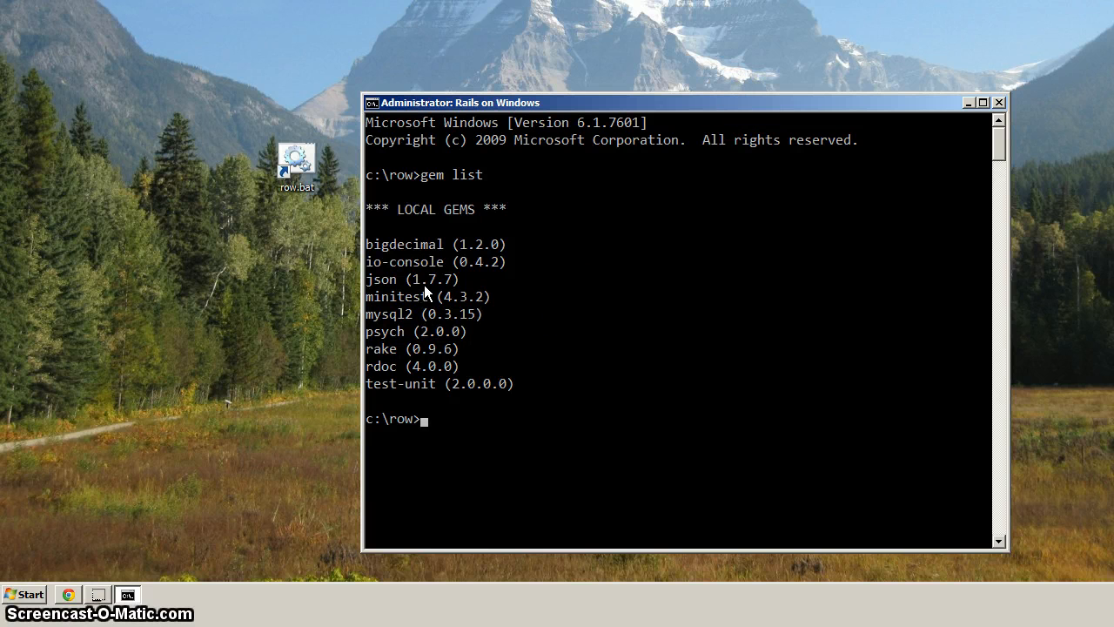
# - Change into the dev\mysql_test folder, correcting a mistyped path
pyautogui.write('cd')
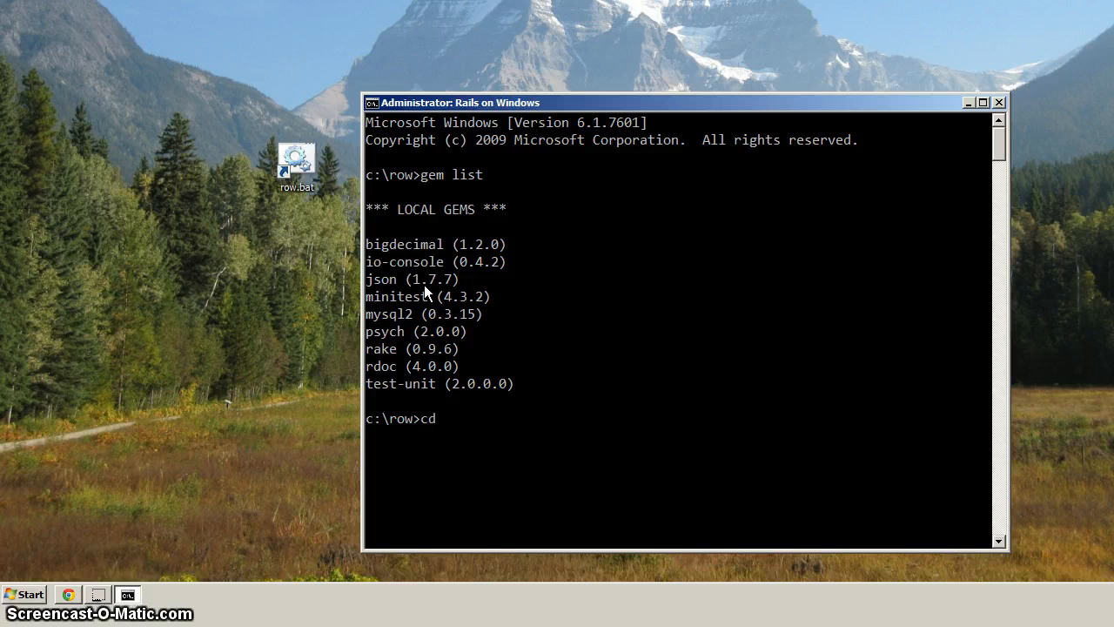
pyautogui.write('dev')
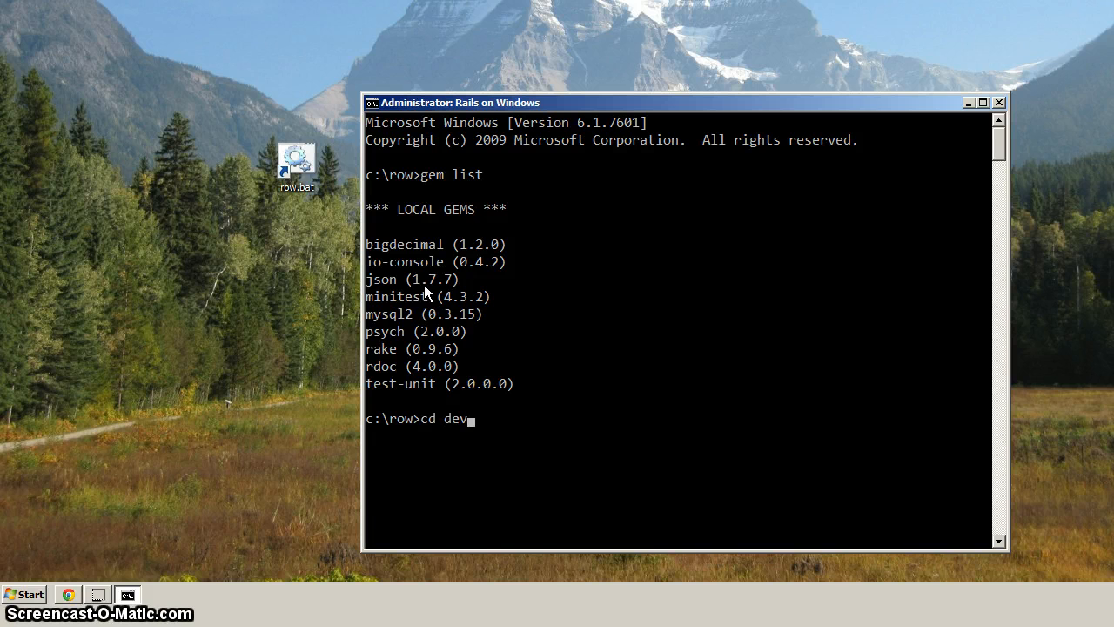
pyautogui.write('\\mysql_test')
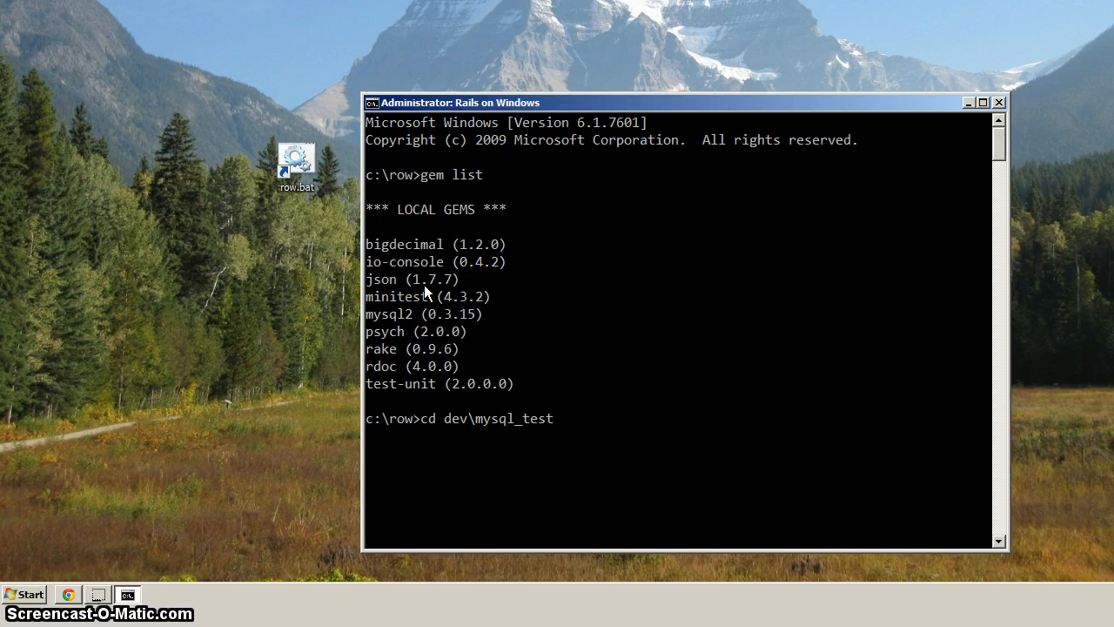
pyautogui.press('BackSpace')
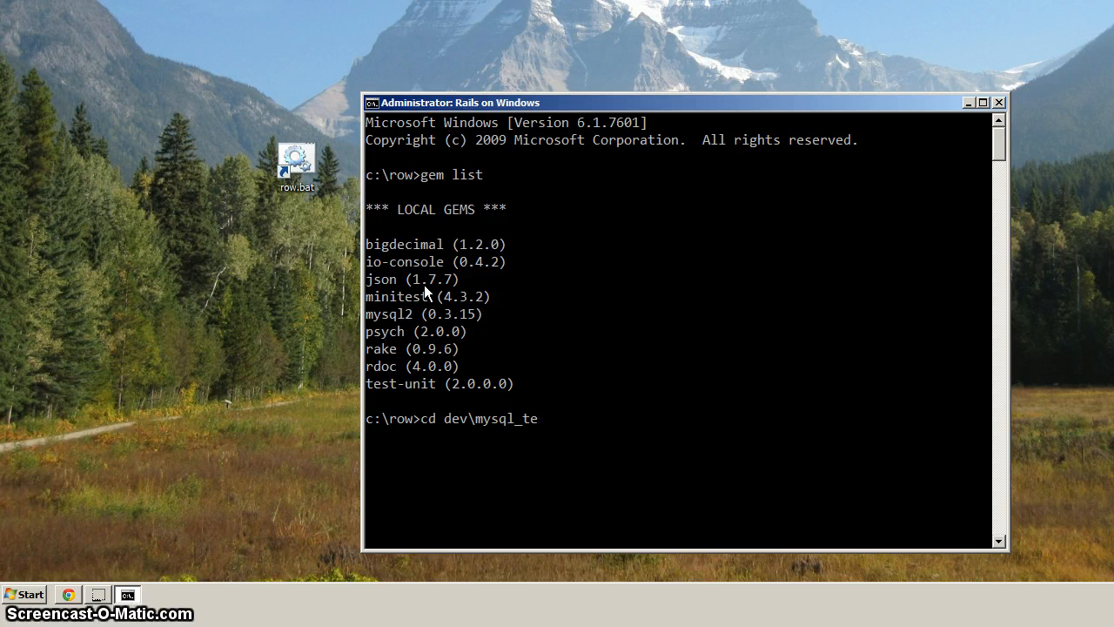
pyautogui.press('backspace')
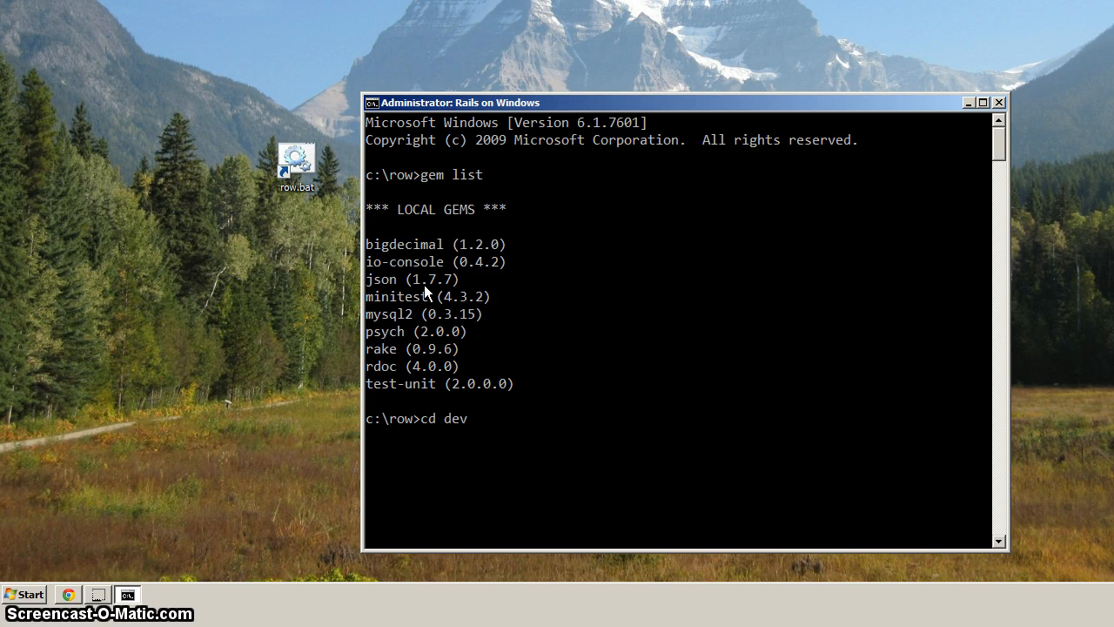
pyautogui.write('\\mysql_test')
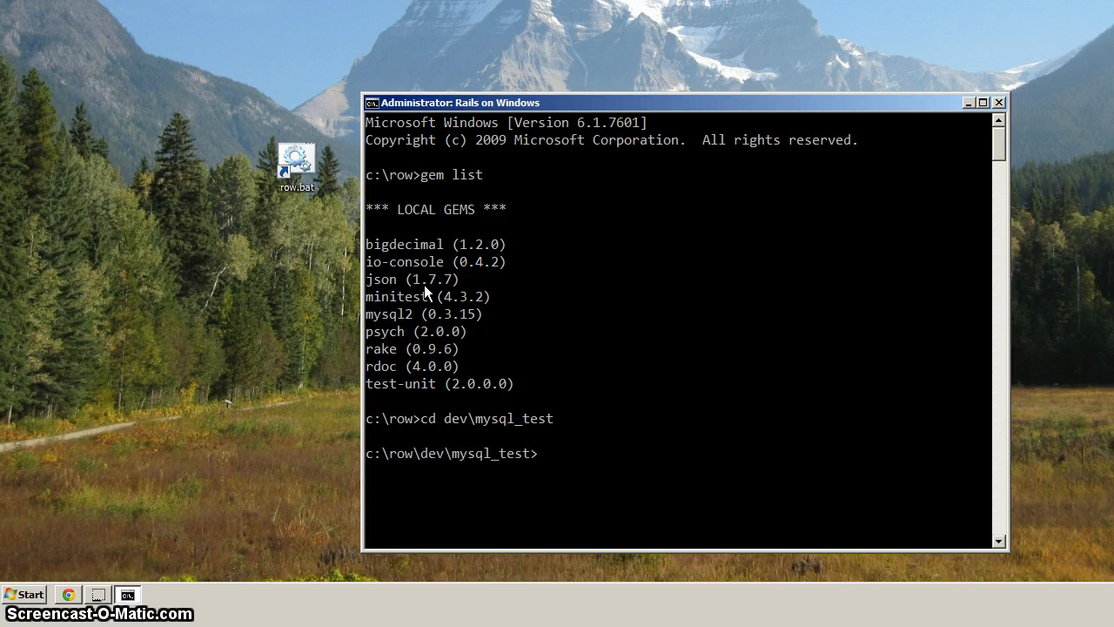
# - Prepare the 'notepad test' command to edit the test file
pyautogui.write('note')
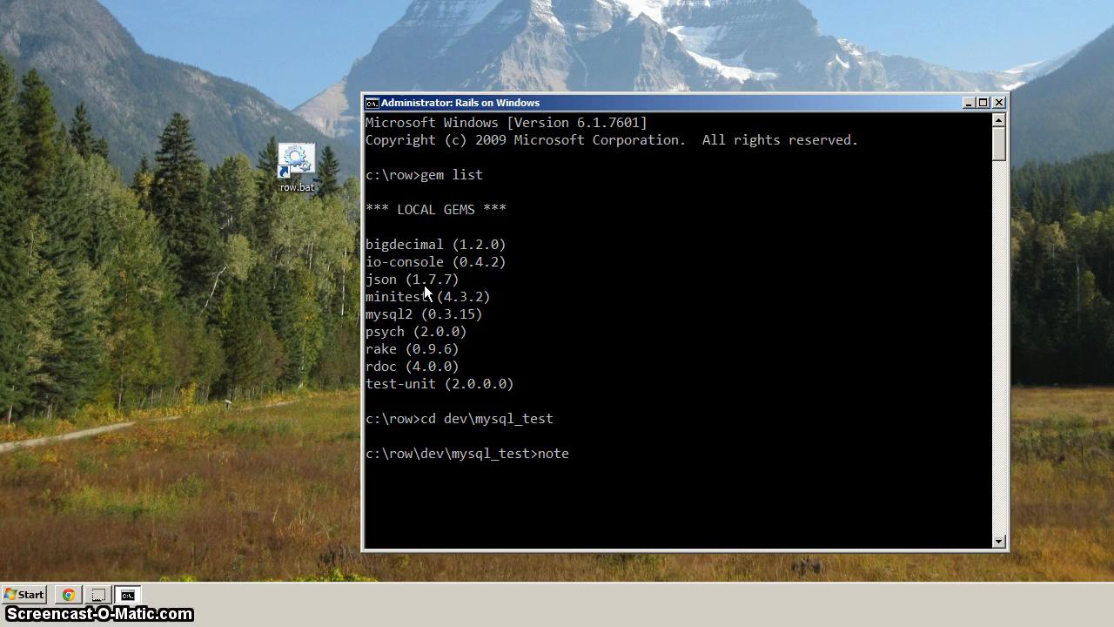
pyautogui.write('pad')
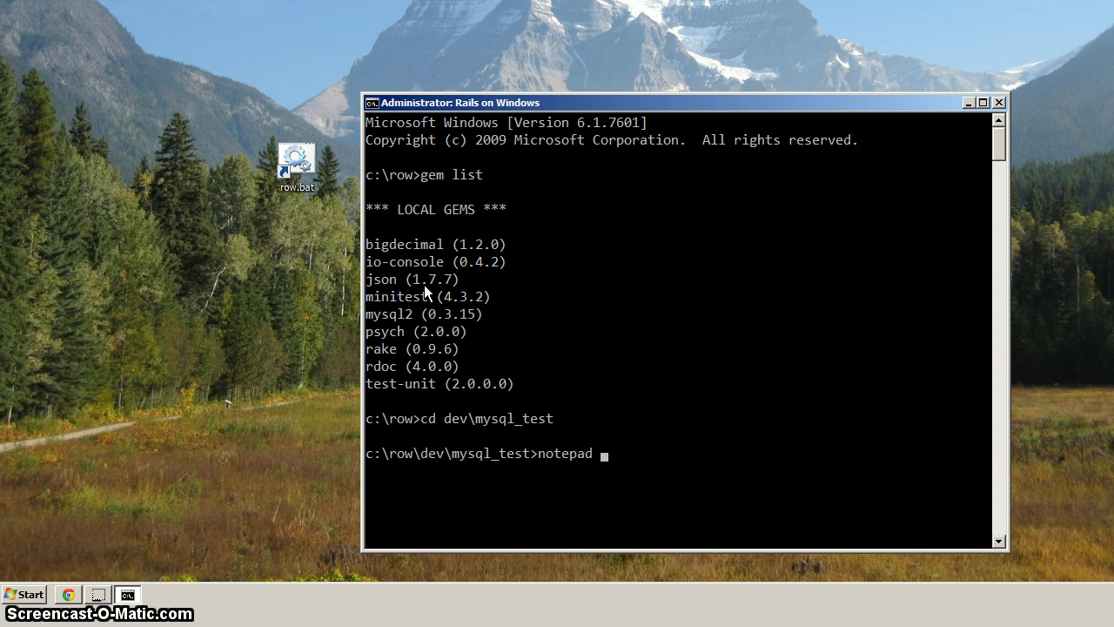
pyautogui.write('test')
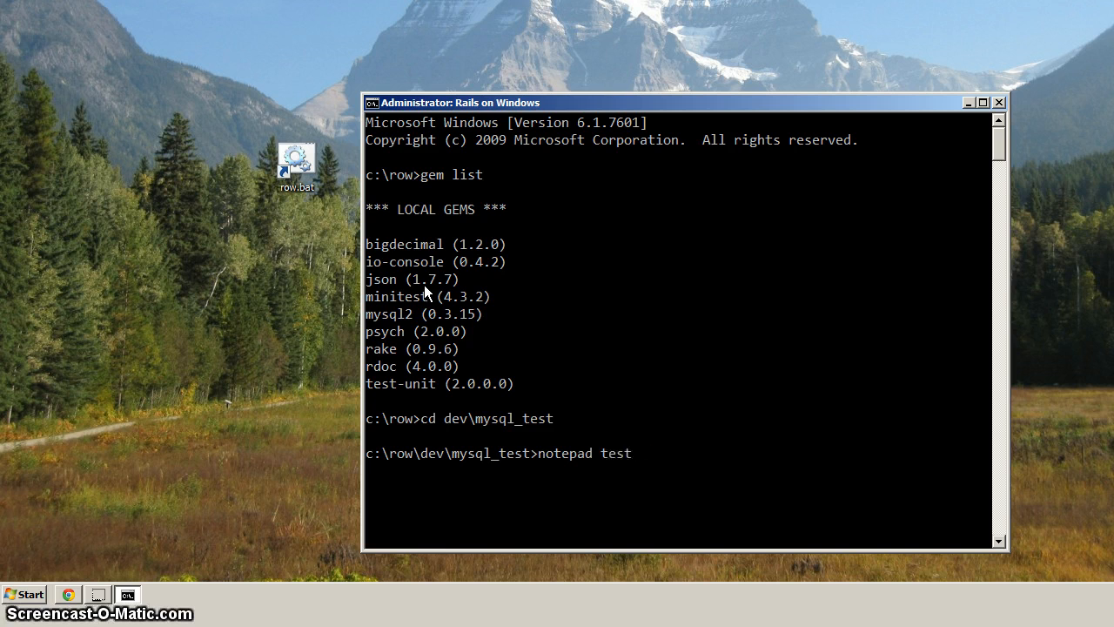
# - In test.rb, comment out select now(), add sql = 'show databases', and print row['database']
pyautogui.press('enter')
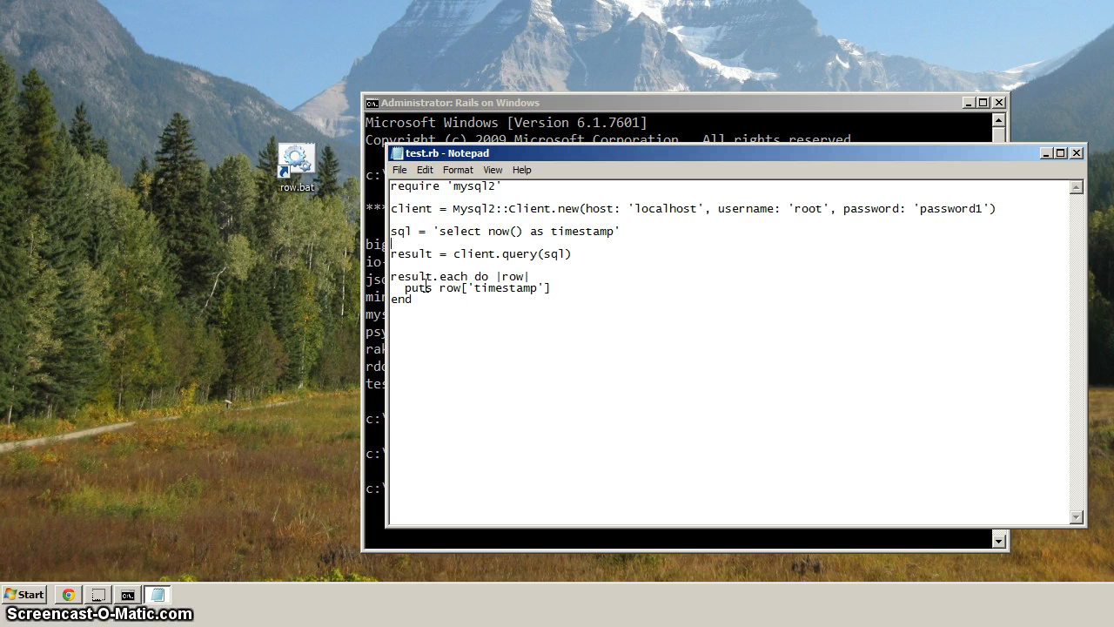
pyautogui.write('#')
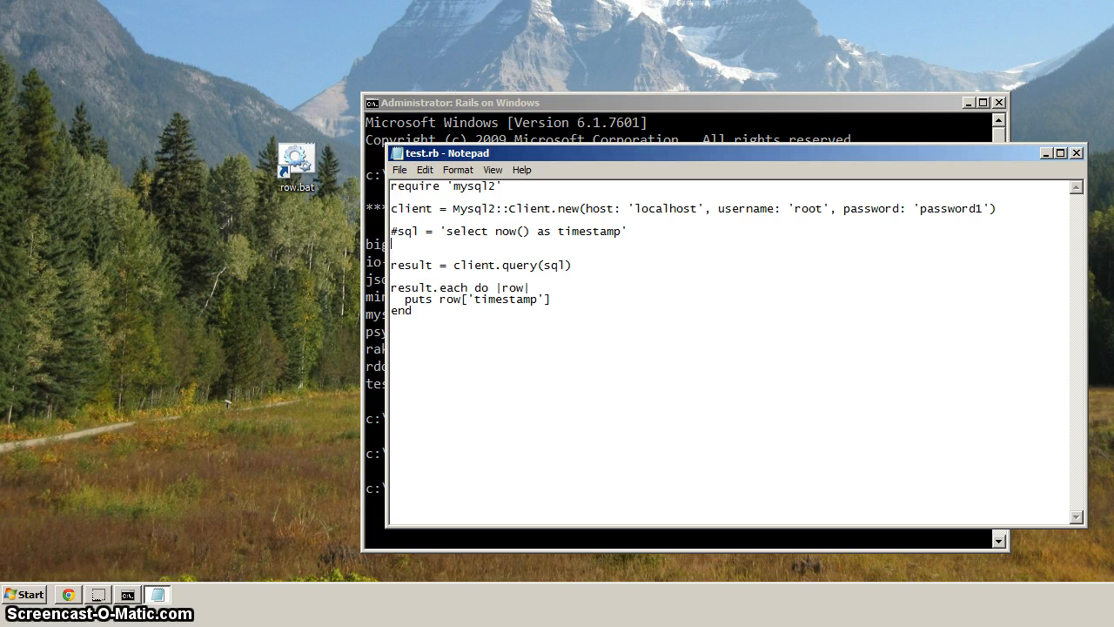
pyautogui.write("sql = 's")
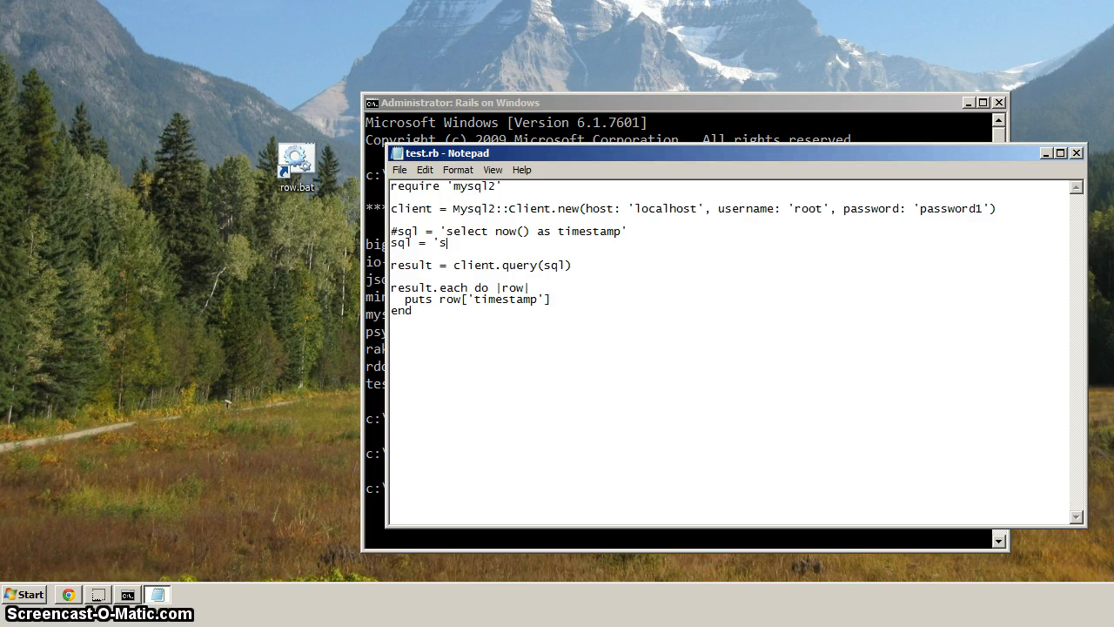
pyautogui.write('how database')
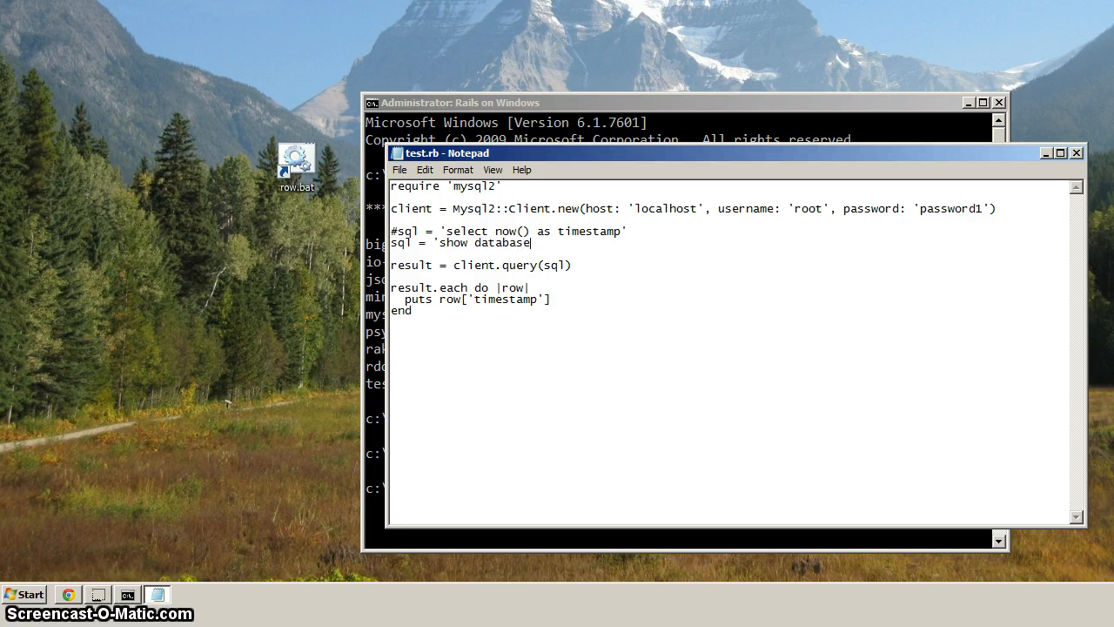
pyautogui.write('s')
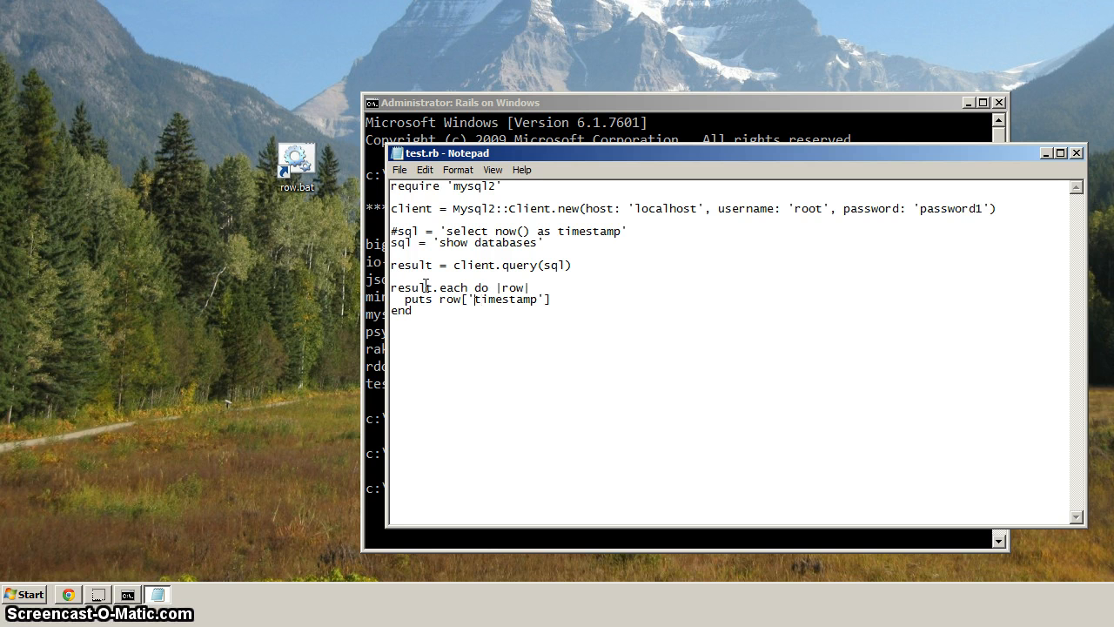
pyautogui.write('d')
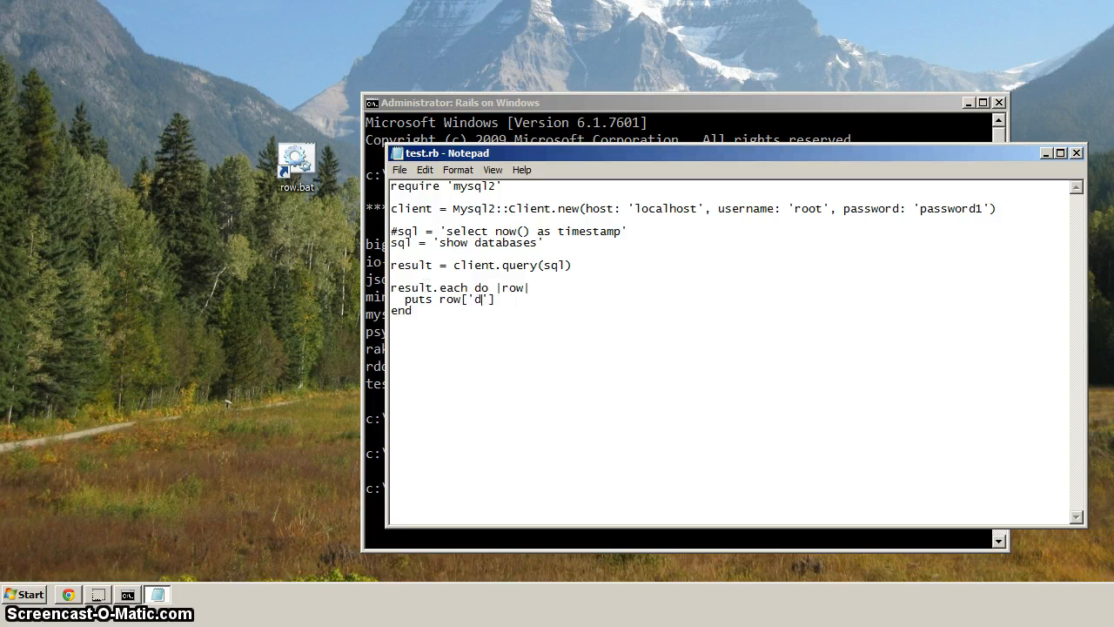
pyautogui.write('atabase')
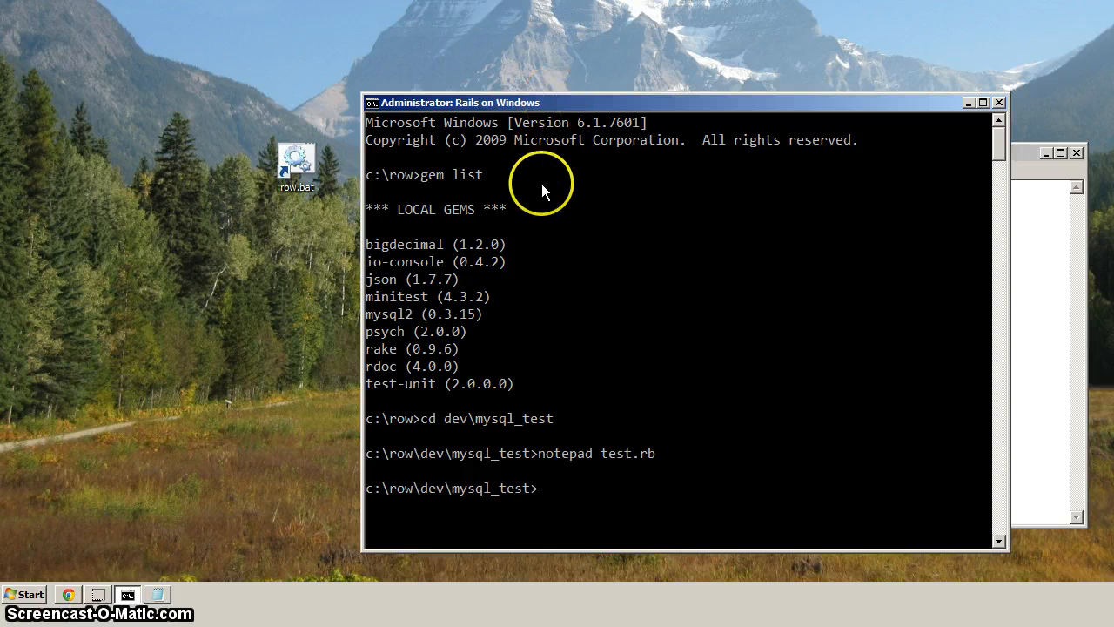
# - Run ruby test.rb to list databases, return to c:\row, and uninstall the mysql2 gem
pyautogui.write('ruby test.rb')
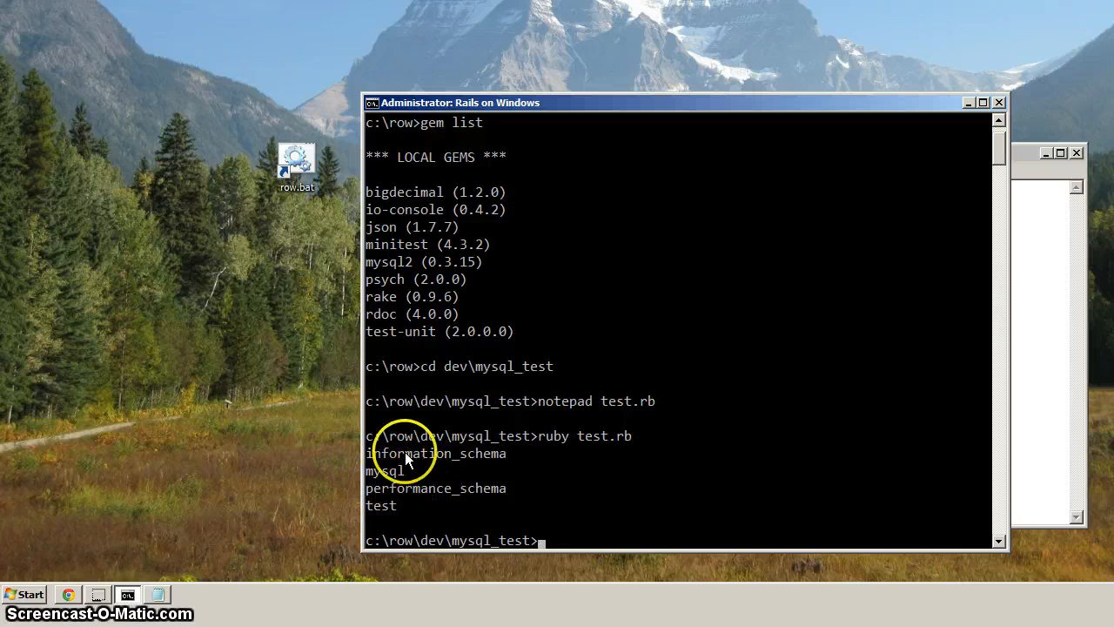
pyautogui.moveTo(536, 364)
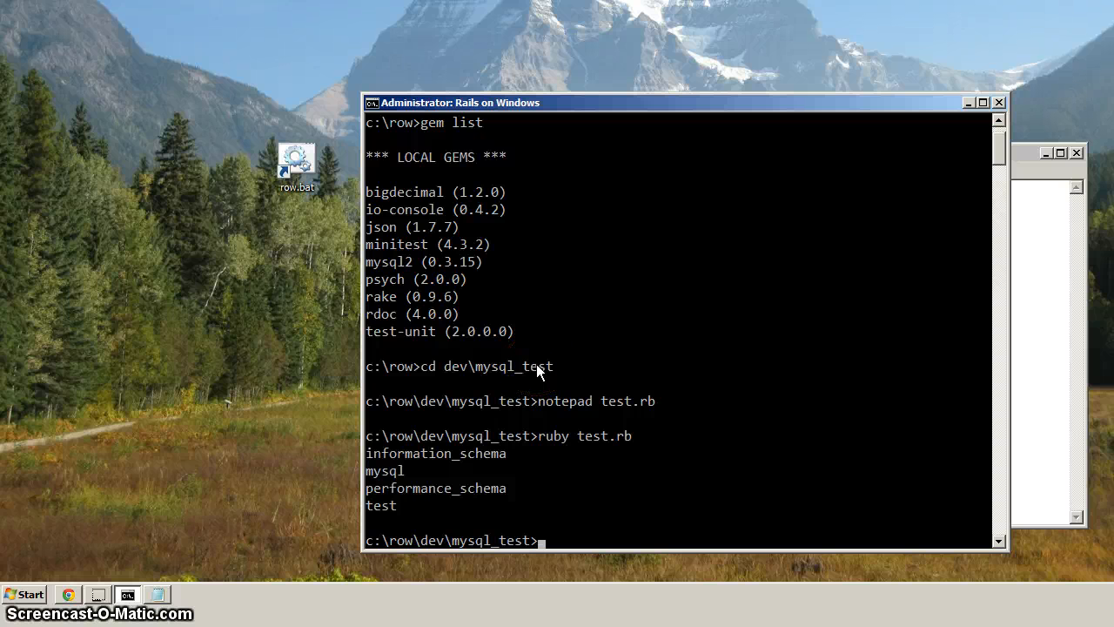
pyautogui.write('cd')
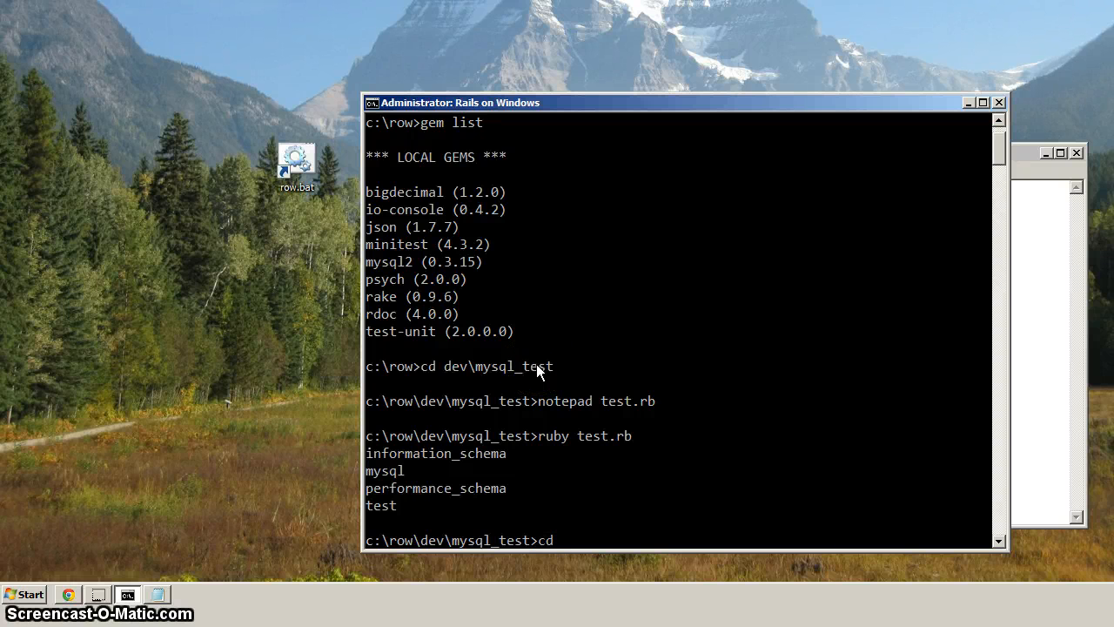
pyautogui.write('cd \\row')
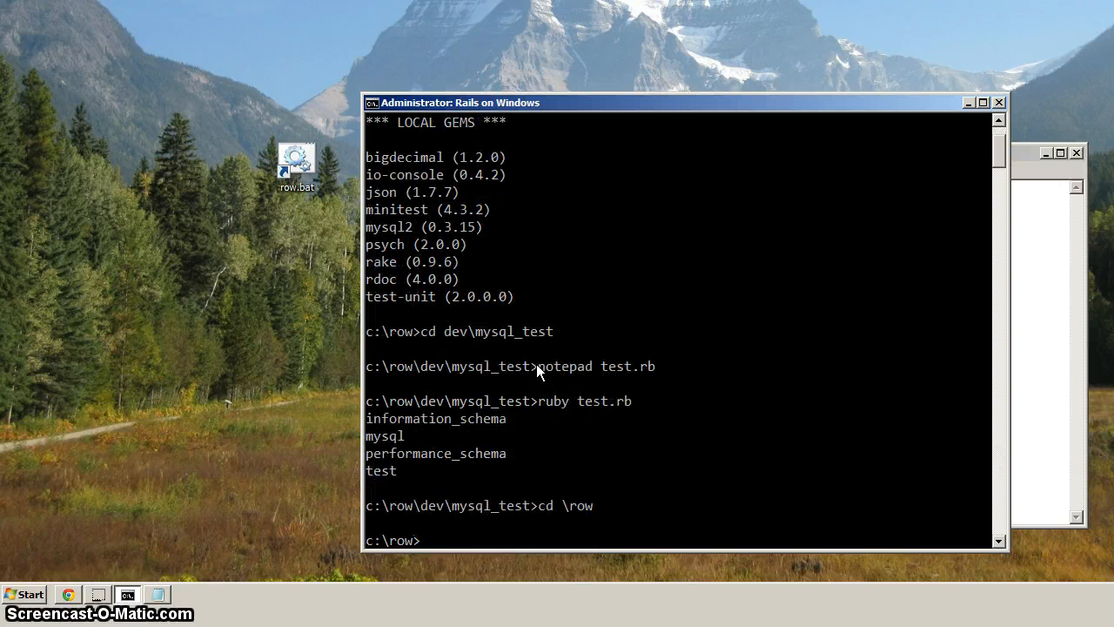
pyautogui.write('gem uninstall mysql2')
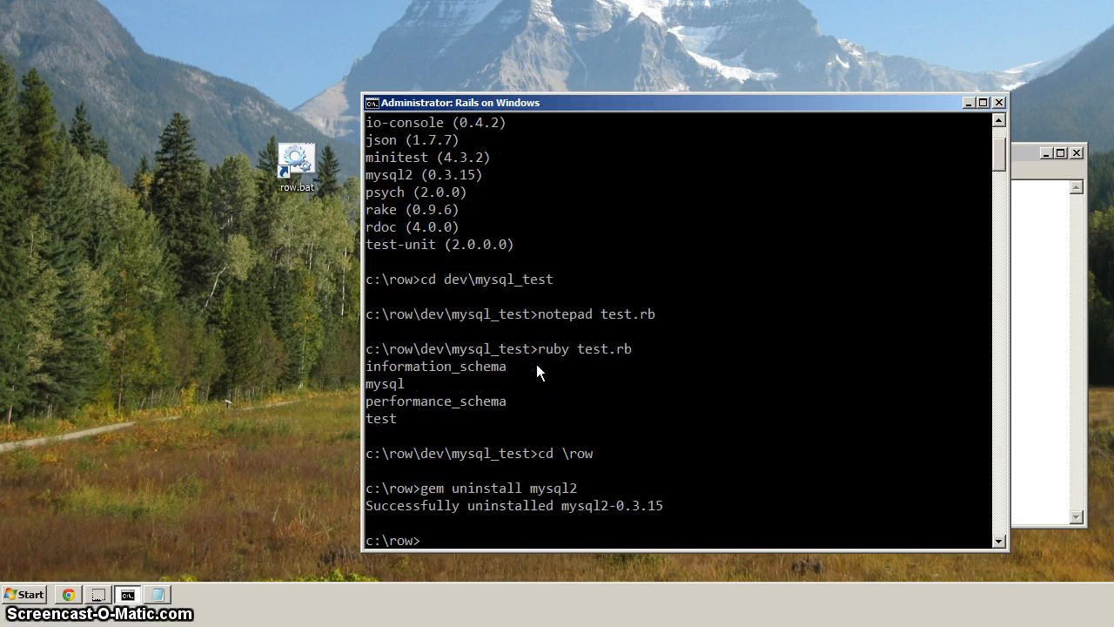
pyautogui.moveTo(1044, 143)
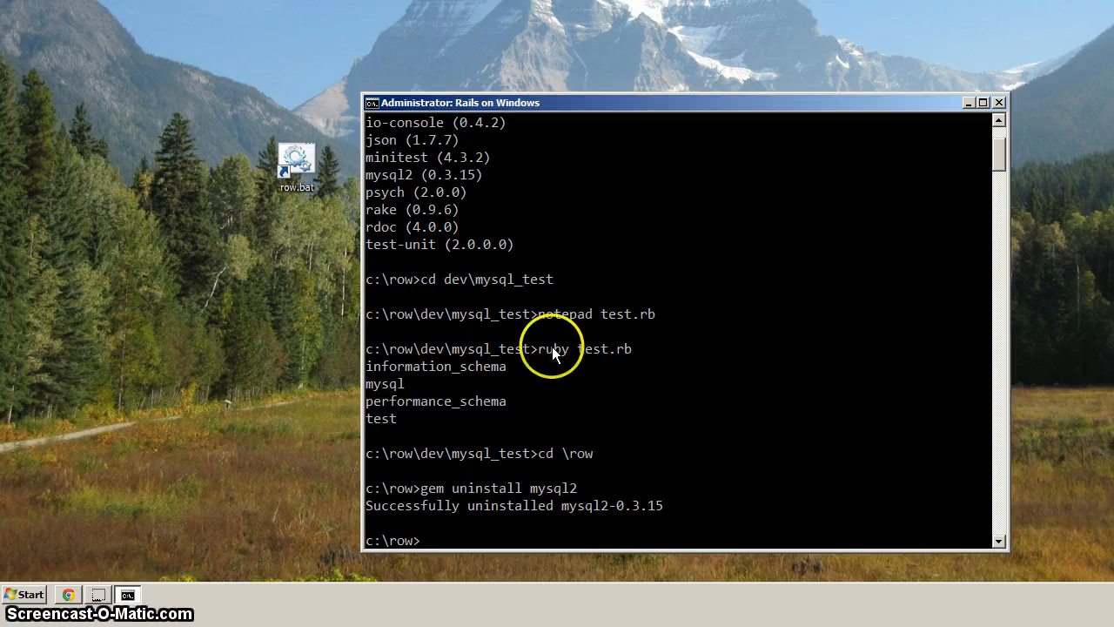
pyautogui.moveTo(456, 247)
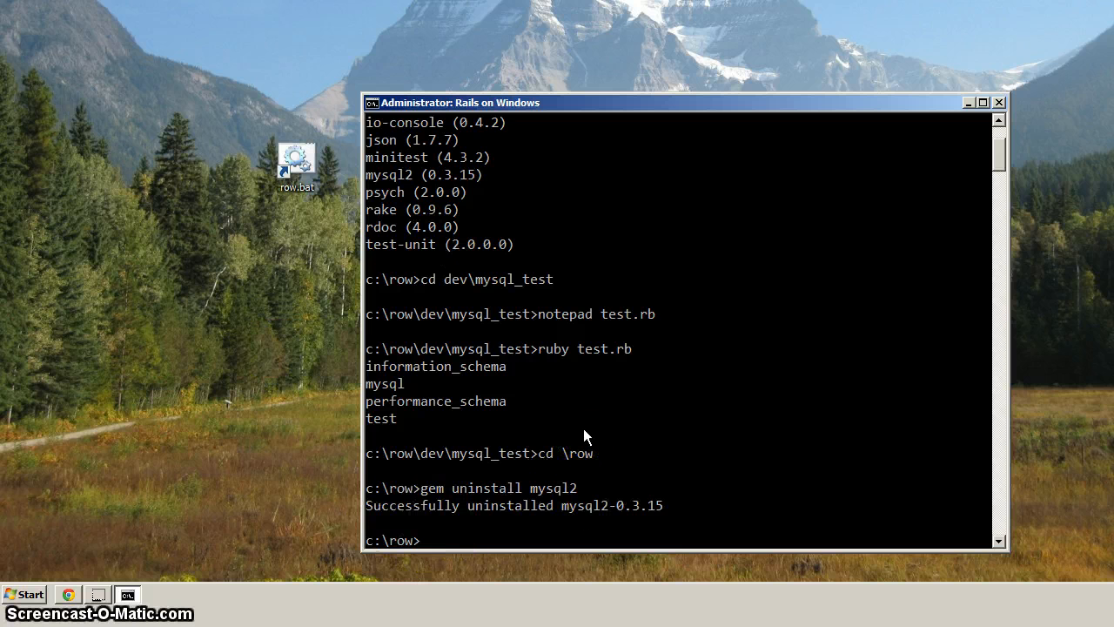
# - From c:\row\dev, run 'gem install rails --no-ri --no-rdoc' until 28 gems install
pyautogui.write('cd dev')
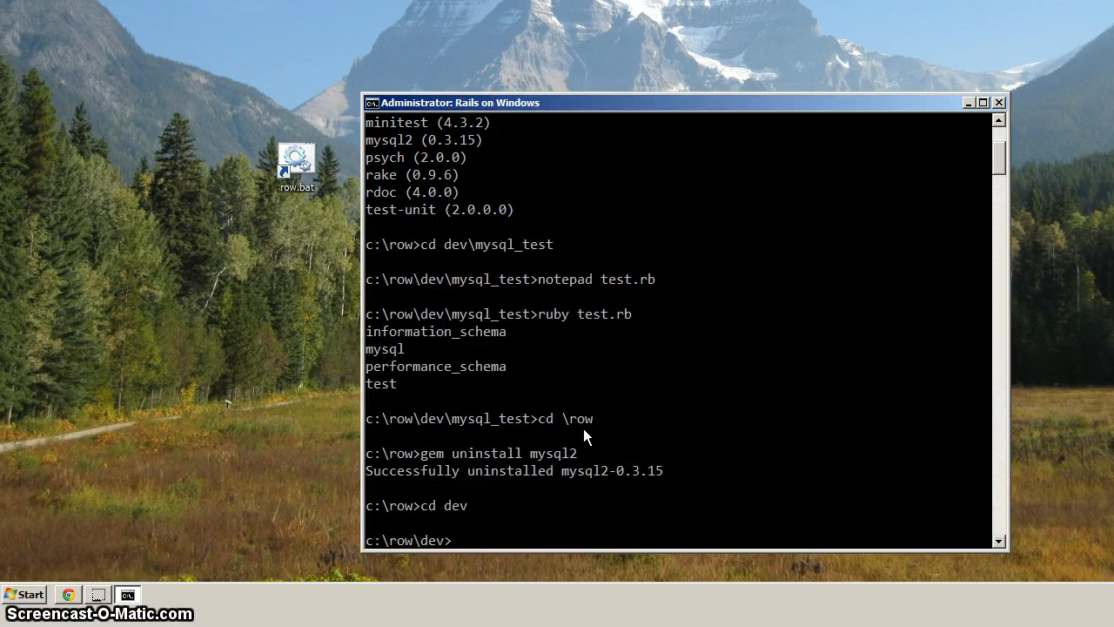
pyautogui.write('gem install rails')
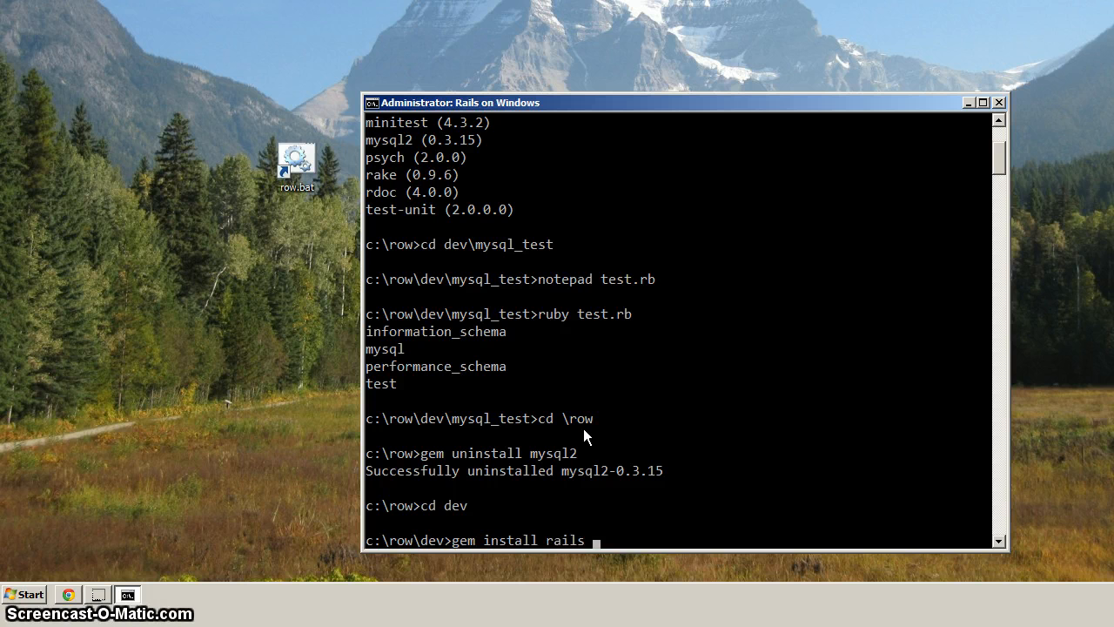
pyautogui.write('--no-ri --no-rdoc')
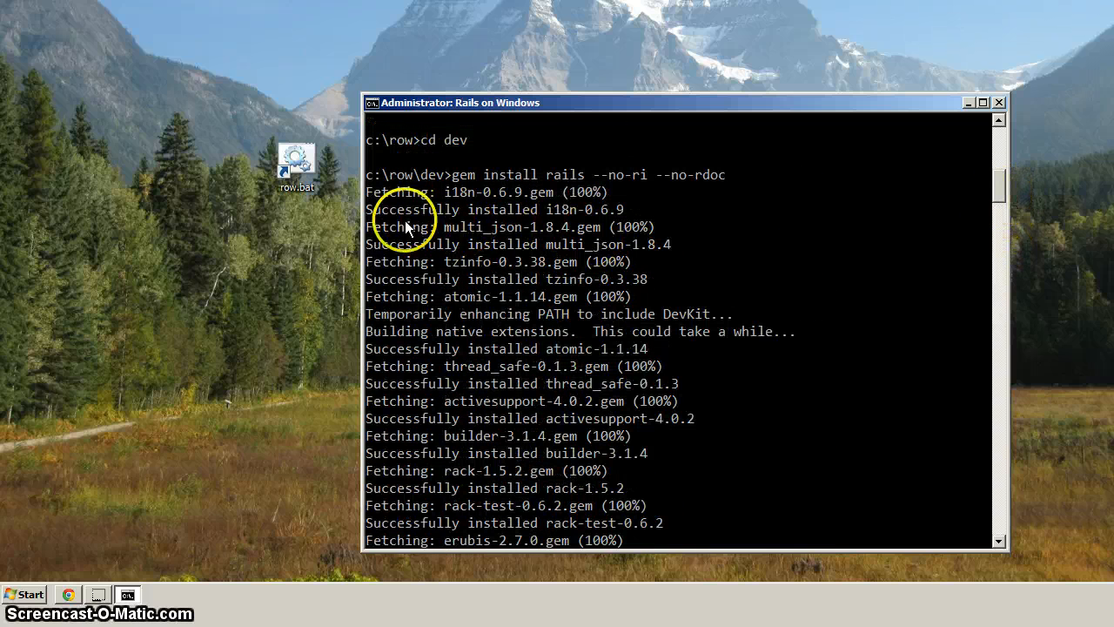
pyautogui.moveTo(560, 242)
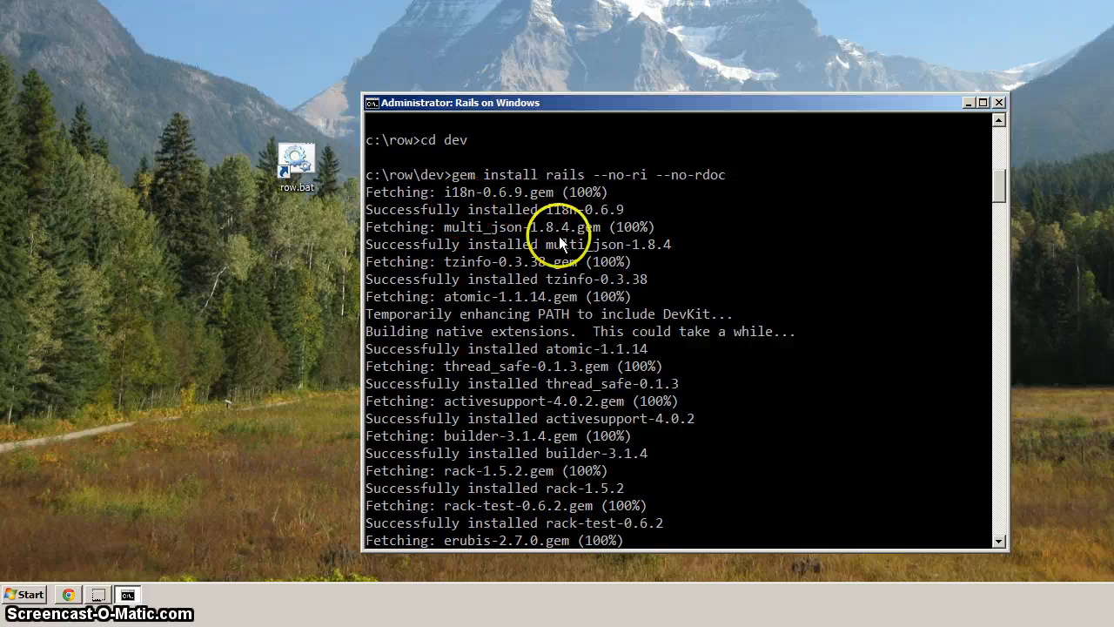
pyautogui.scroll(-3)
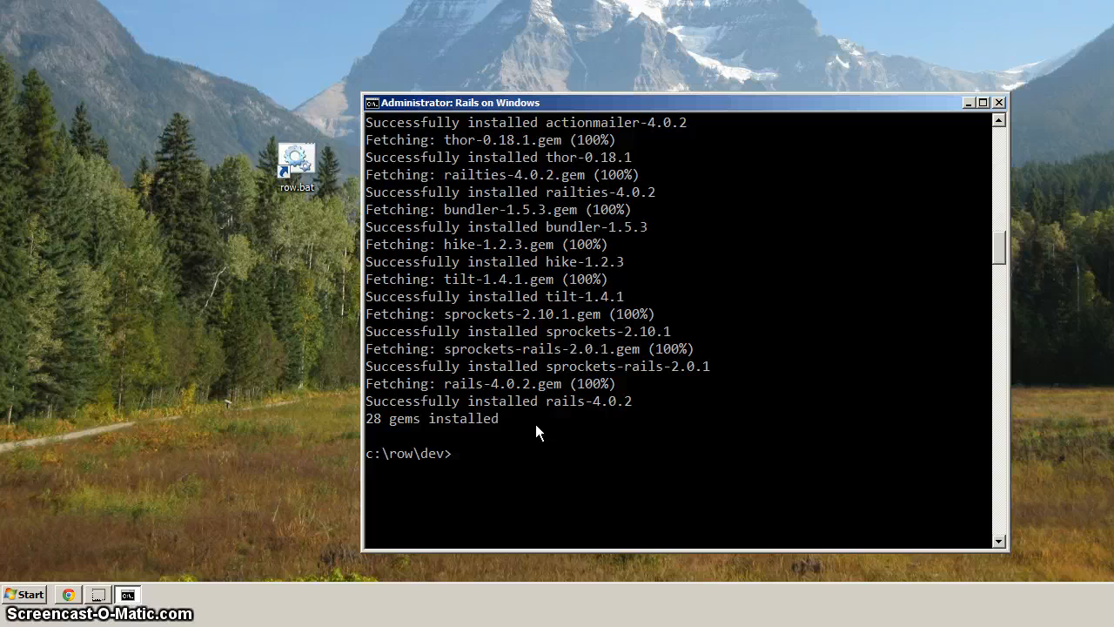
# - List the dev folder, then run 'rails new hello_world -d mysql'
pyautogui.write('dir')
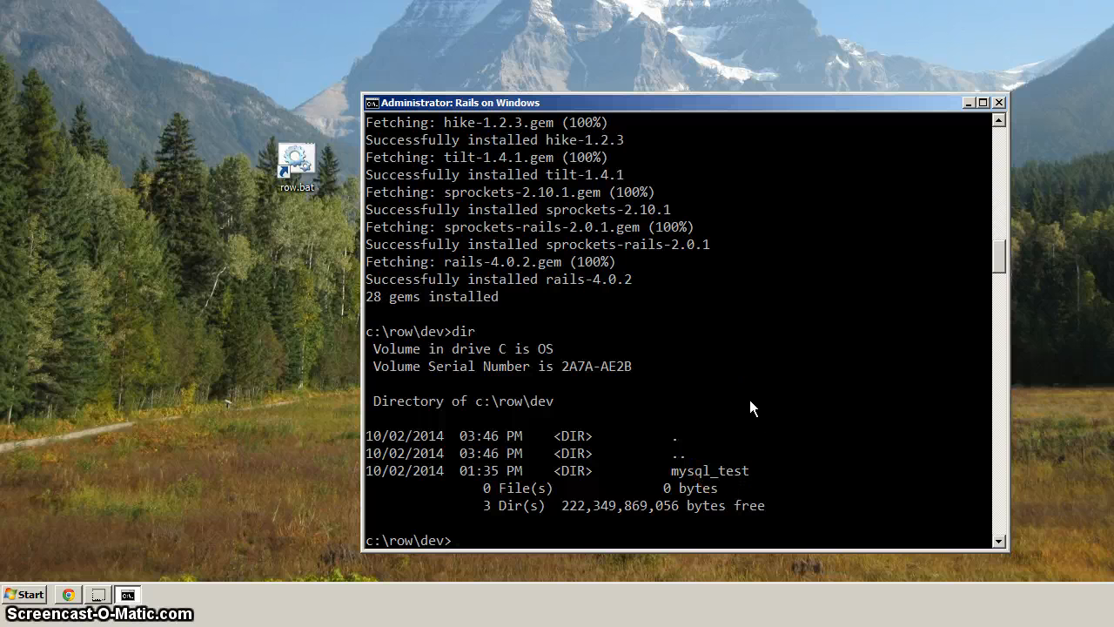
pyautogui.write('rails new')
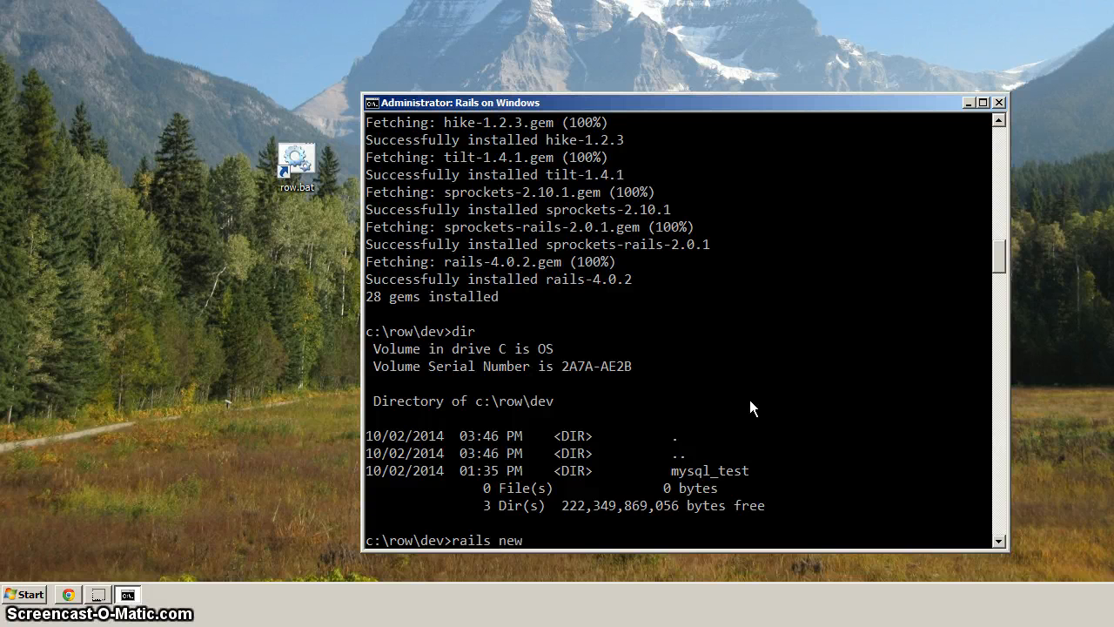
pyautogui.write('hello')
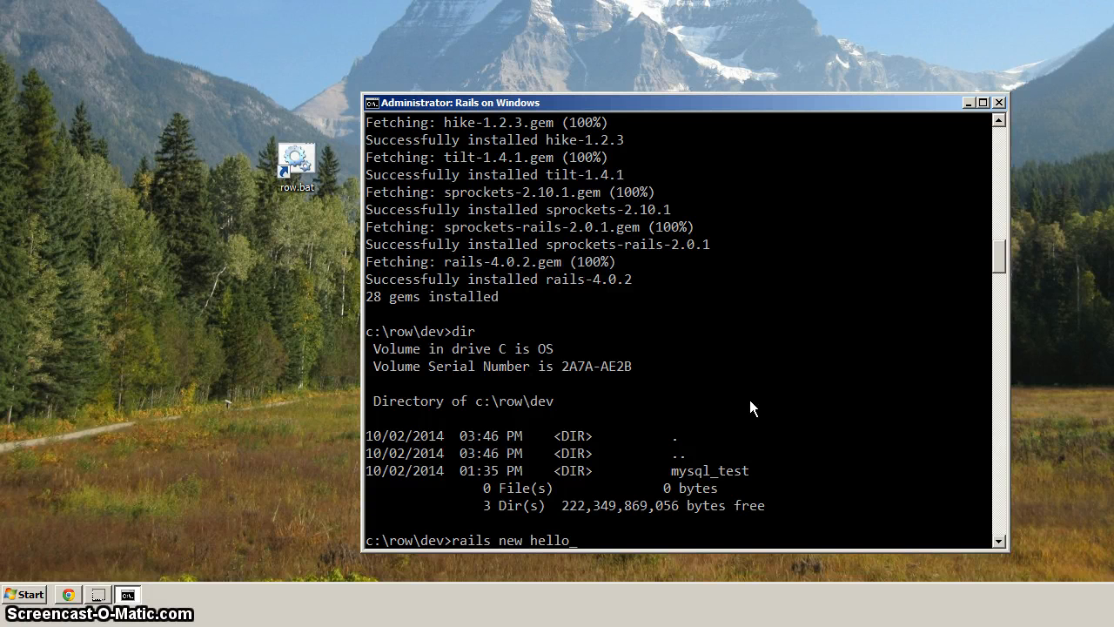
pyautogui.write('world -d mysql')
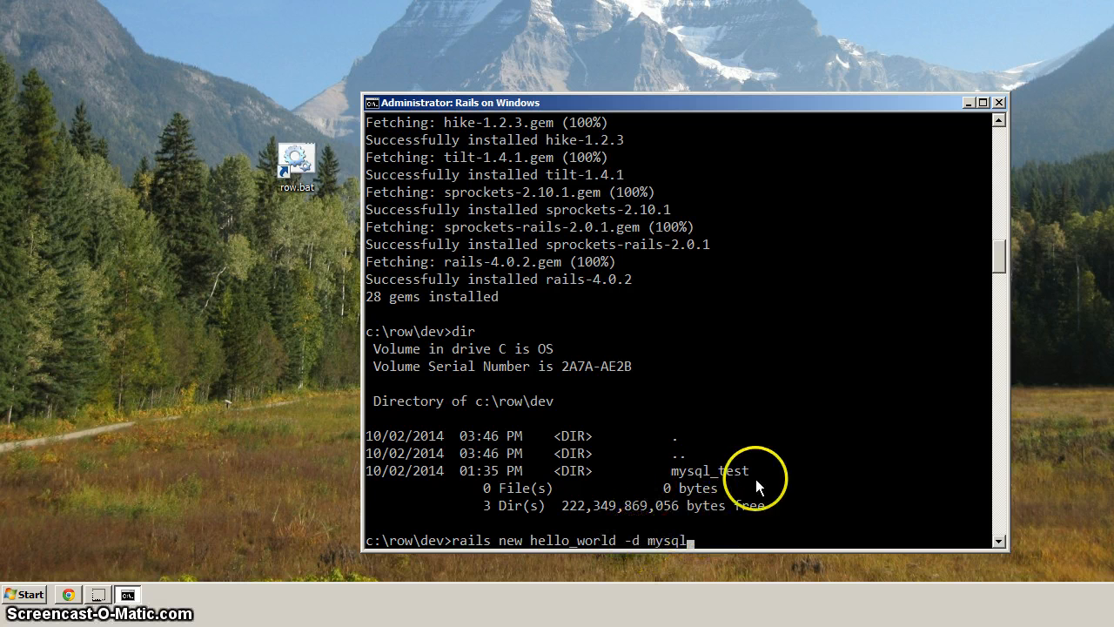
pyautogui.moveTo(860, 363)
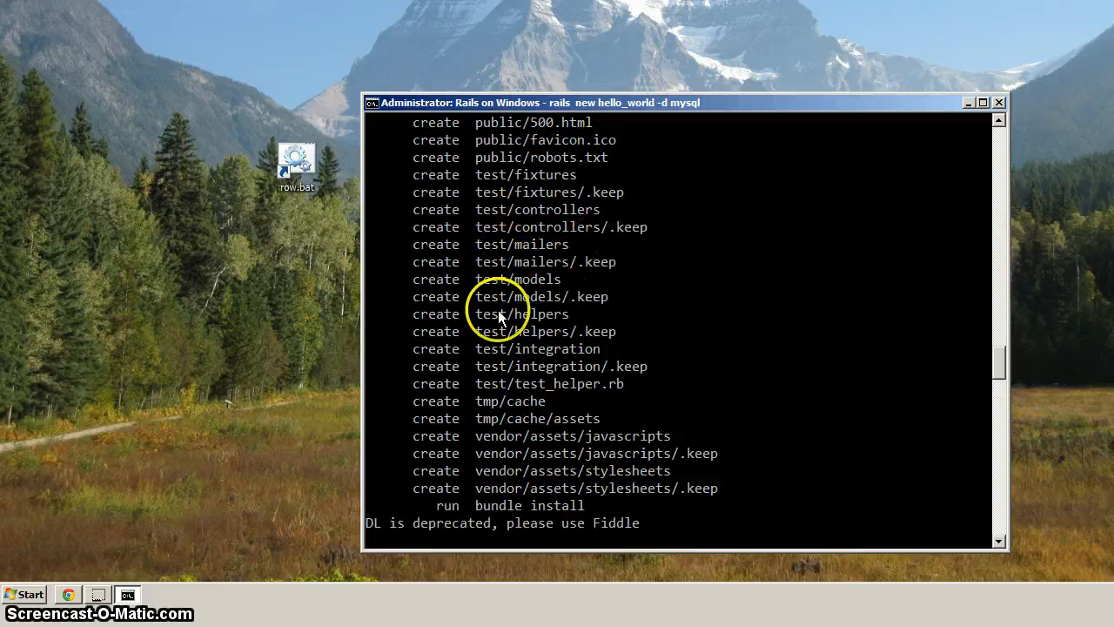
pyautogui.moveTo(566, 519)
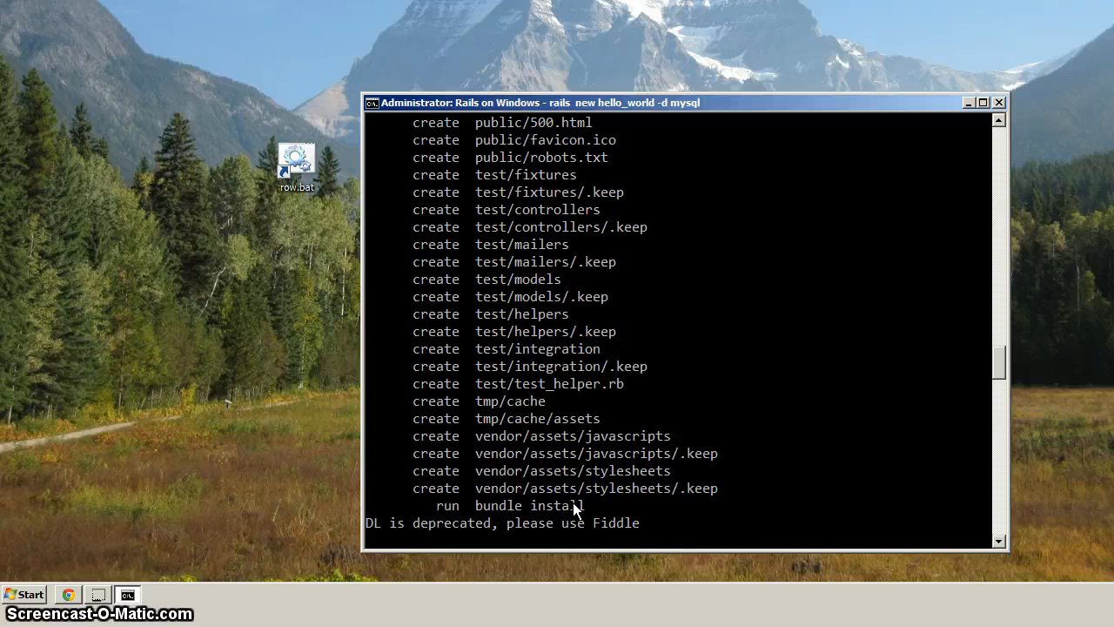
pyautogui.moveTo(48, 11)
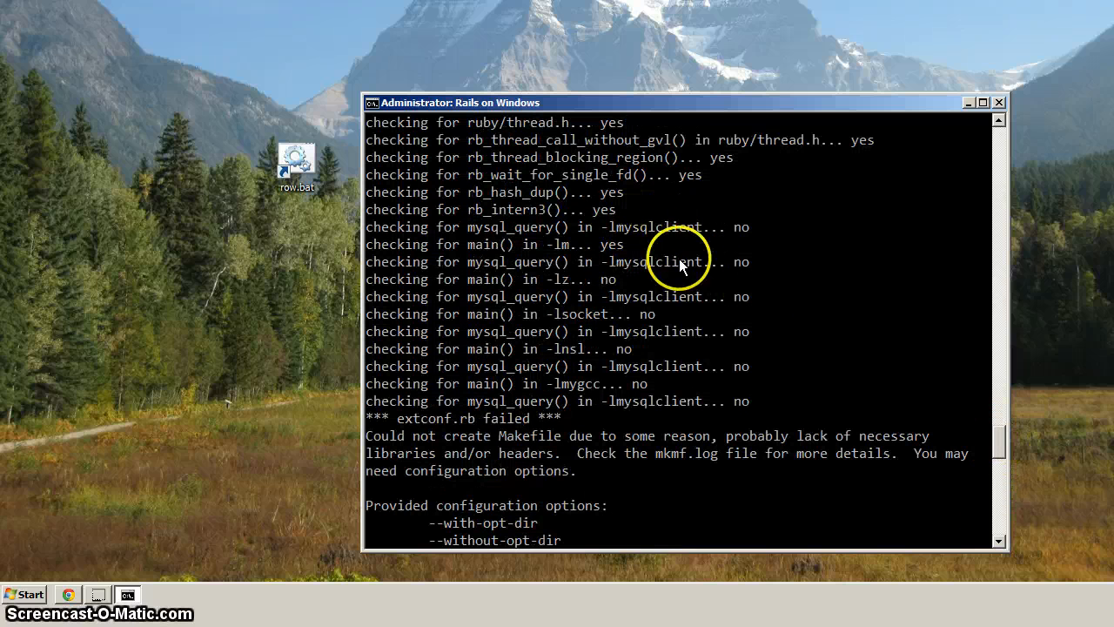
# - Scroll through the mysql2 0.3.15 build failure output back to the prompt
pyautogui.scroll(-3)
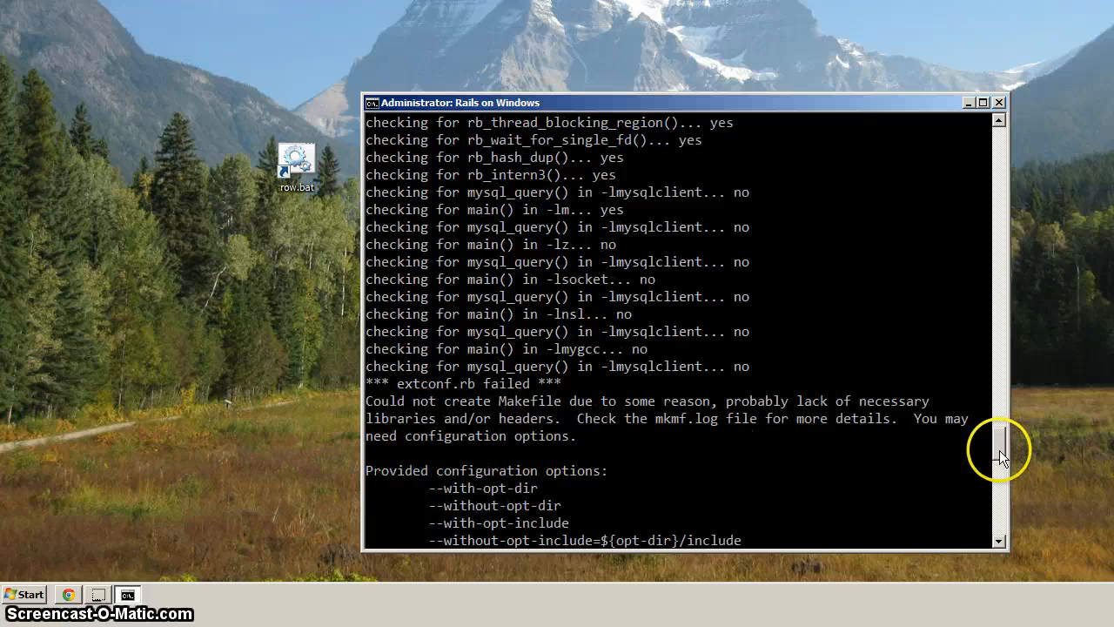
pyautogui.scroll(-3)
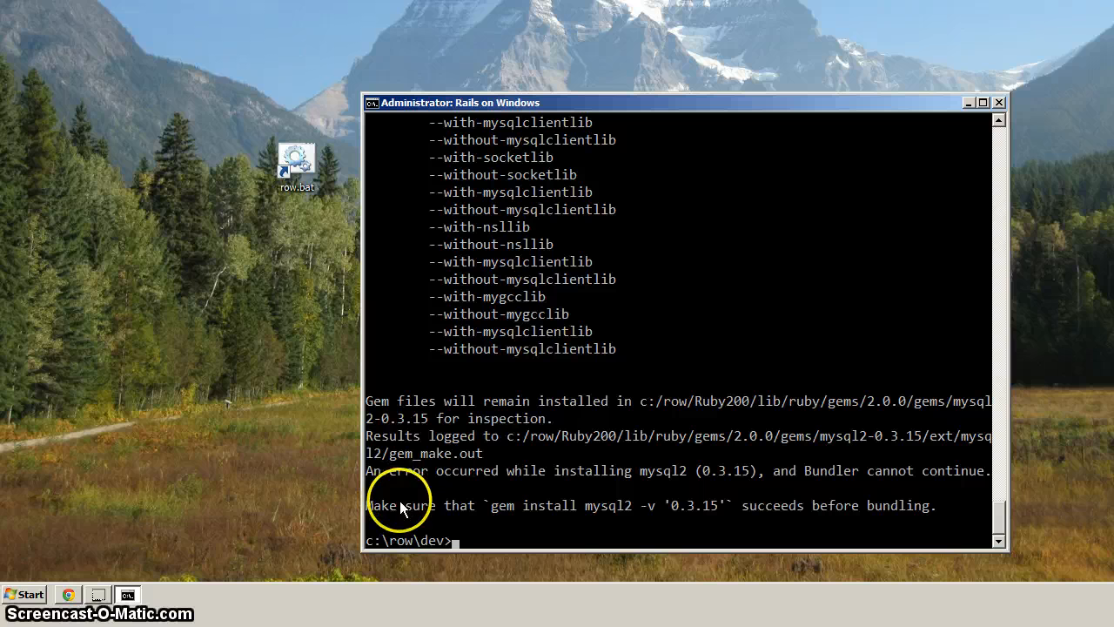
pyautogui.moveTo(653, 512)
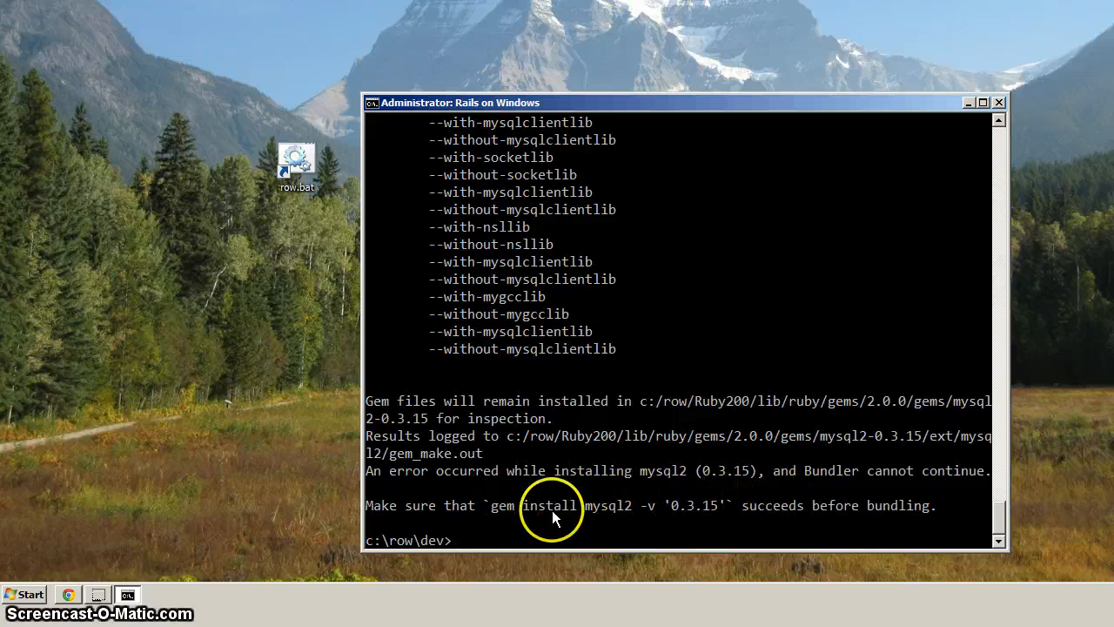
pyautogui.moveTo(731, 509)
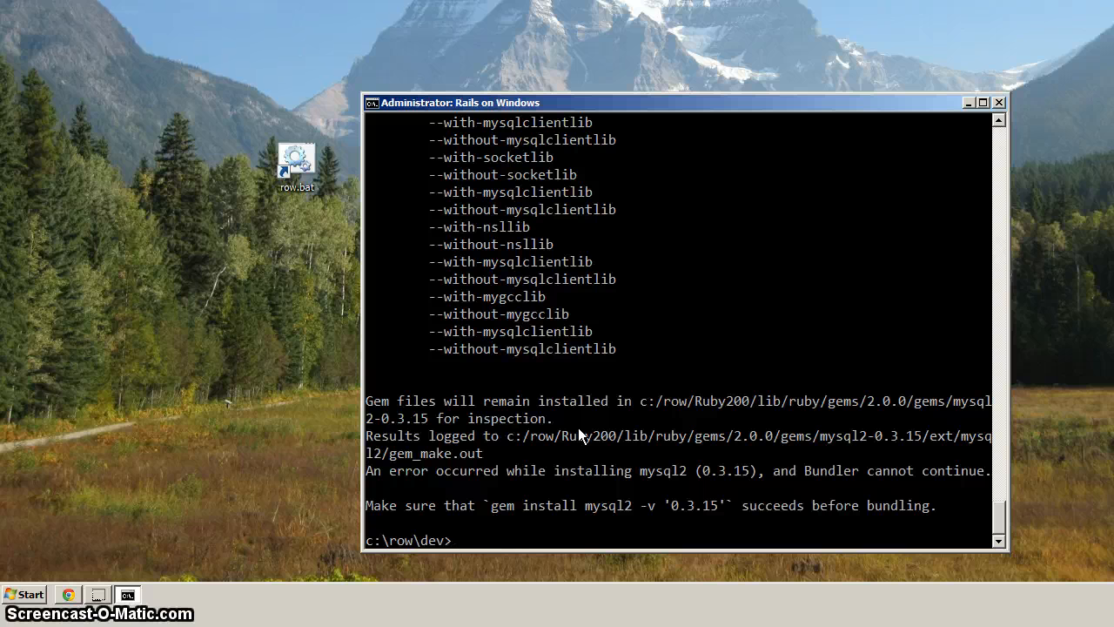
# - Run 'bundle config build.mysql2 --with-mysql-dir=c:\row\mysql-connector-c-noinstall-6.0.2-win32'
pyautogui.write('bundle config')
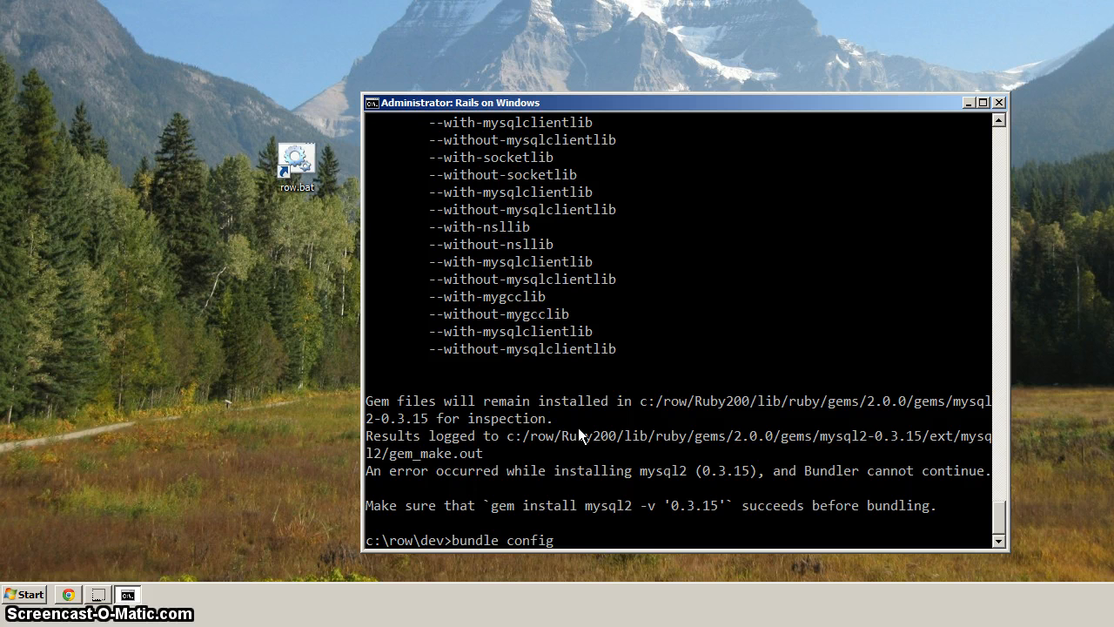
pyautogui.write('build.')
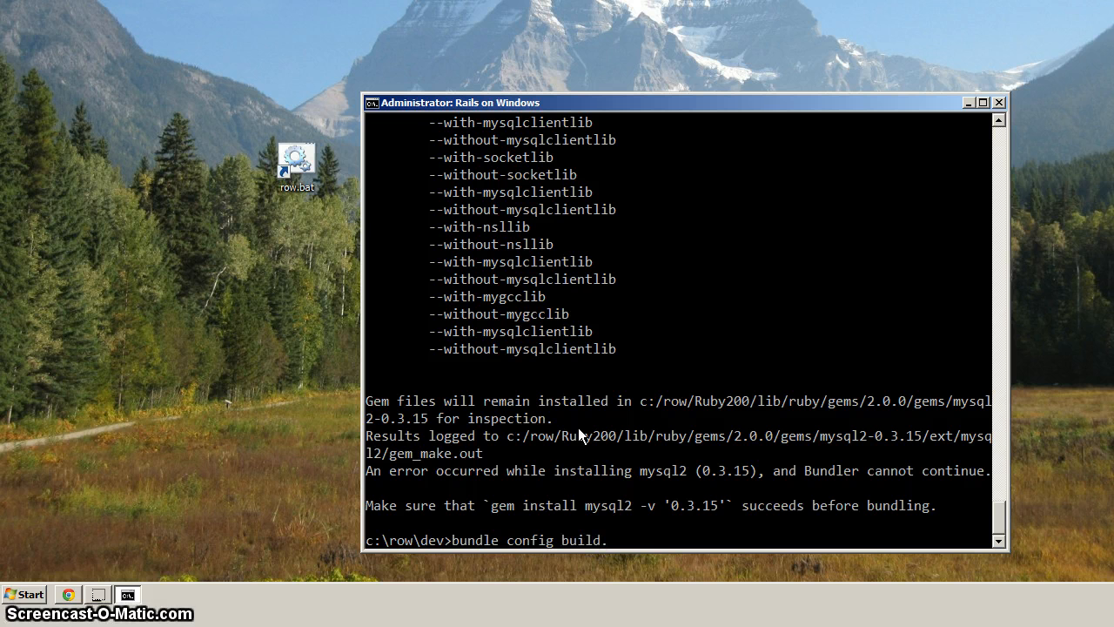
pyautogui.write('.mysql2')
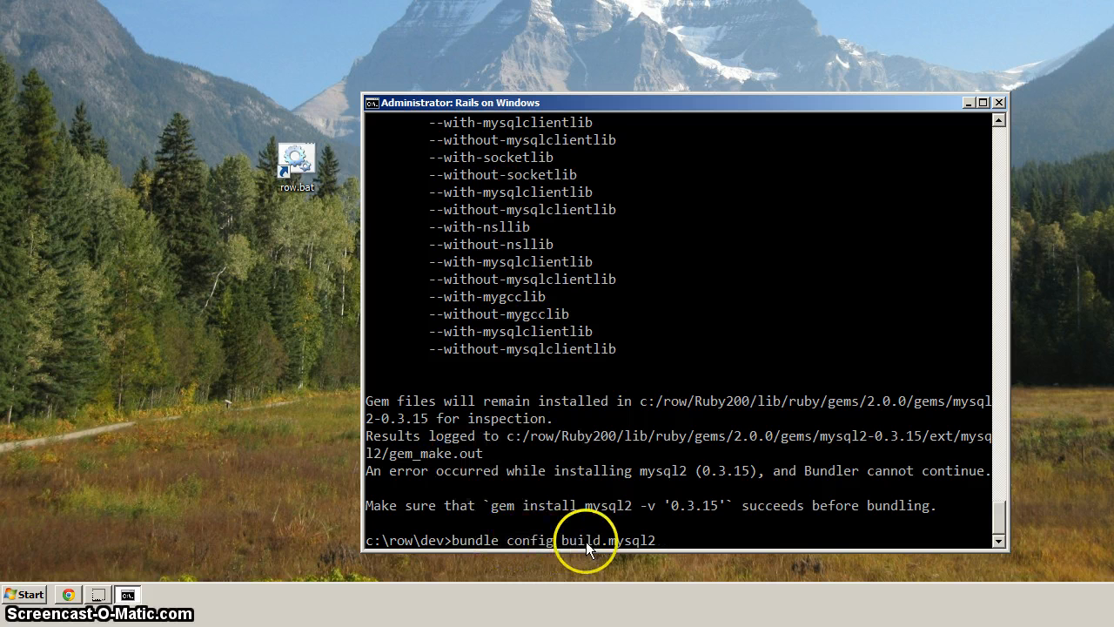
pyautogui.moveTo(641, 495)
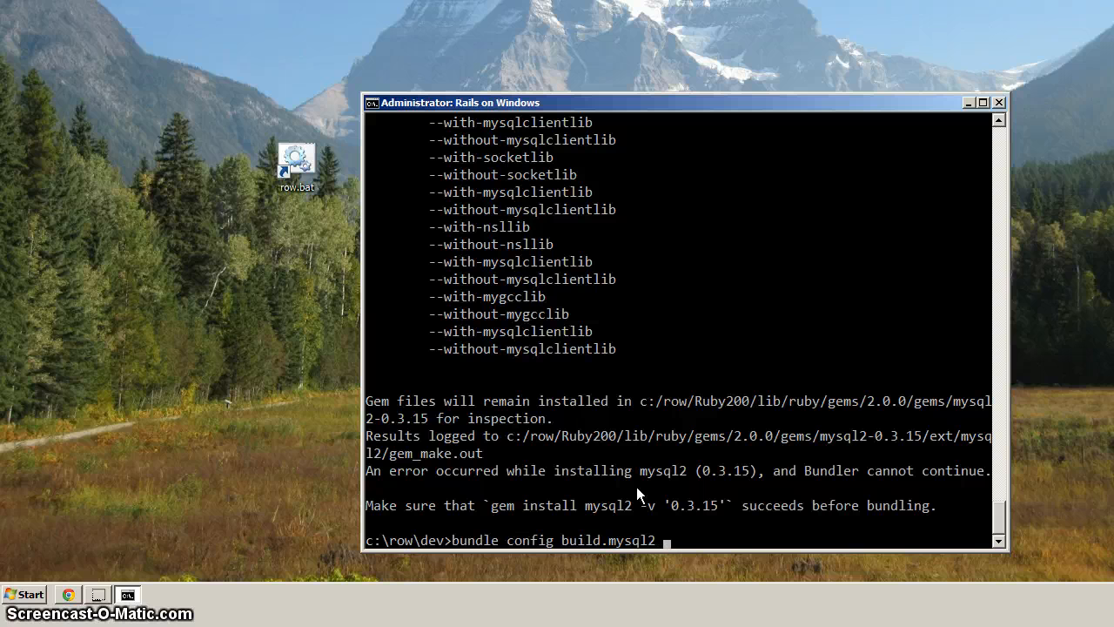
pyautogui.write('--')
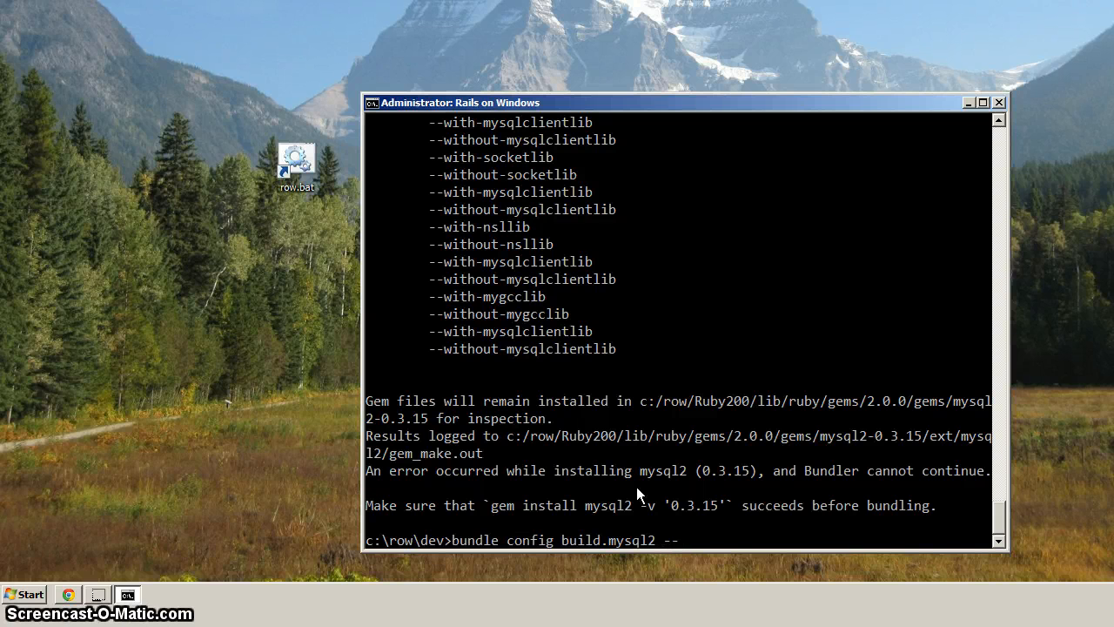
pyautogui.write('--with-mysql-')
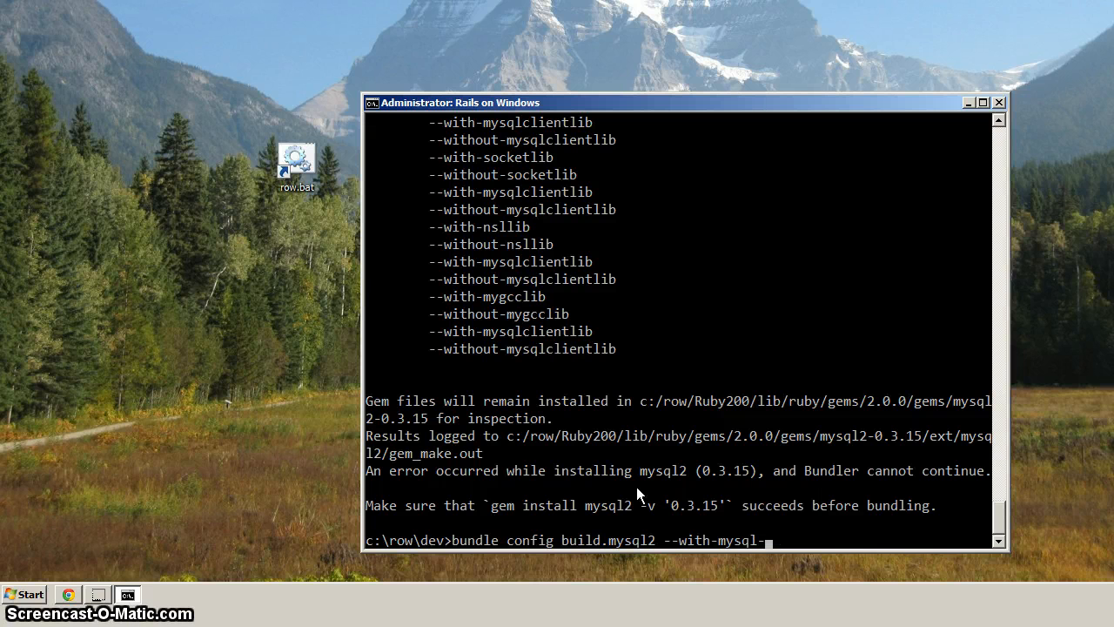
pyautogui.write('dir=c:')
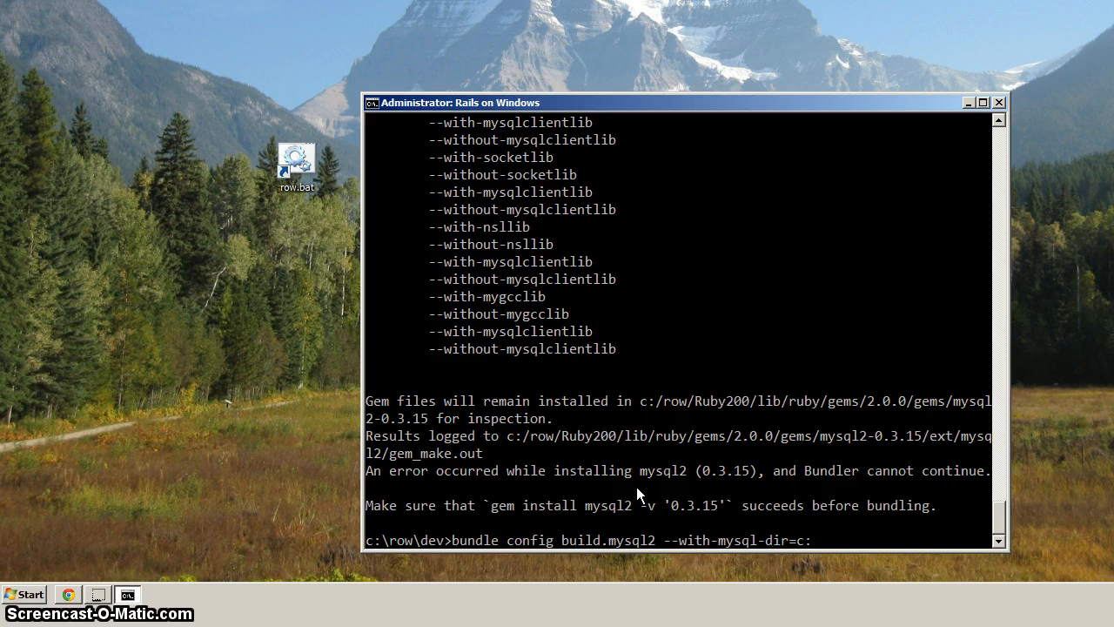
pyautogui.write('\\row')
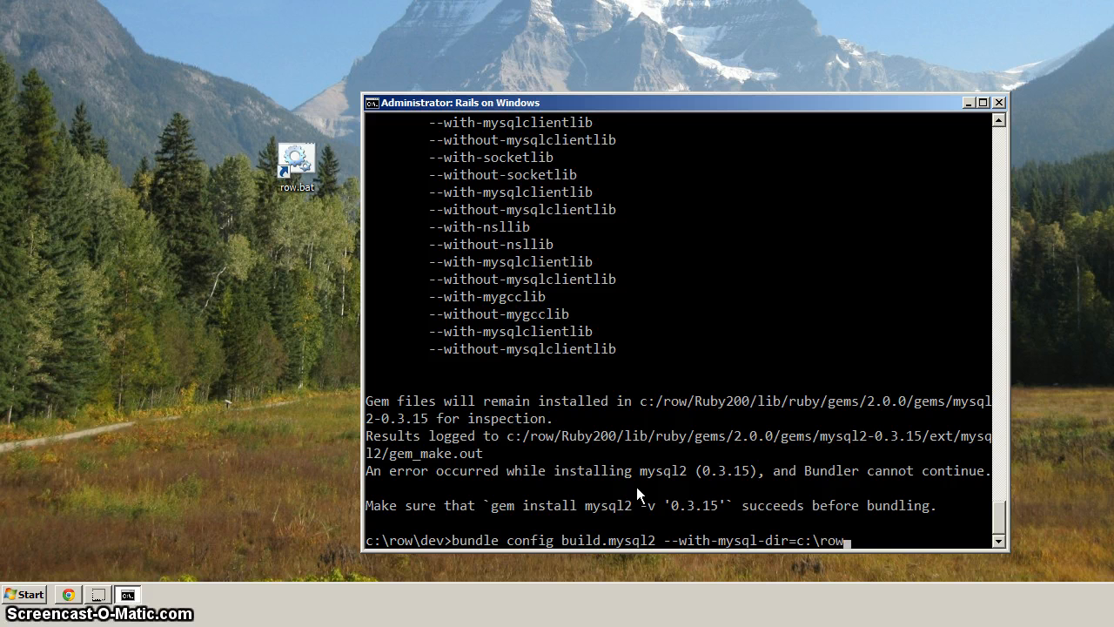
pyautogui.write('\\mysql-connector-c-noinstall-6.0.2-win32')
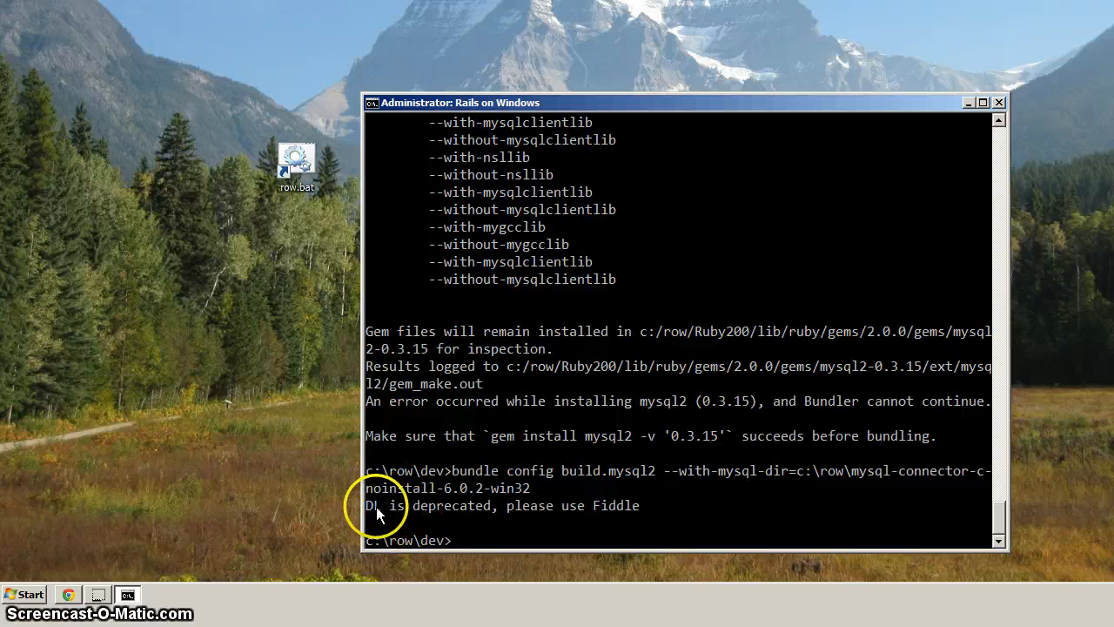
pyautogui.moveTo(566, 508)
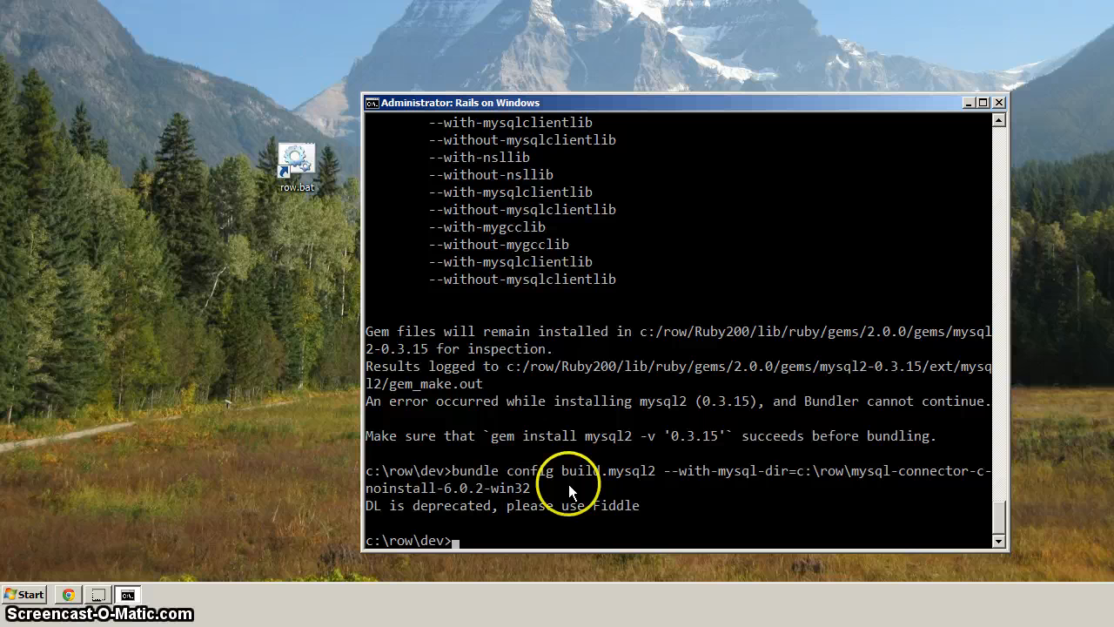
# - Go to C:\Users\Jon\.bundle, list it, and show the config file with 'more config'
pyautogui.write('cd \\')
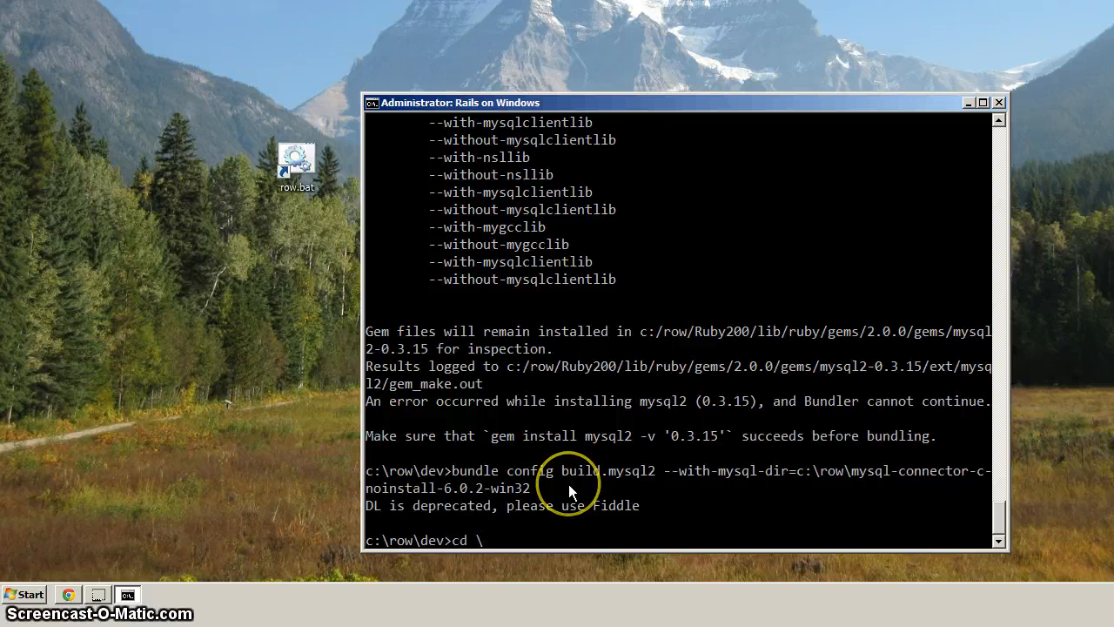
pyautogui.write('Users\\Jon')
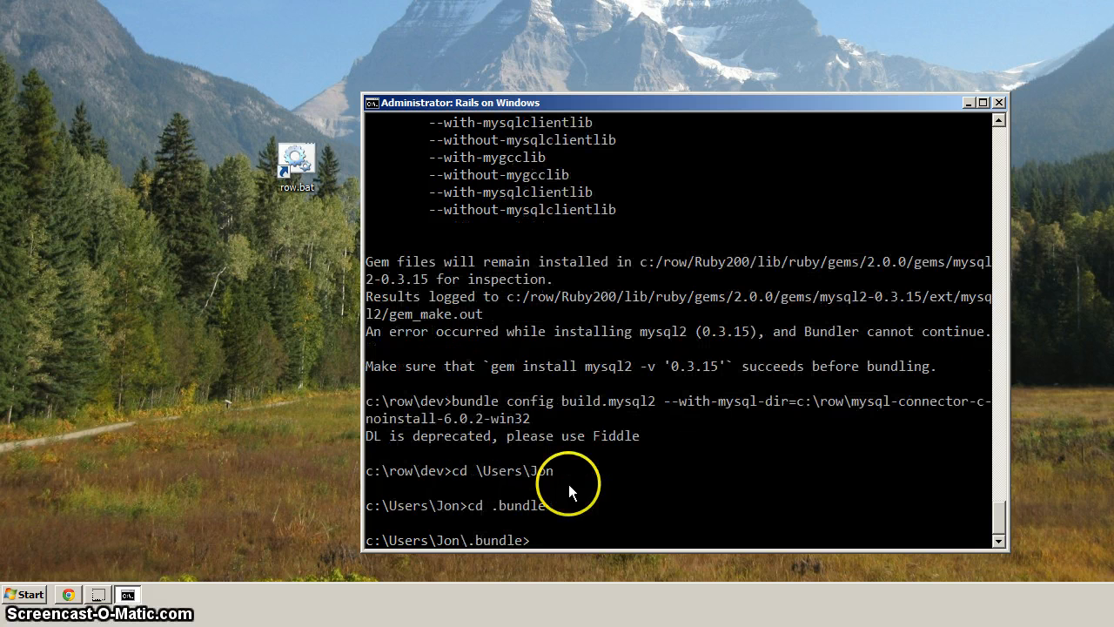
pyautogui.write('dir')
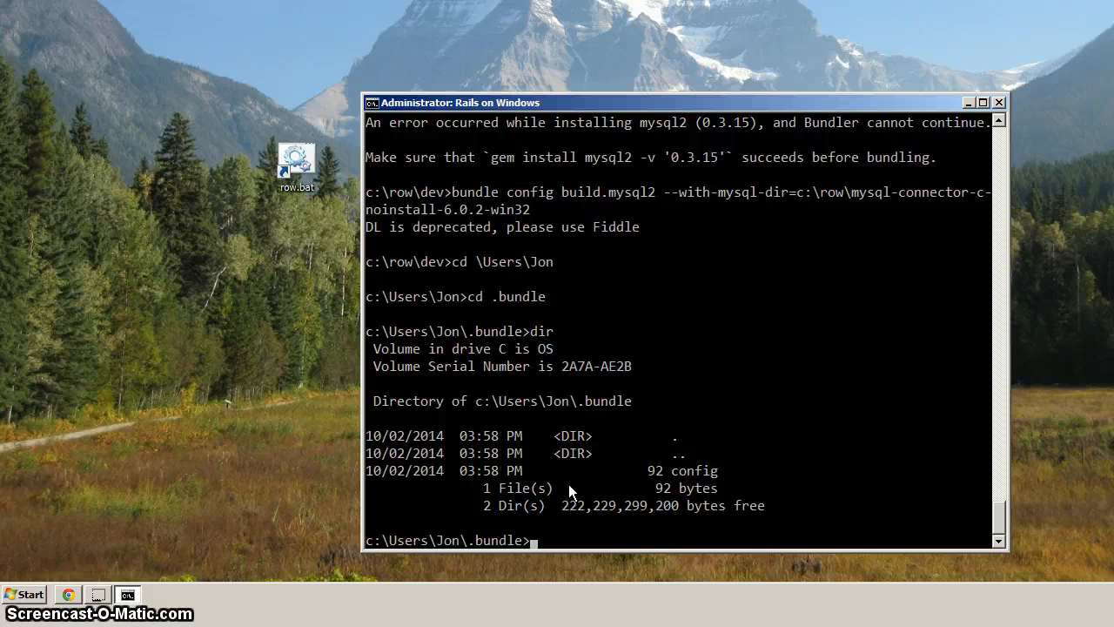
pyautogui.write('more config')
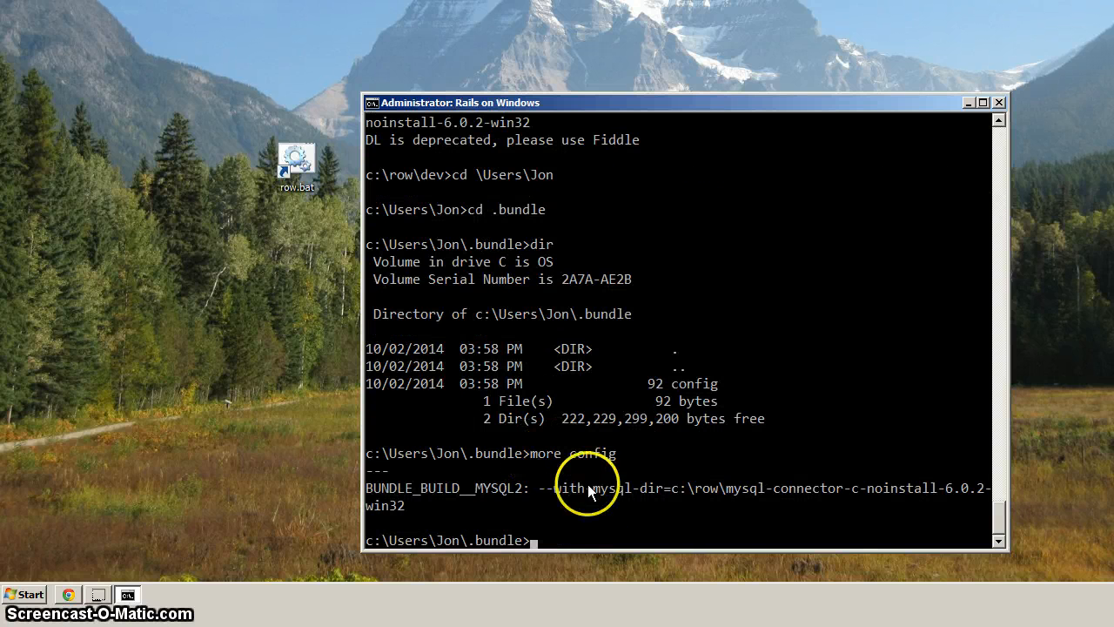
pyautogui.moveTo(522, 508)
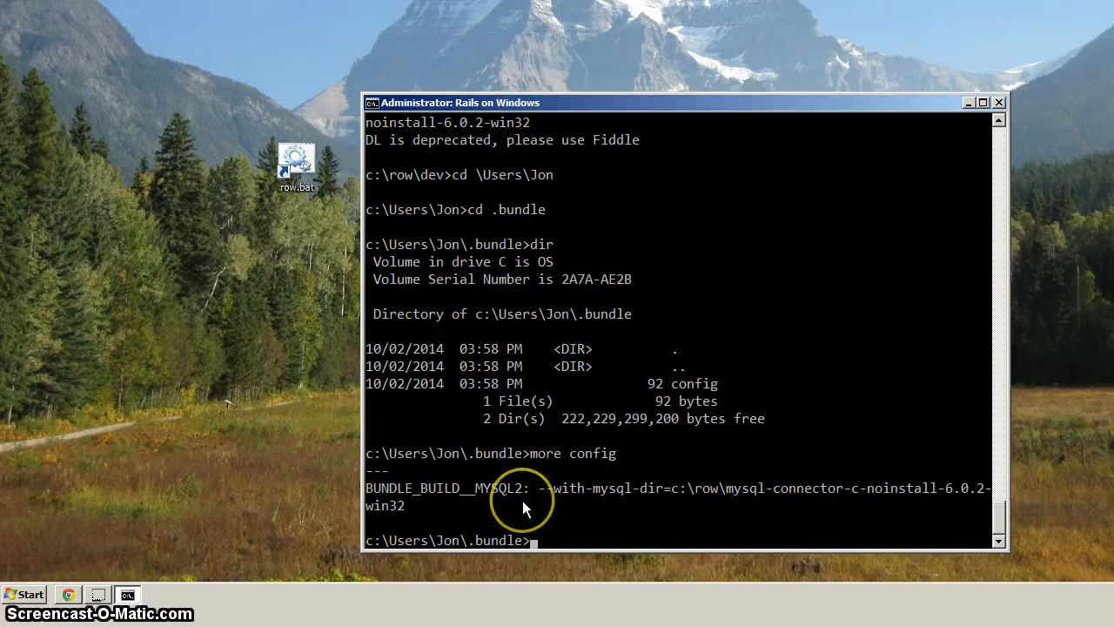
pyautogui.moveTo(548, 474)
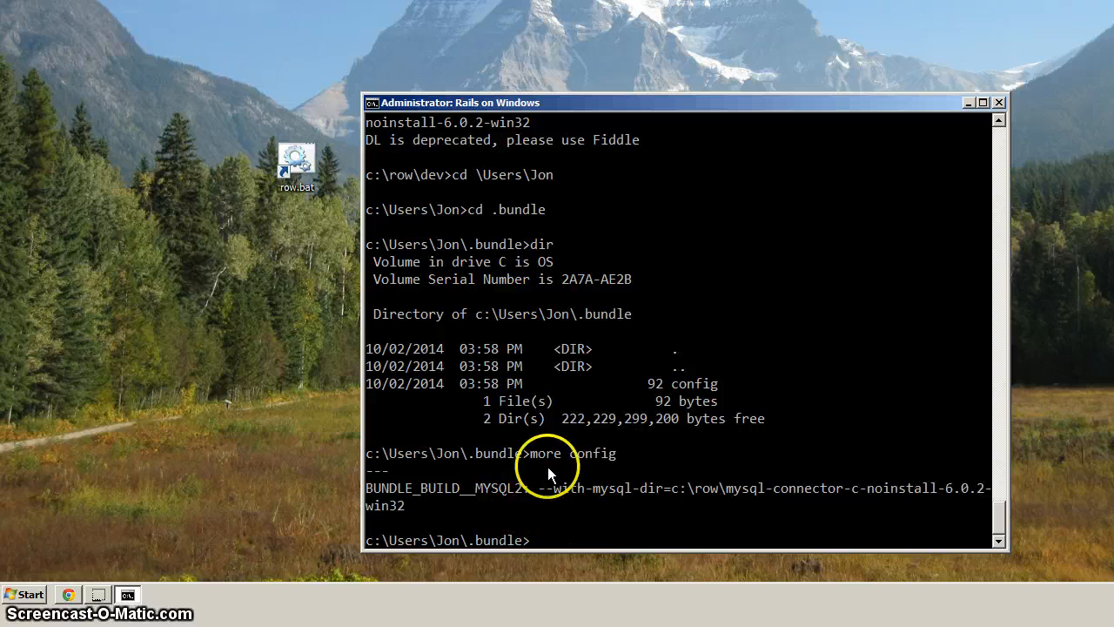
pyautogui.moveTo(745, 393)
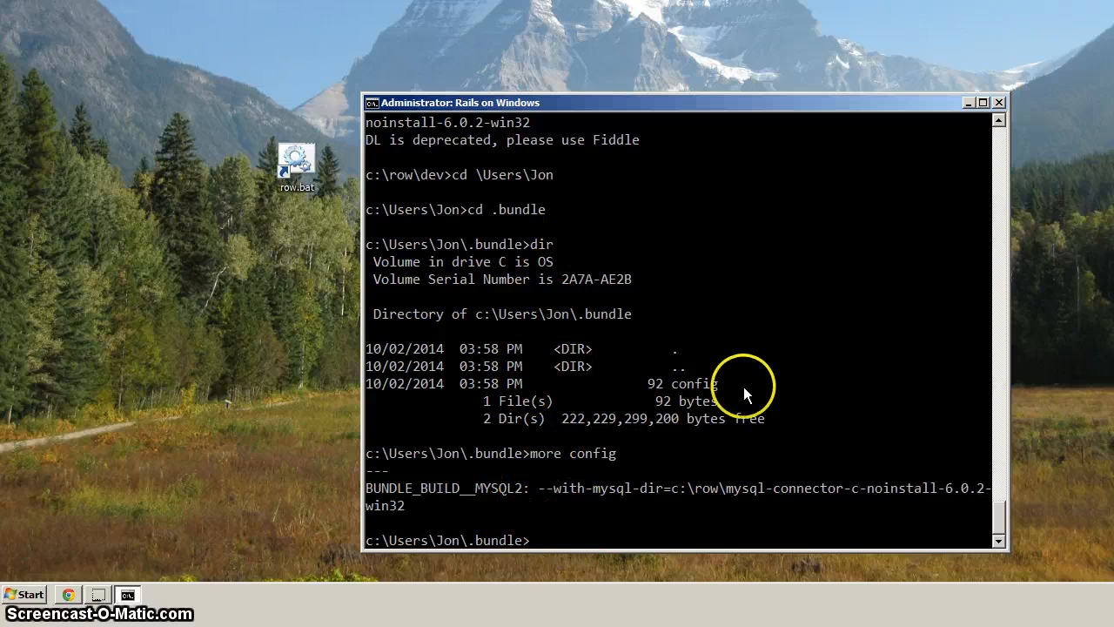
pyautogui.moveTo(560, 444)
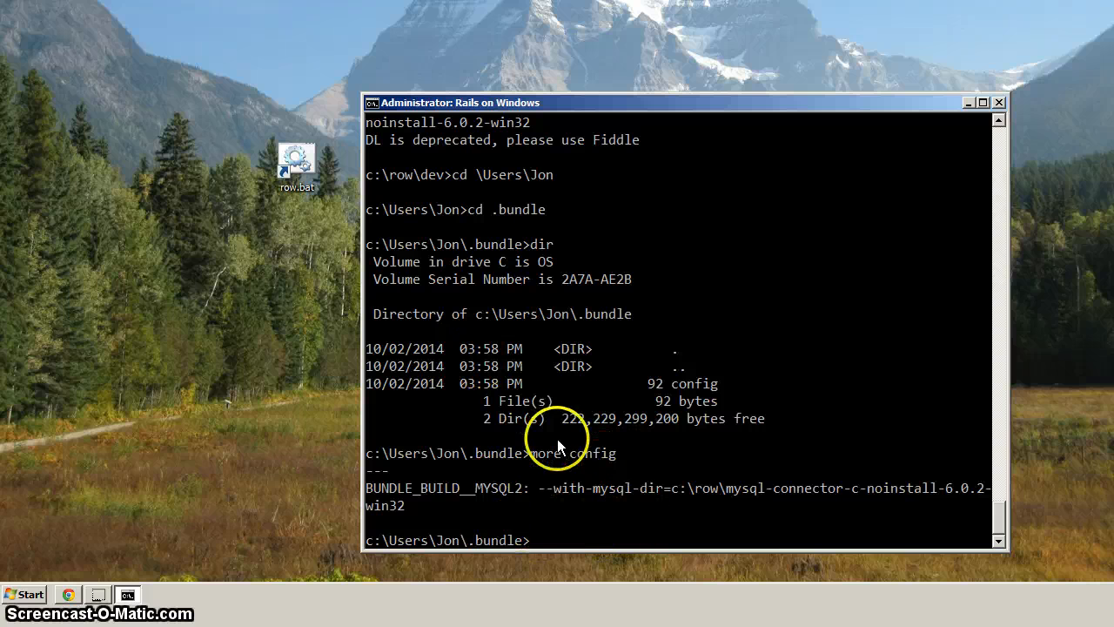
pyautogui.moveTo(590, 473)
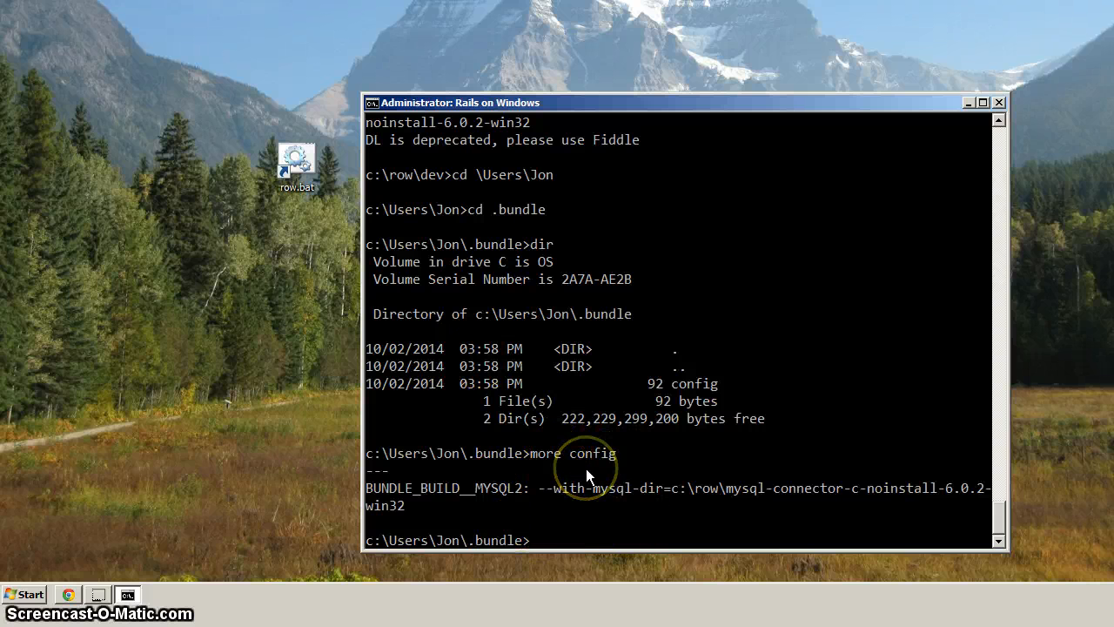
pyautogui.moveTo(589, 491)
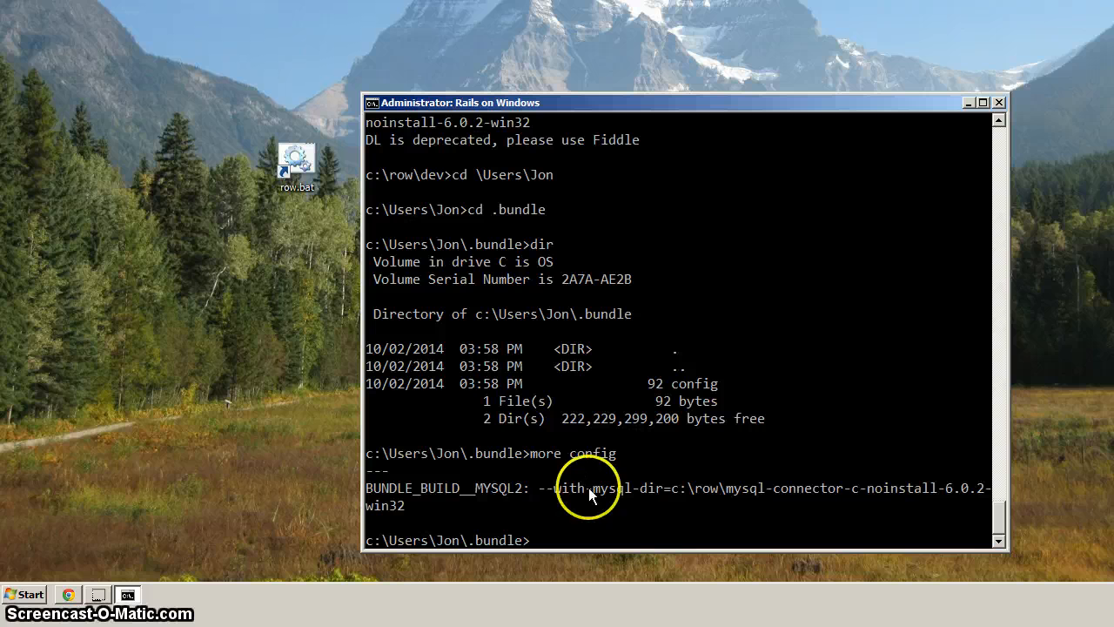
pyautogui.moveTo(503, 513)
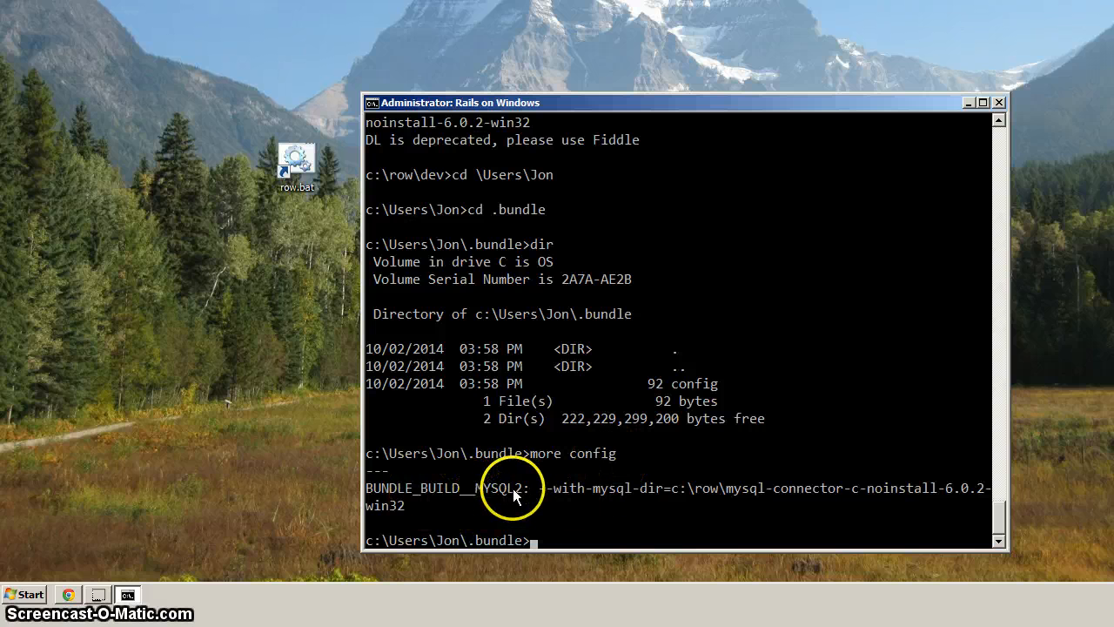
pyautogui.moveTo(800, 501)
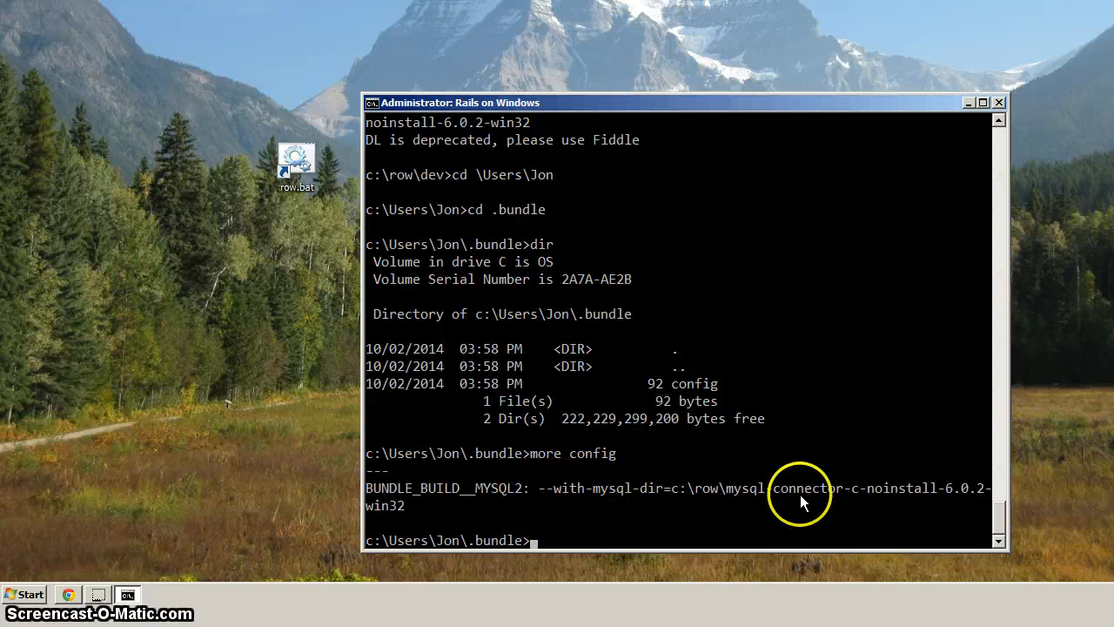
pyautogui.moveTo(613, 473)
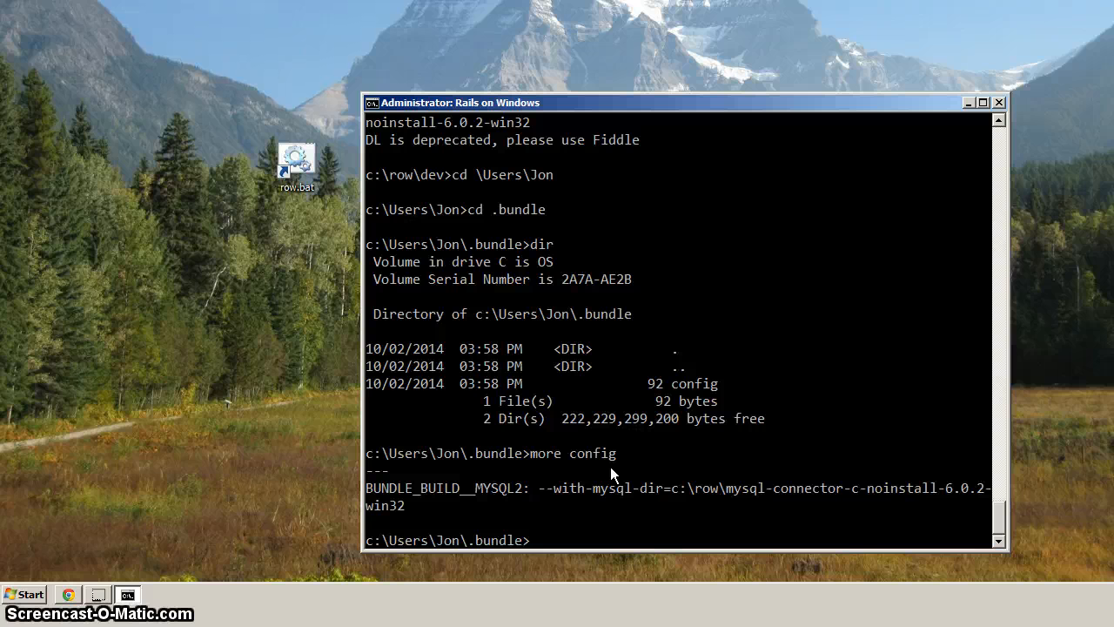
pyautogui.moveTo(623, 502)
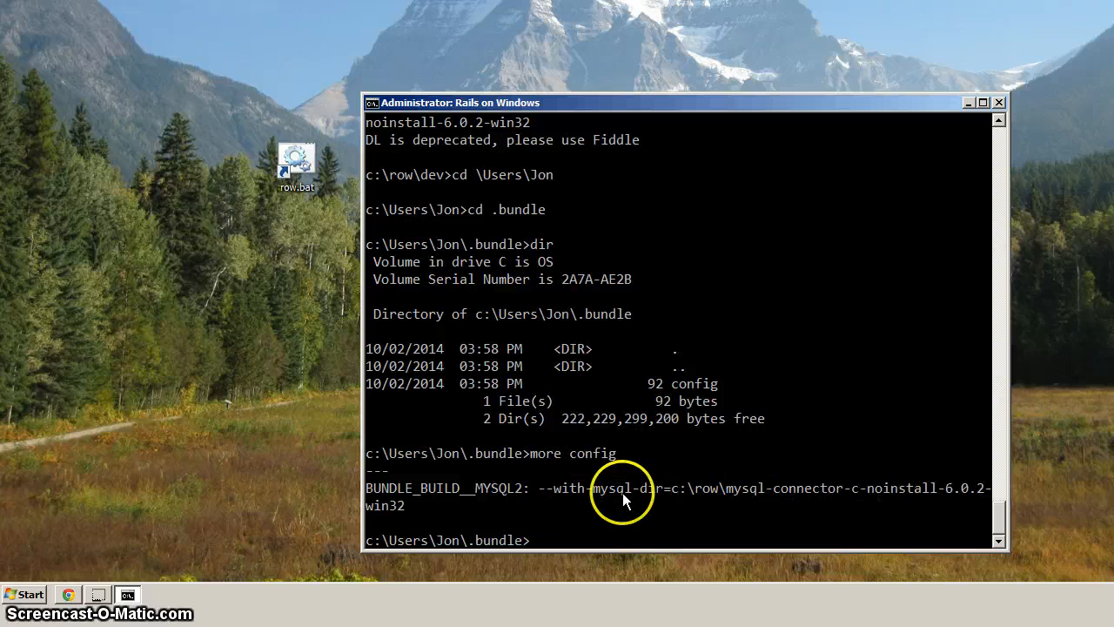
# - Change into c:\row\dev\hello_world and run bundle install
pyautogui.write('cd \\row')
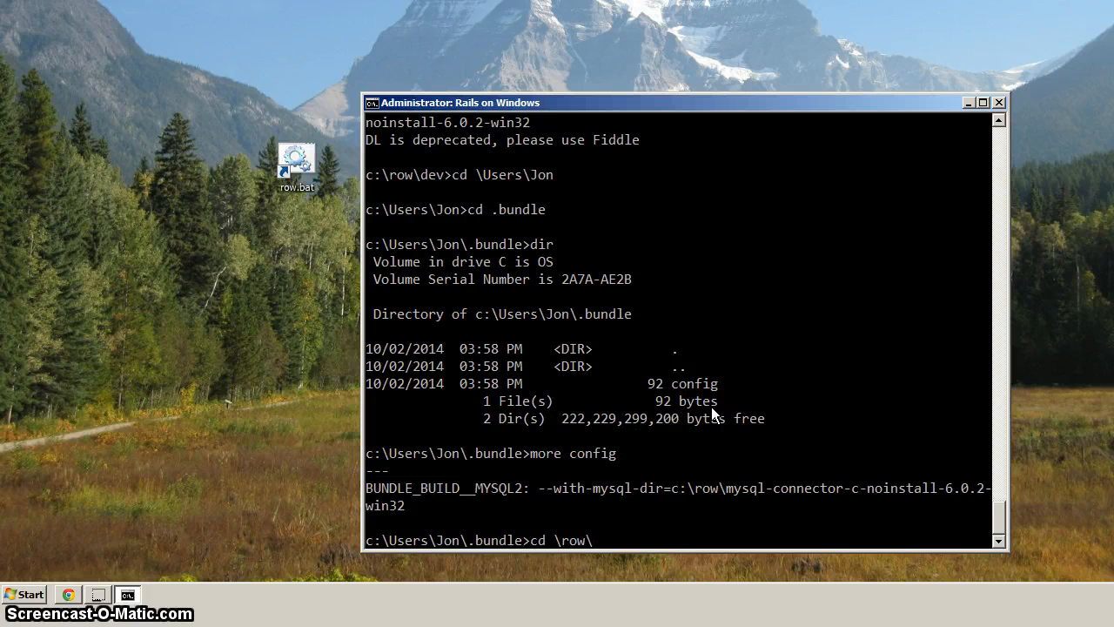
pyautogui.write('\\dev')
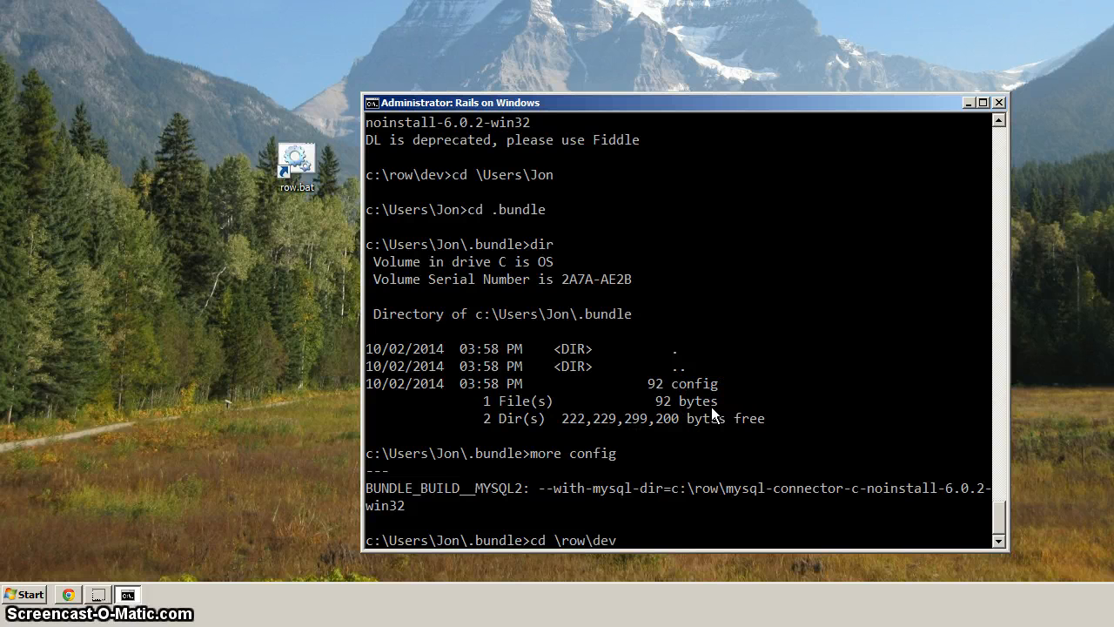
pyautogui.write('\\hello')
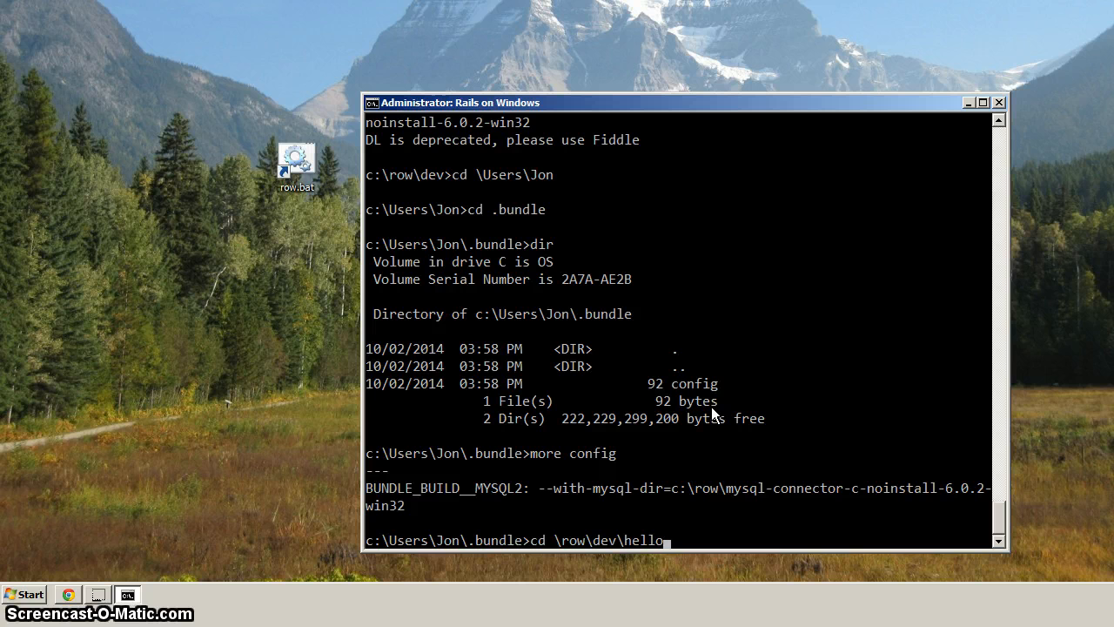
pyautogui.write('_world')
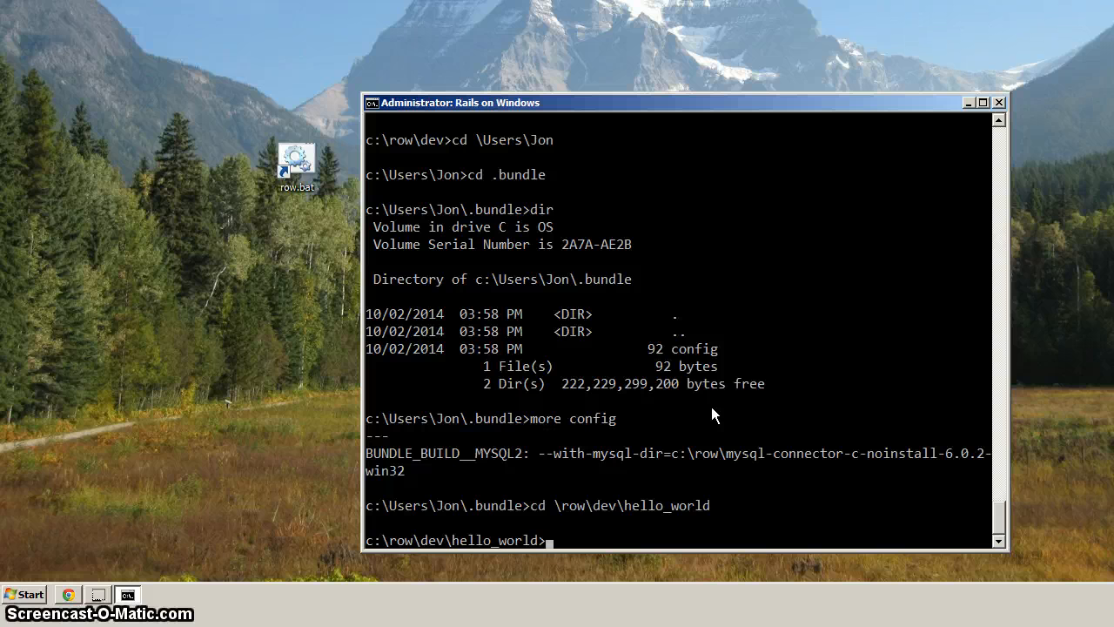
pyautogui.write('bundle i')
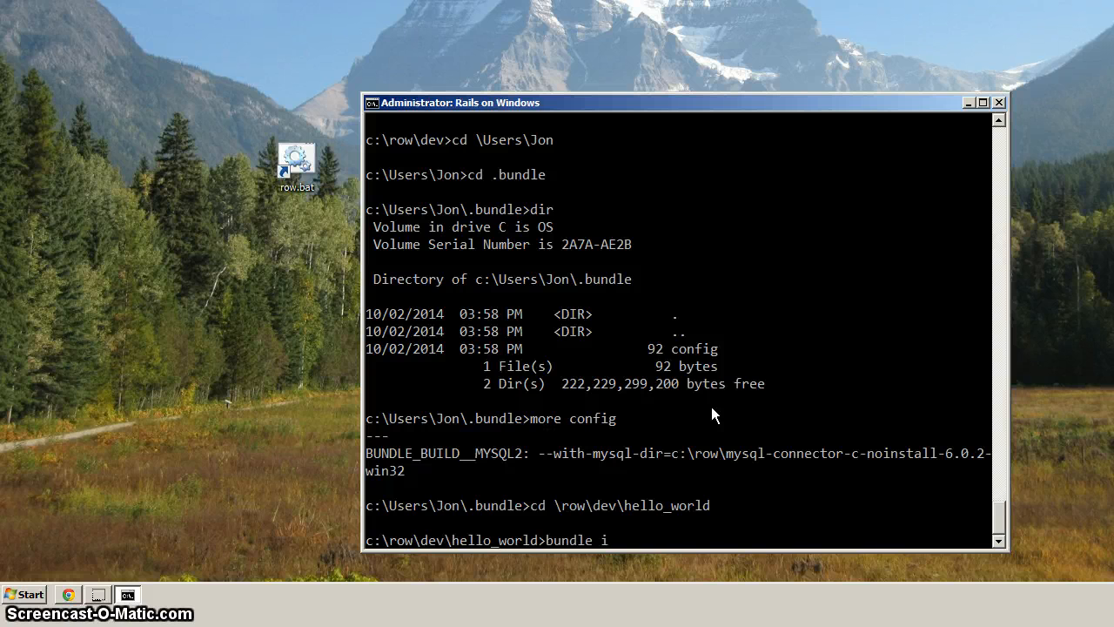
pyautogui.write('nstall')
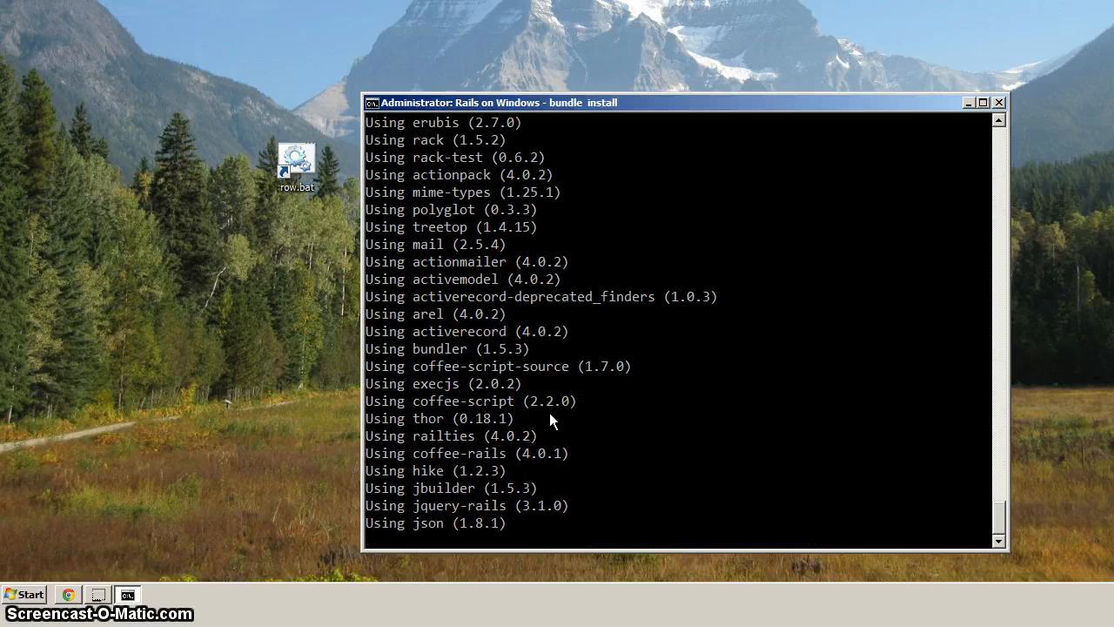
pyautogui.moveTo(61, 26)
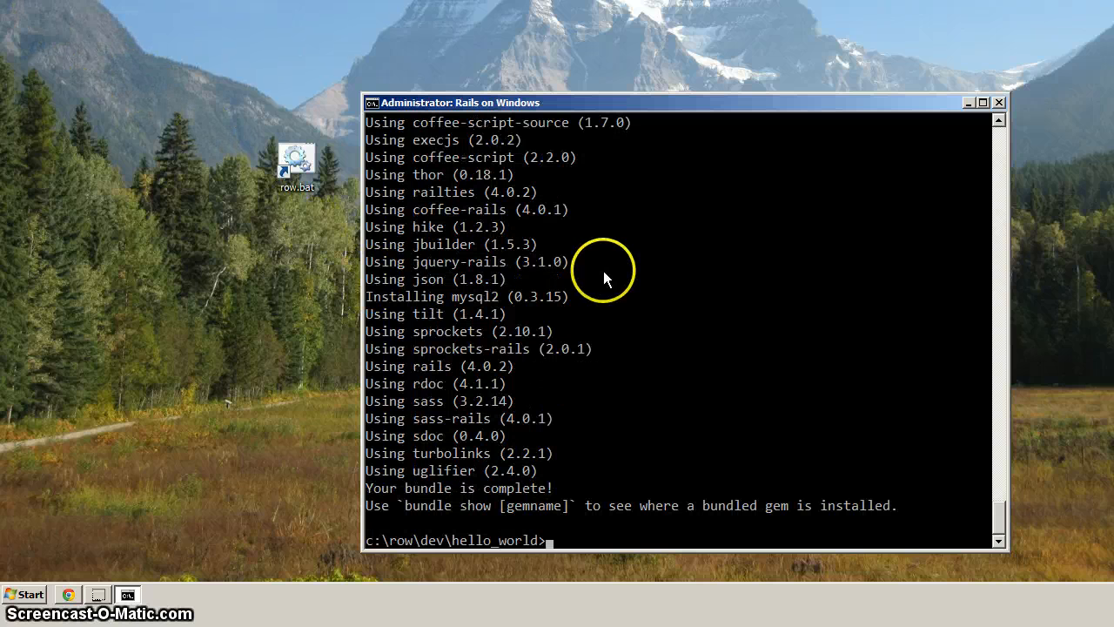
pyautogui.moveTo(421, 229)
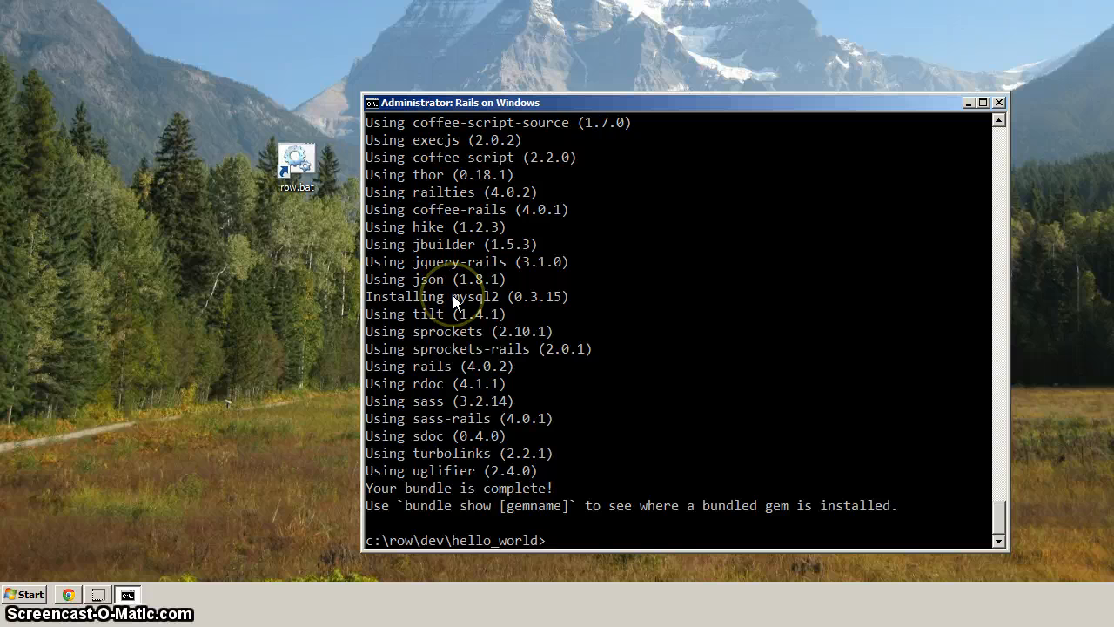
# - Open the dev folder in Explorer and delete hello_world to the Recycle Bin
pyautogui.write('cd ..')
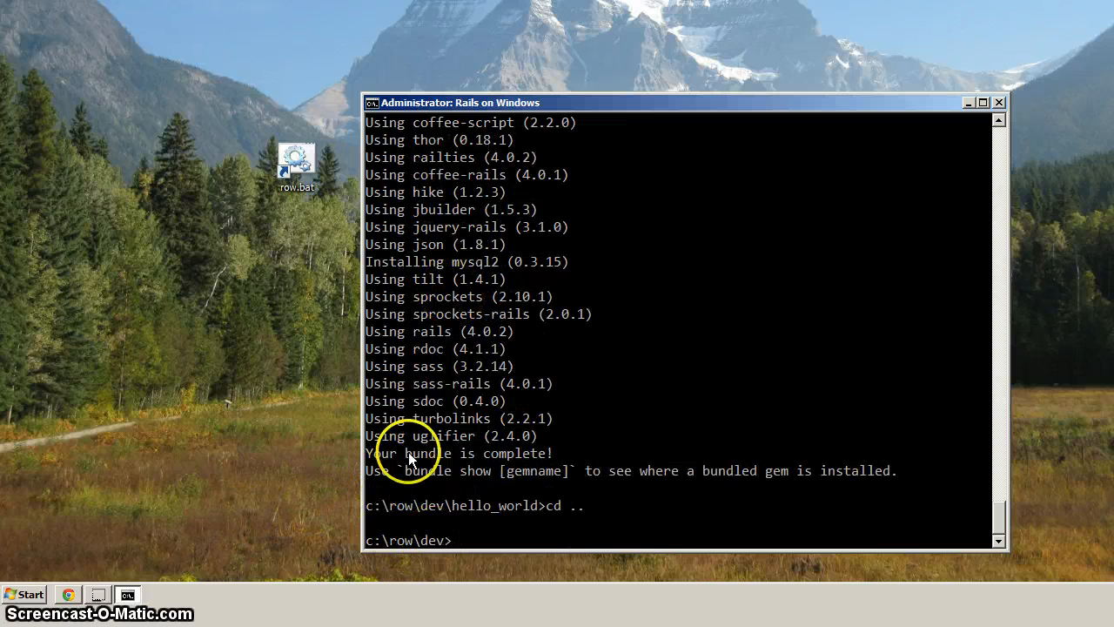
pyautogui.write('explorer')
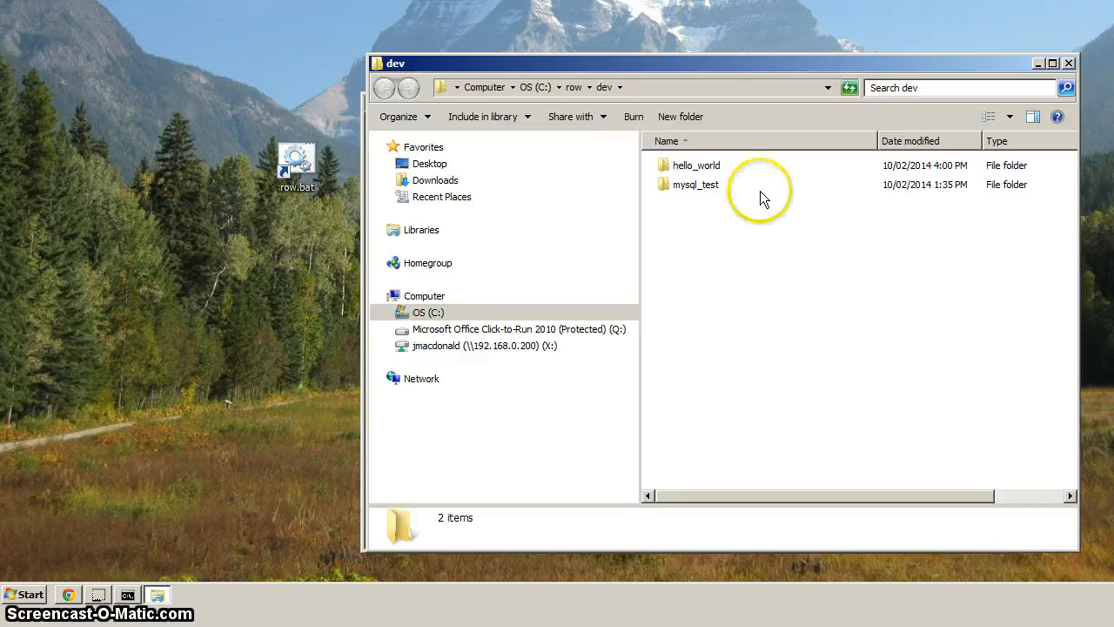
pyautogui.rightClick(696, 164)
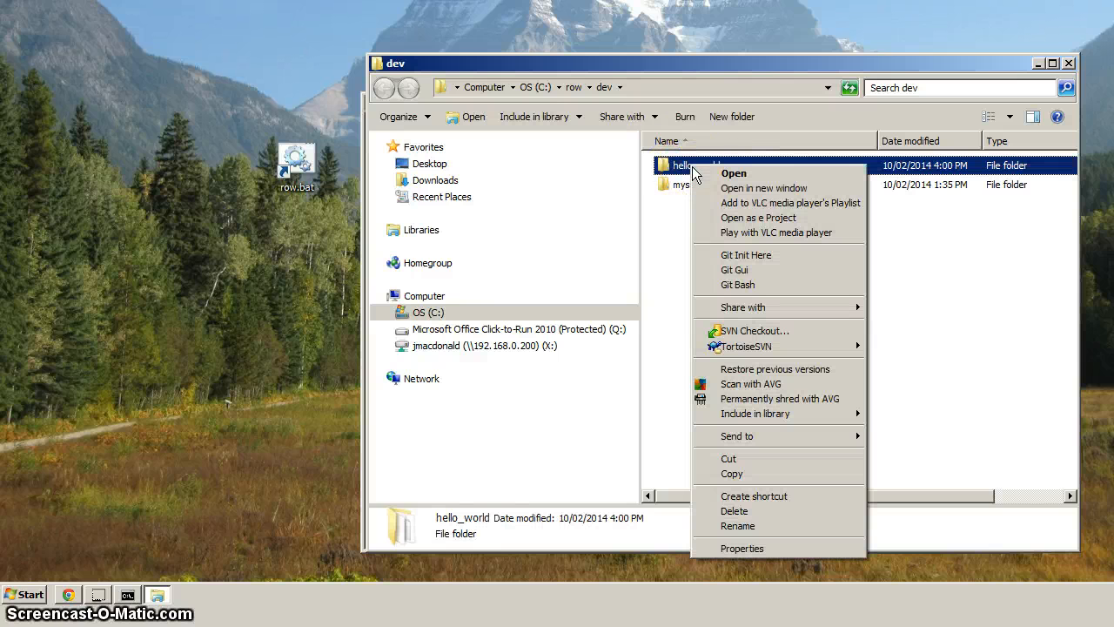
pyautogui.click(735, 512)
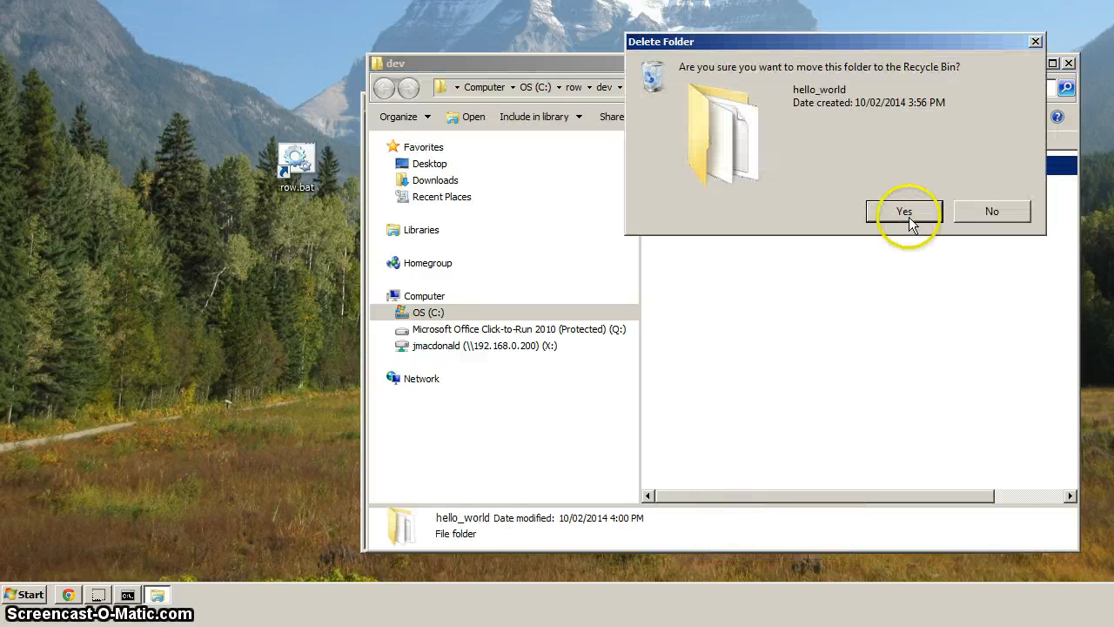
pyautogui.click(903, 212)
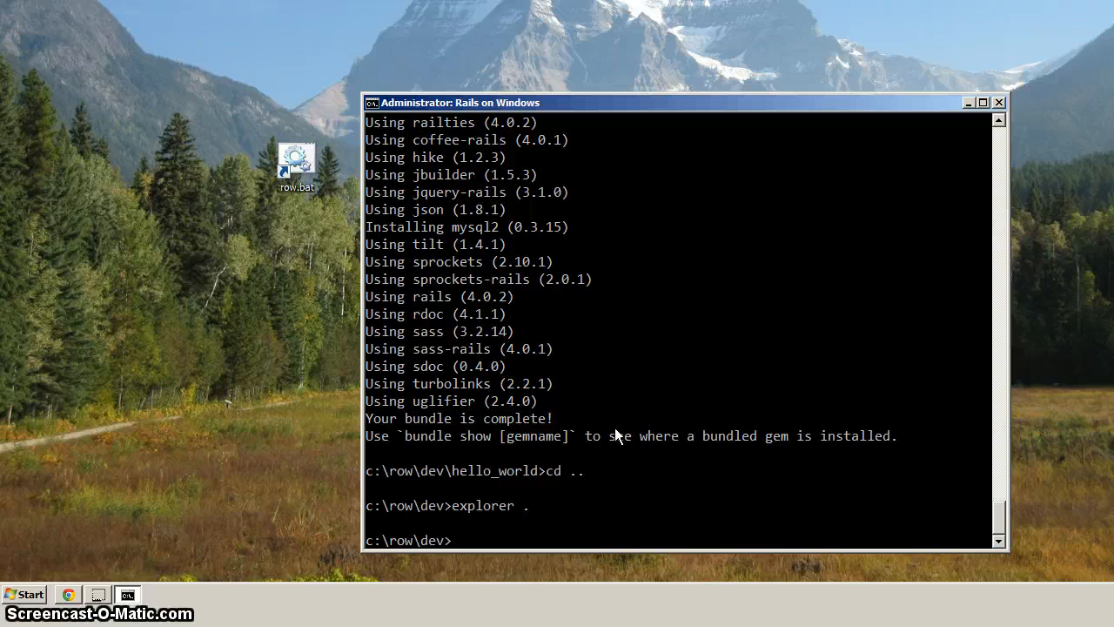
# - Generate a new Rails app hello_world with 'rails new hello_world -d mysql' and let bundle finish
pyautogui.write('r')
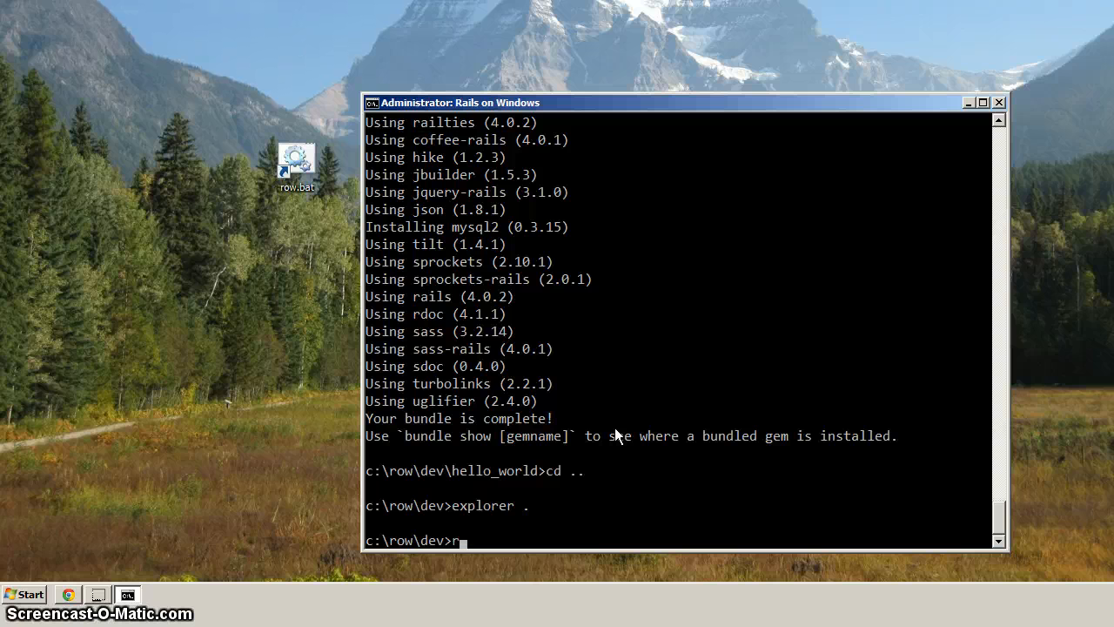
pyautogui.write('ails new -')
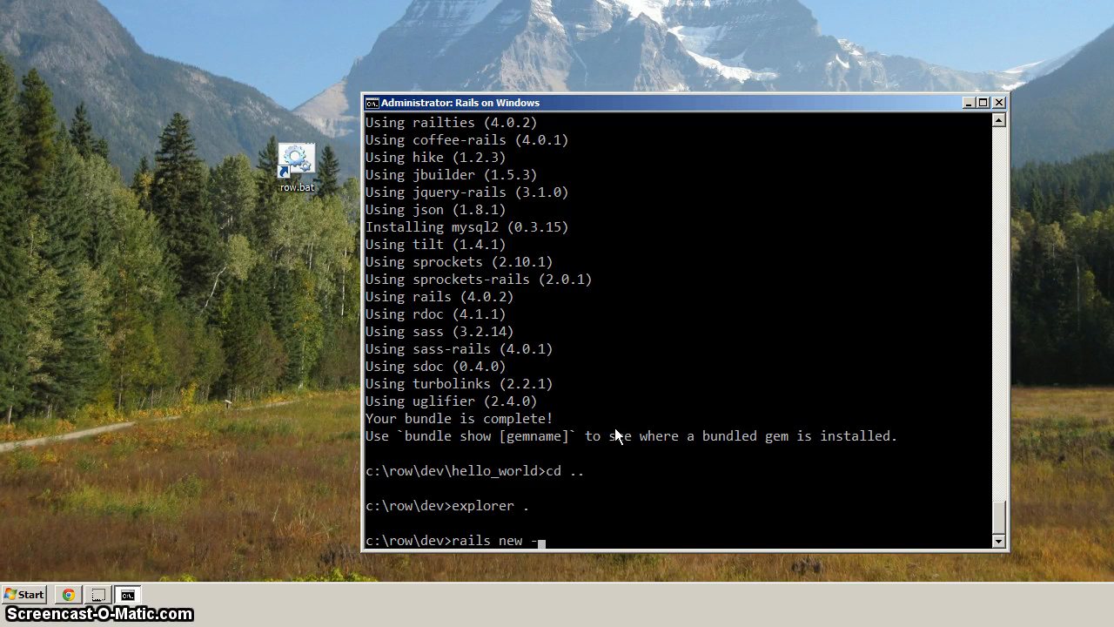
pyautogui.write('hello_workll')
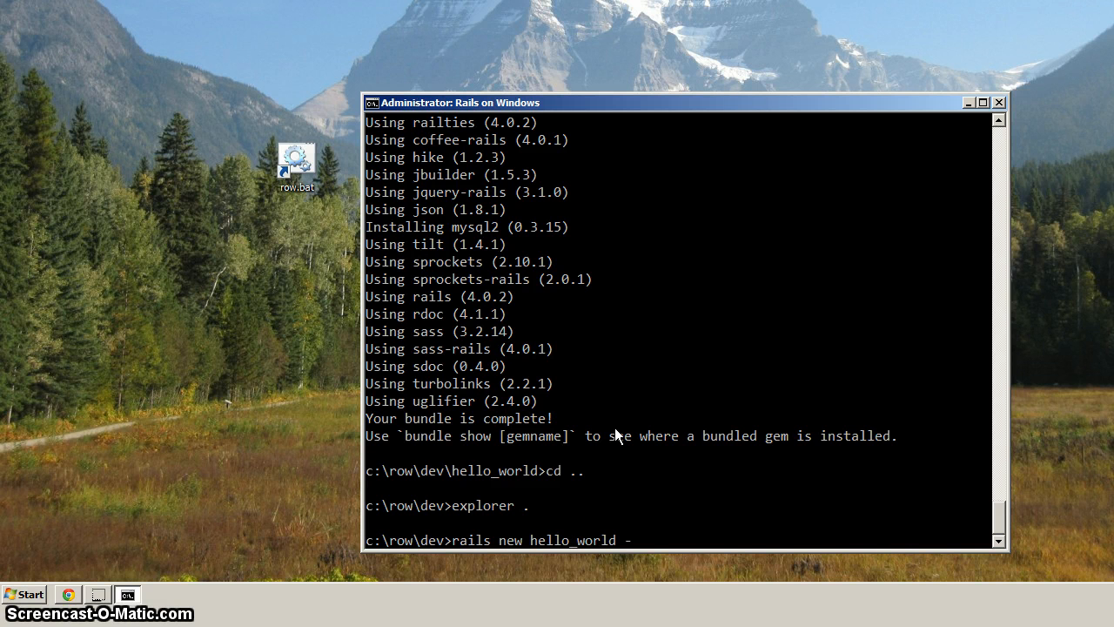
pyautogui.write('d mysql')
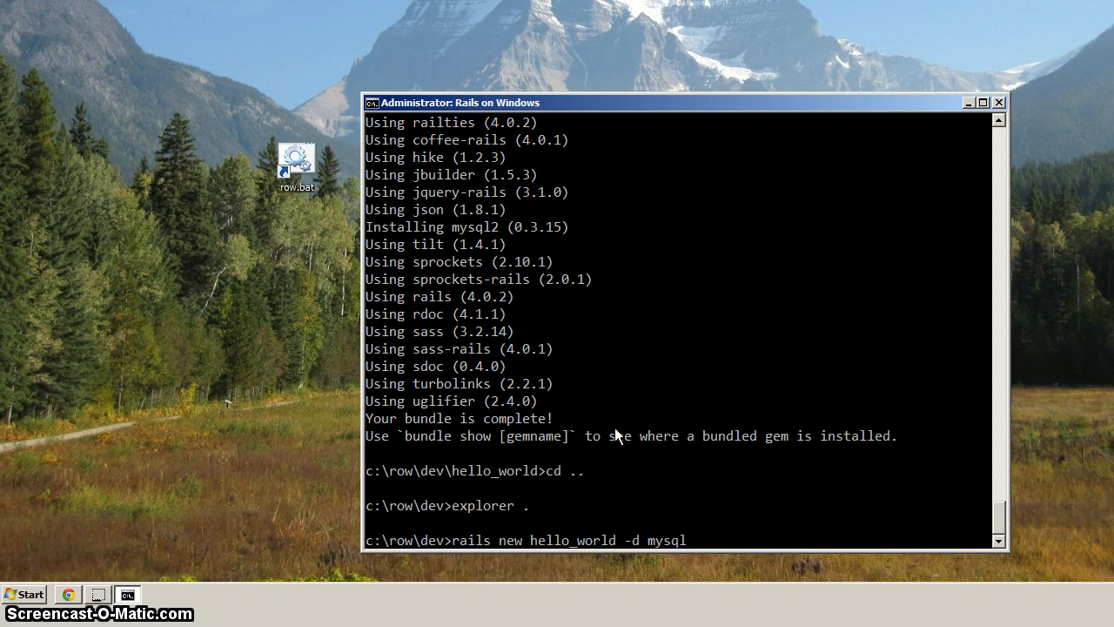
pyautogui.press('Return')
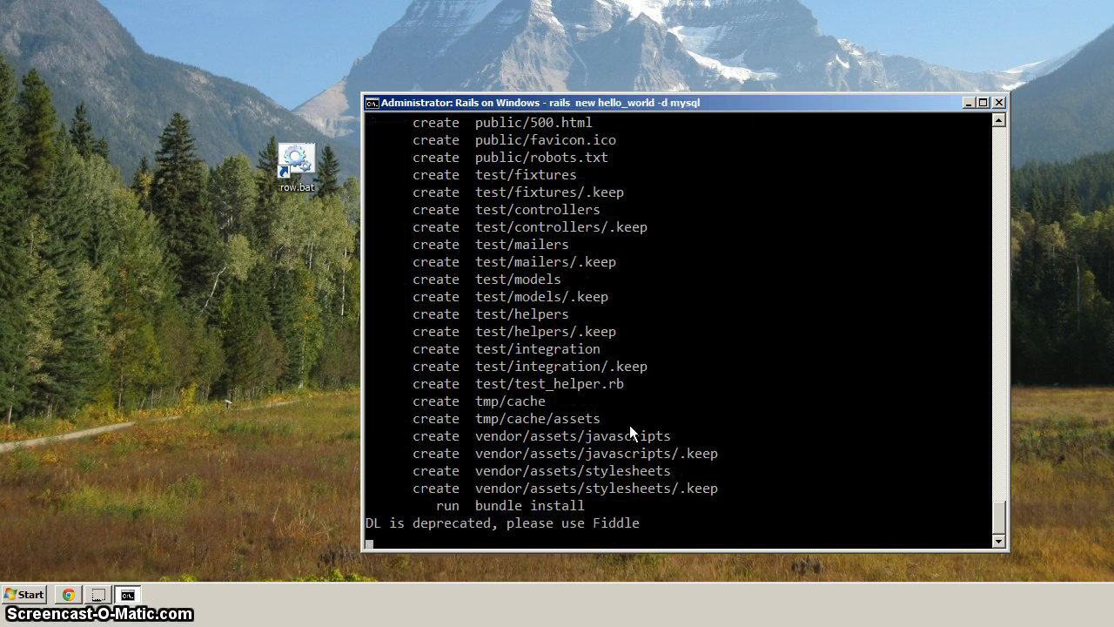
pyautogui.moveTo(105, 44)
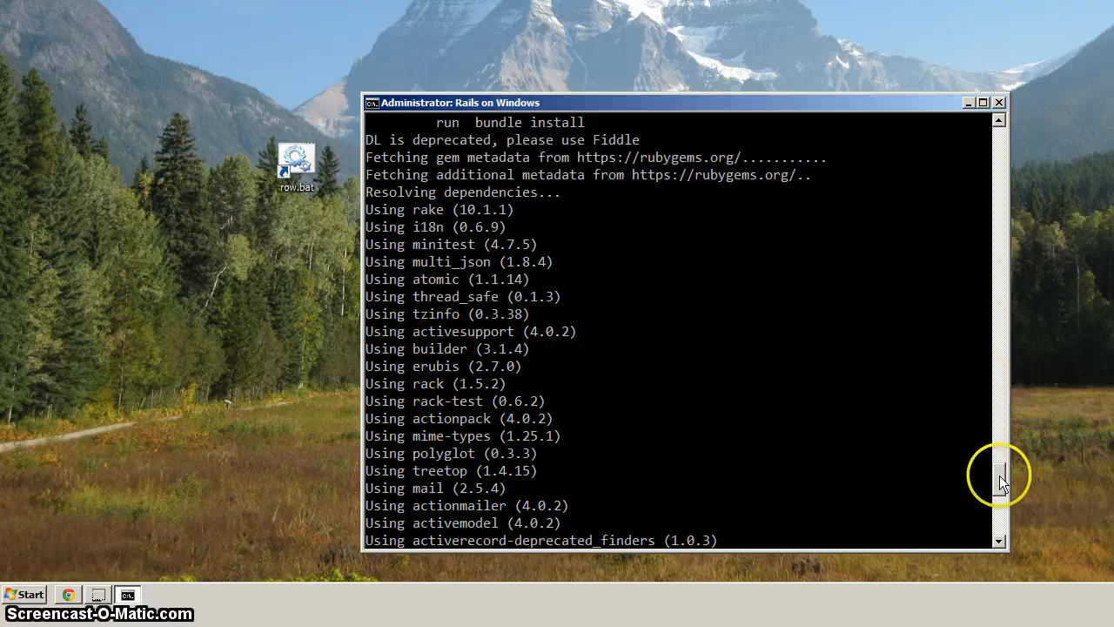
pyautogui.scroll(-3)
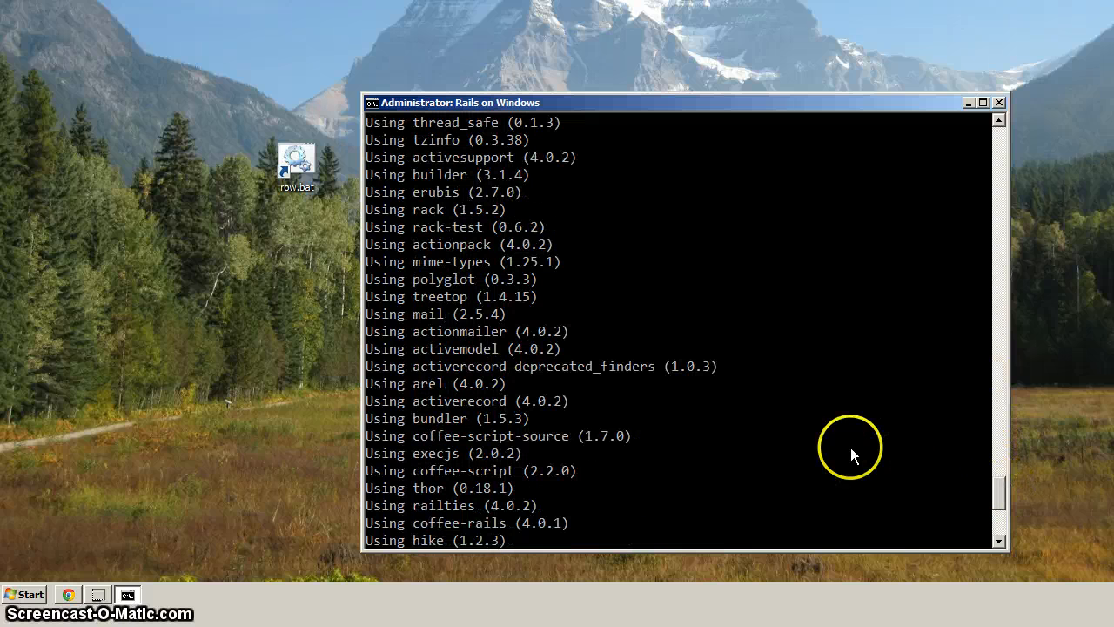
pyautogui.moveTo(844, 452)
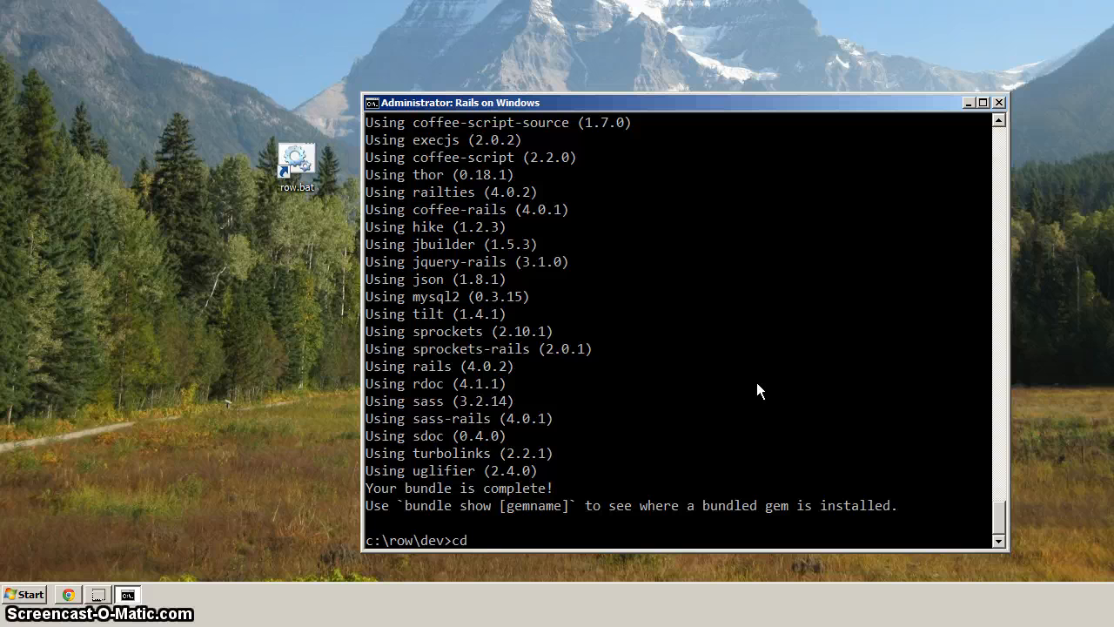
# - Change into the new hello_world app directory
pyautogui.write('hello_world')
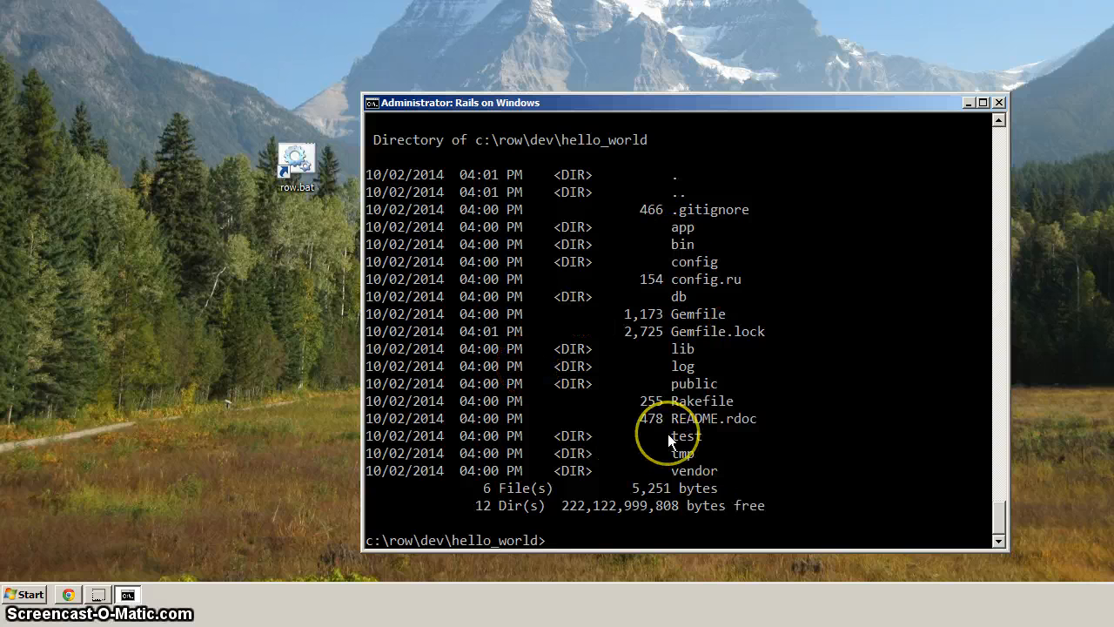
pyautogui.moveTo(195, 483)
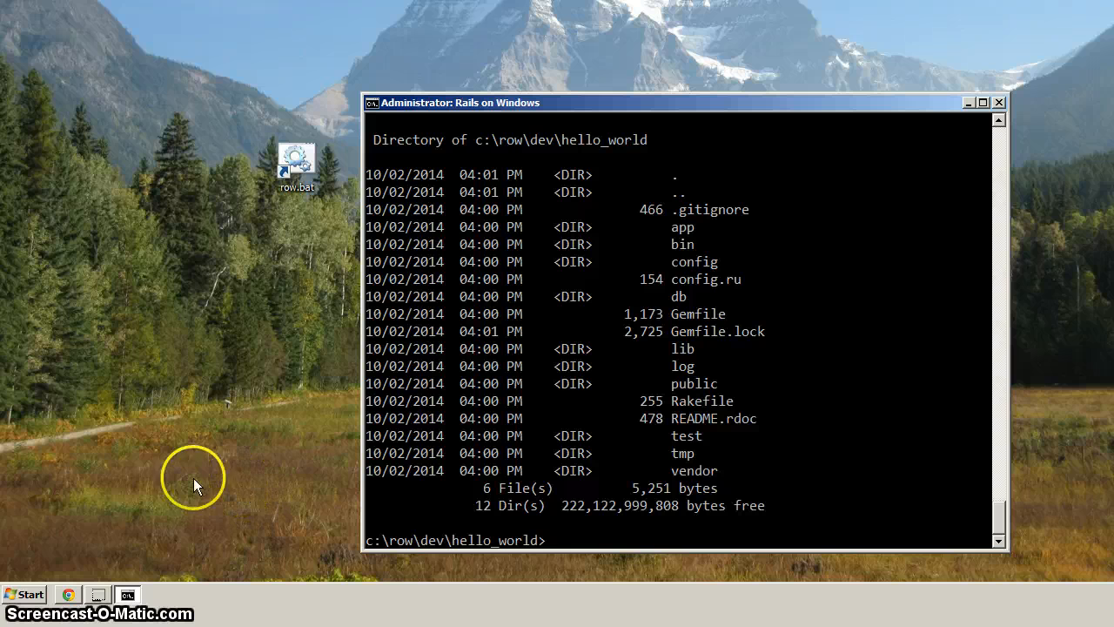
pyautogui.moveTo(533, 352)
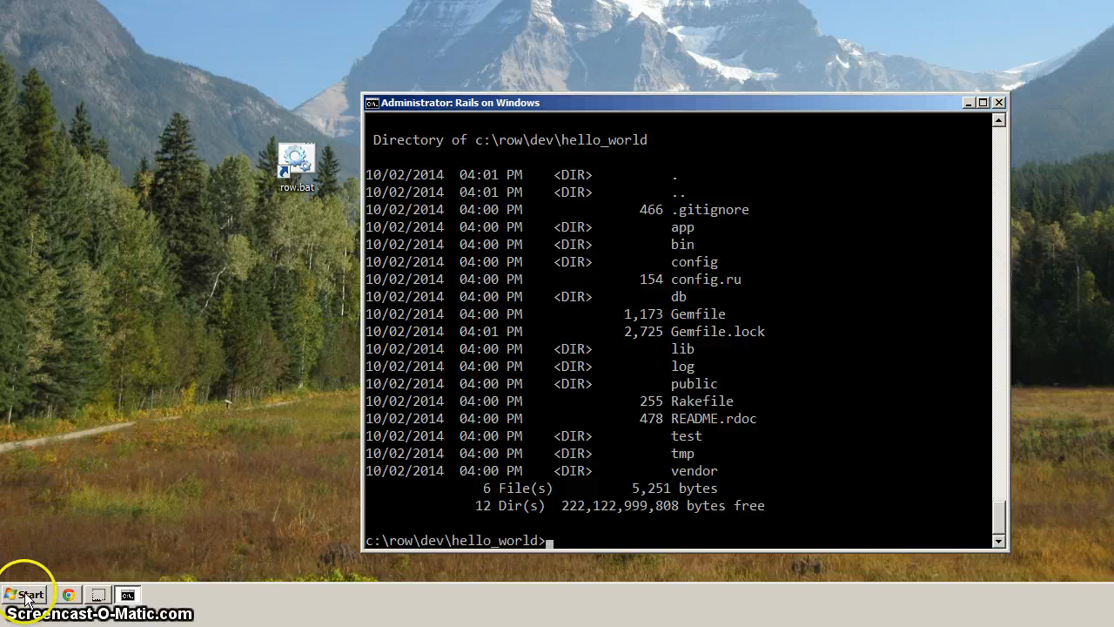
# - Launch Sublime Text 2 from the Start menu, then bring the web browser forward
pyautogui.click(26, 596)
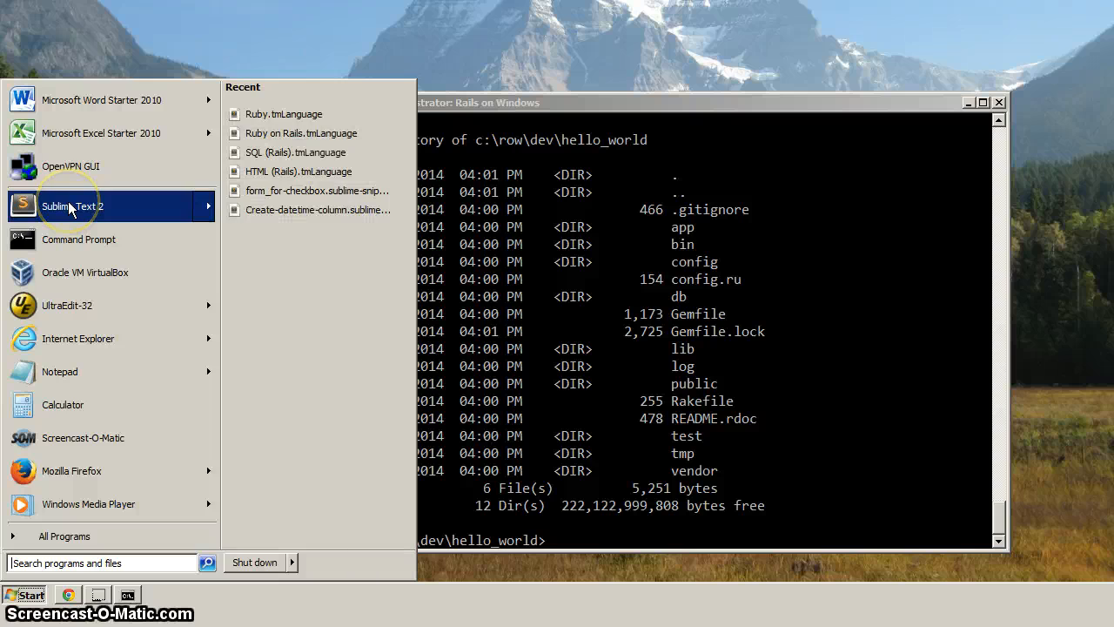
pyautogui.click(73, 205)
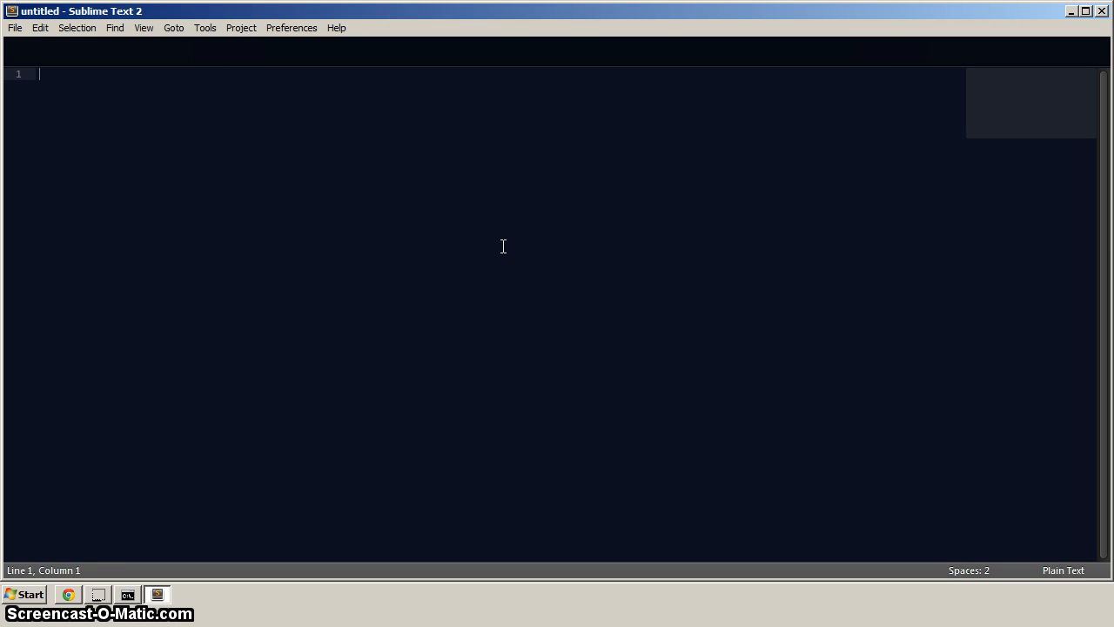
pyautogui.click(68, 594)
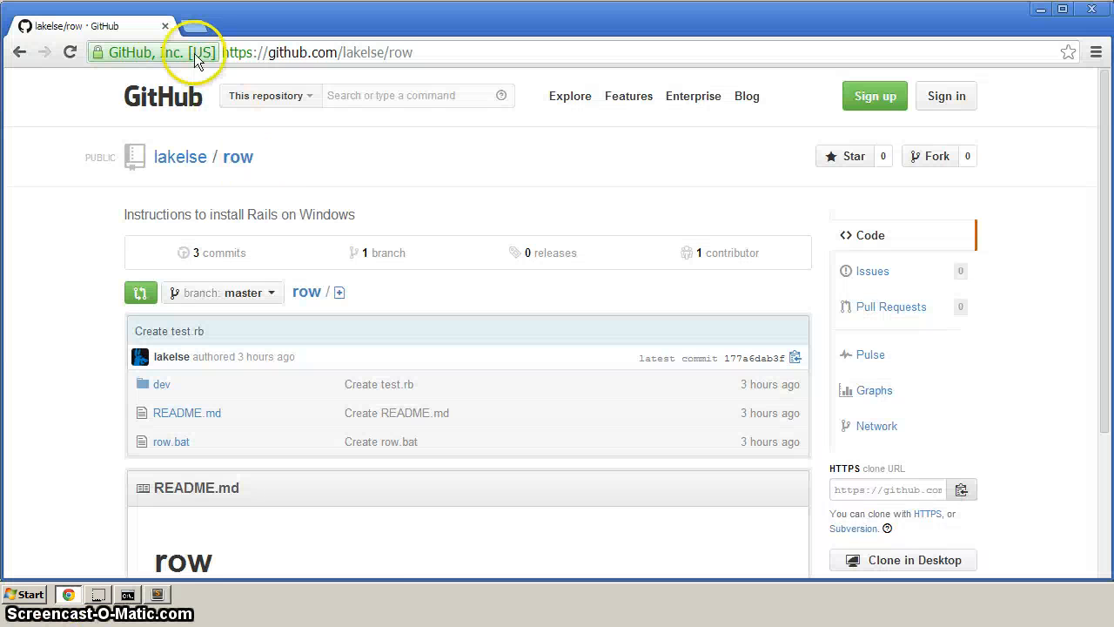
# - Visit sublimetext.com in a new tab, view its editing demo, and return to Sublime Text
pyautogui.write('sublimetext.com')
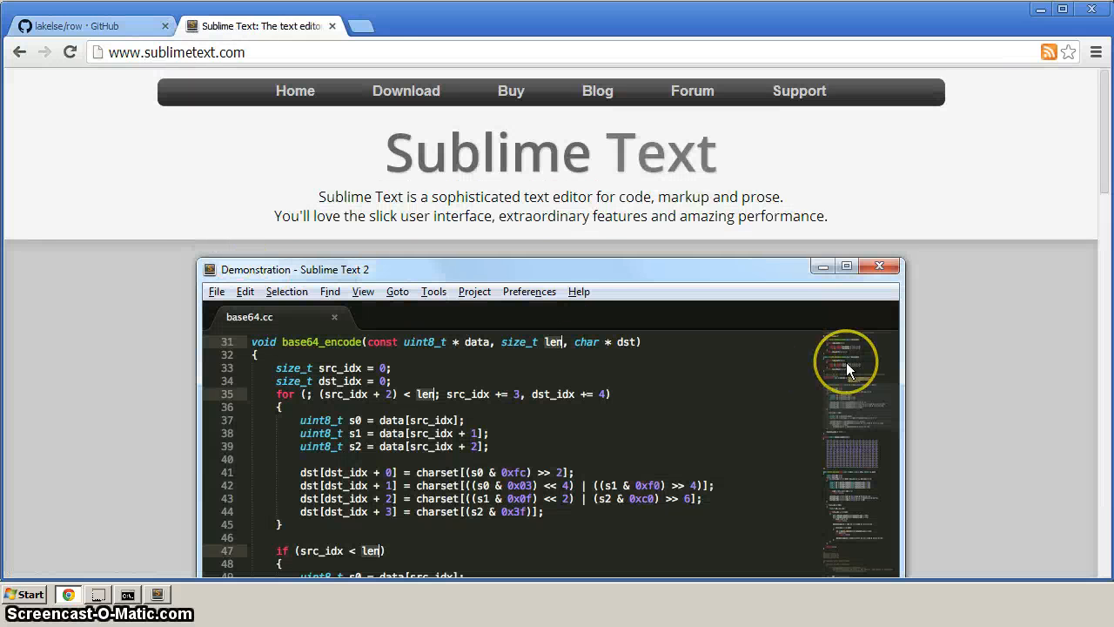
pyautogui.scroll(-3)
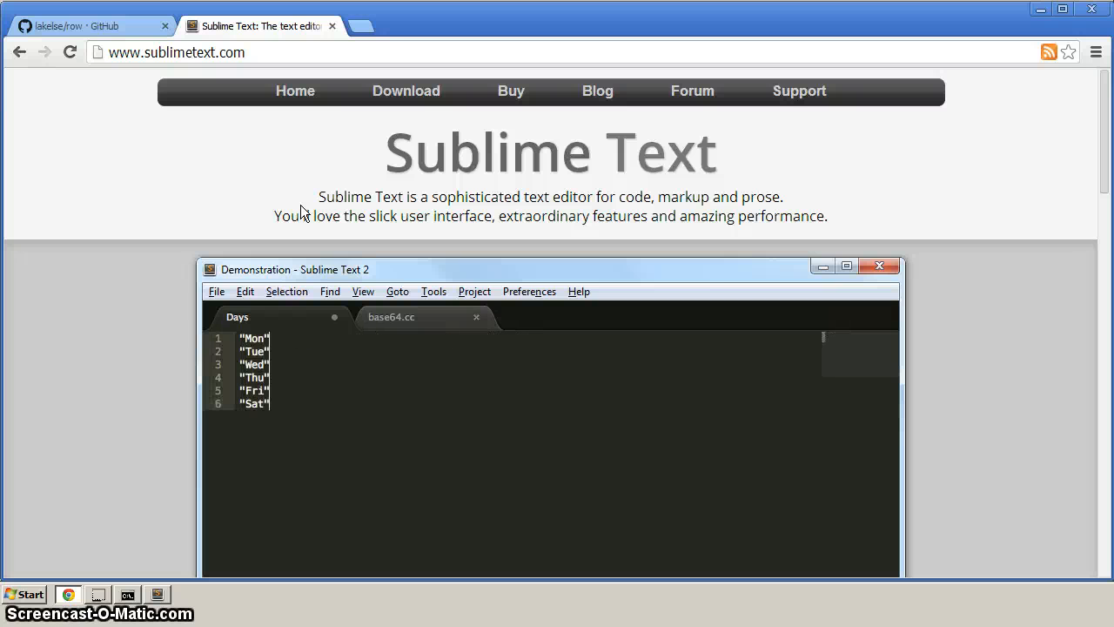
pyautogui.press('ctrl+j')
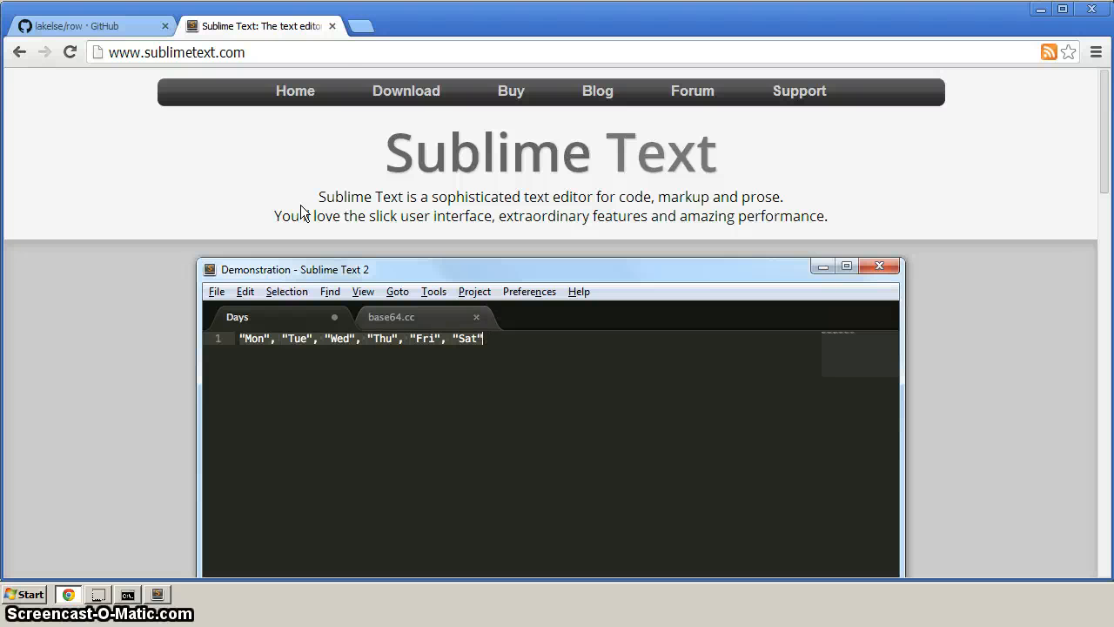
pyautogui.click(87, 26)
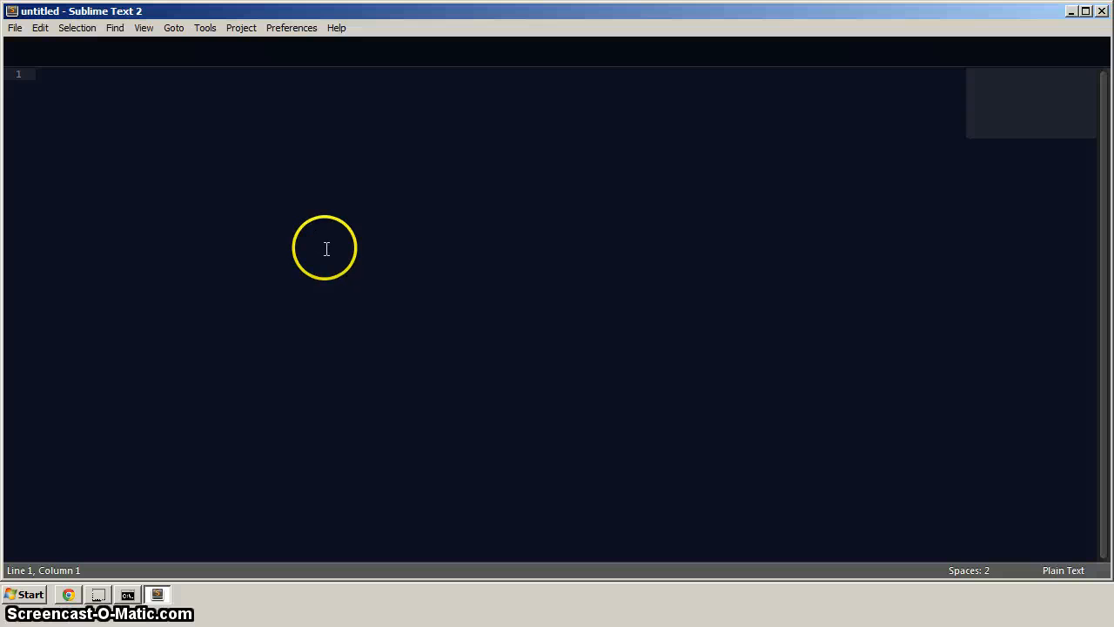
pyautogui.moveTo(240, 27)
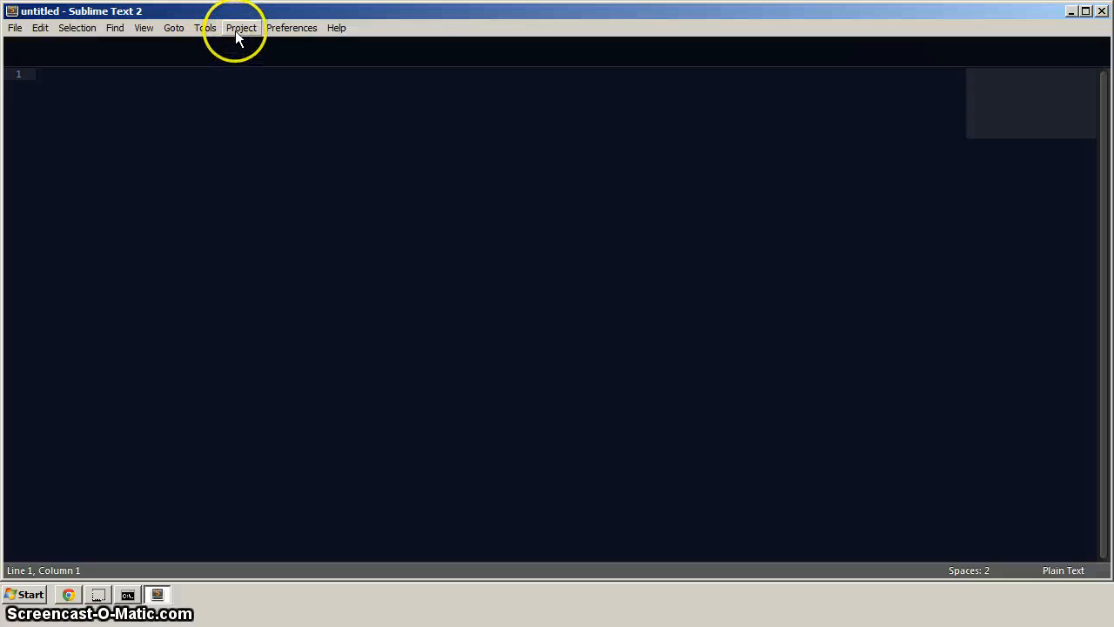
# - Add the c:\row\dev\hello_world folder to the project and expand its config folder
pyautogui.click(240, 28)
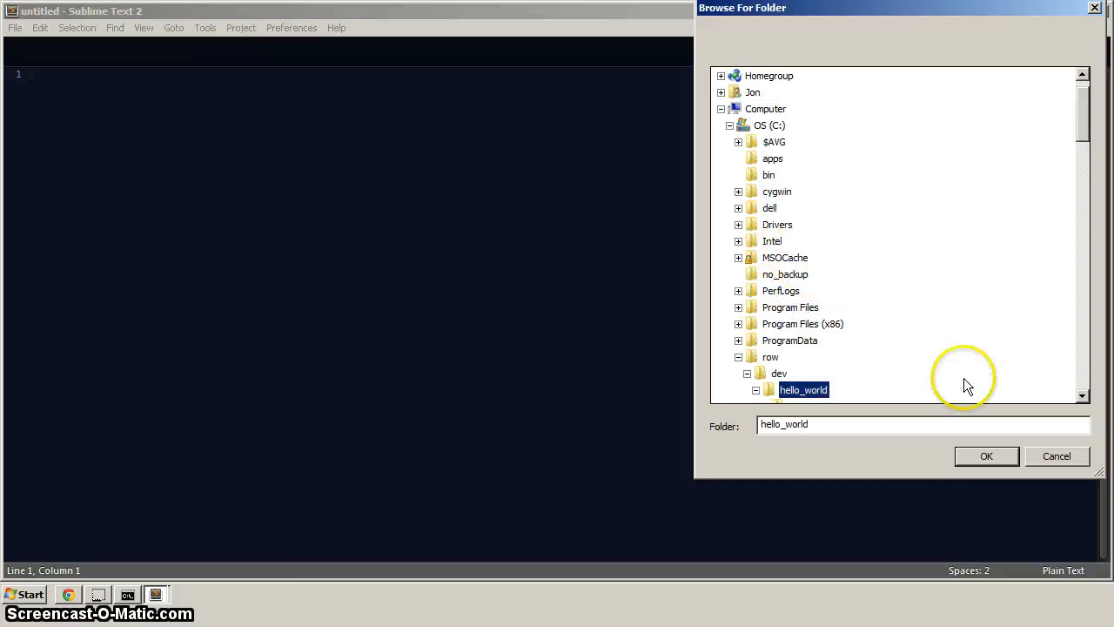
pyautogui.click(985, 456)
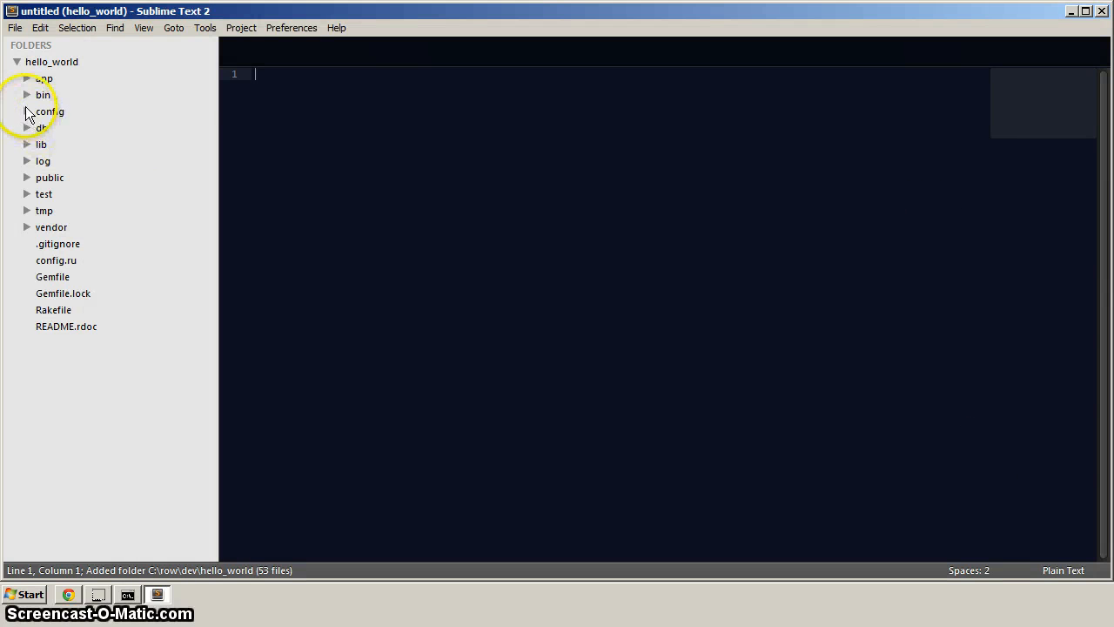
pyautogui.click(27, 112)
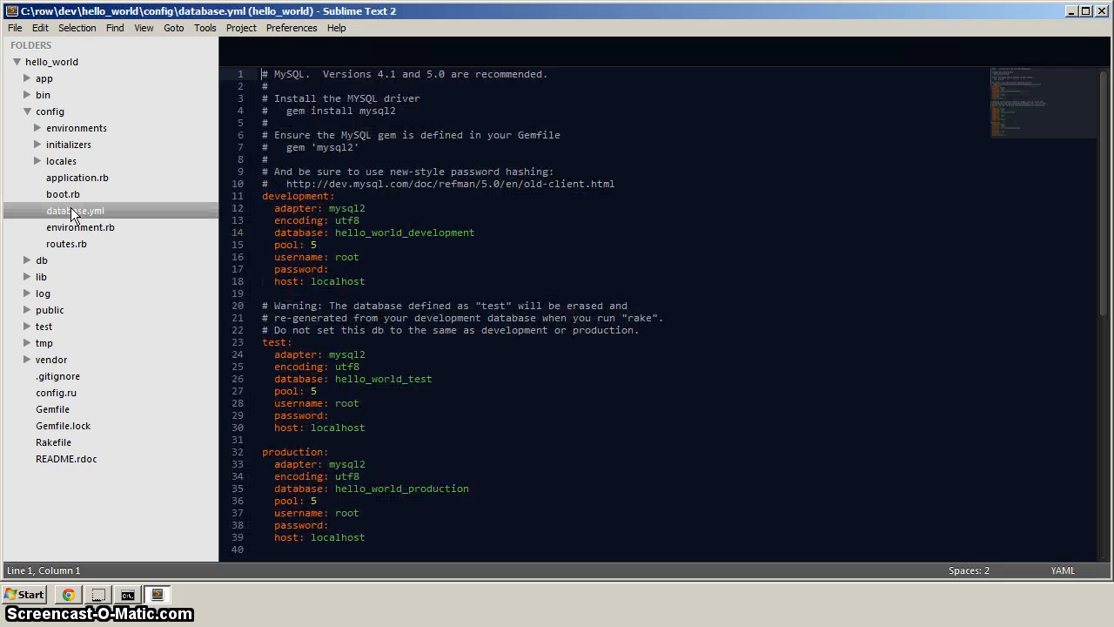
pyautogui.doubleClick(74, 211)
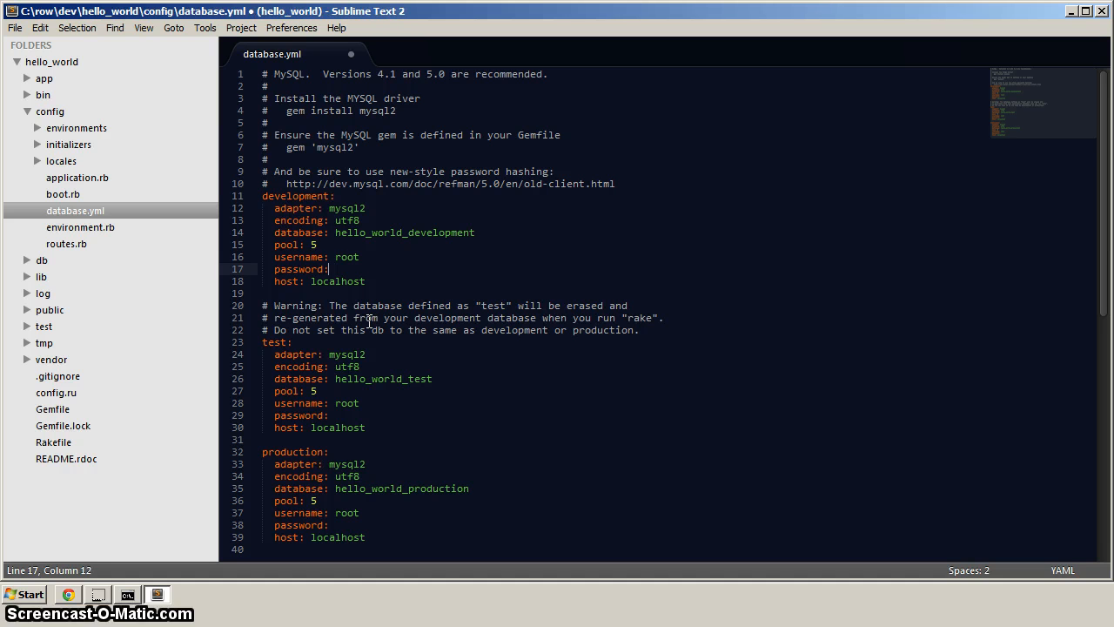
pyautogui.press('backspace')
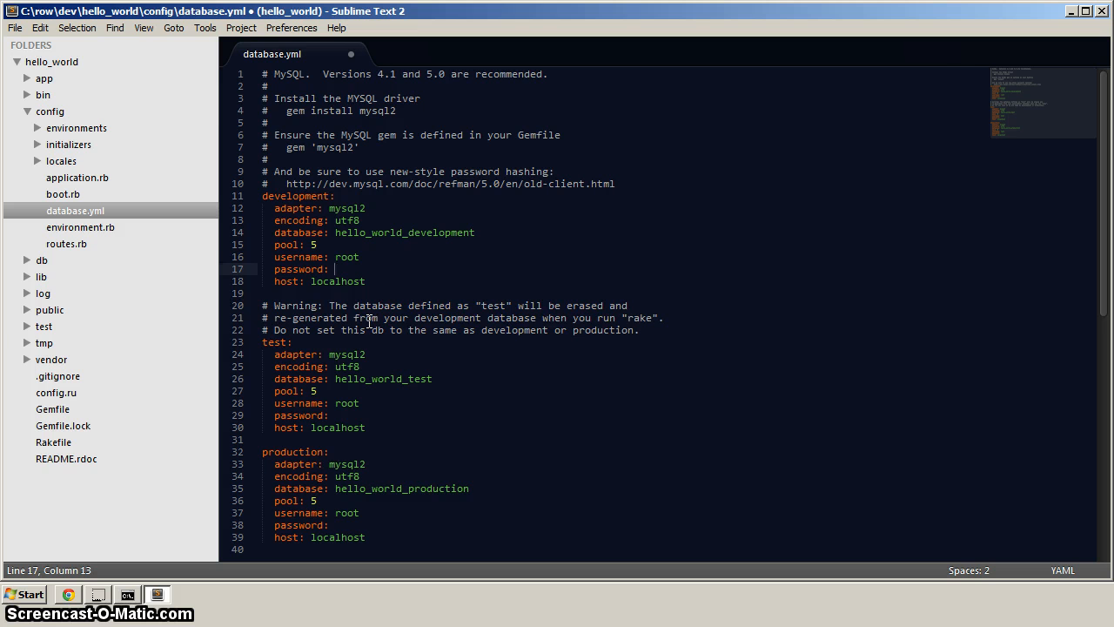
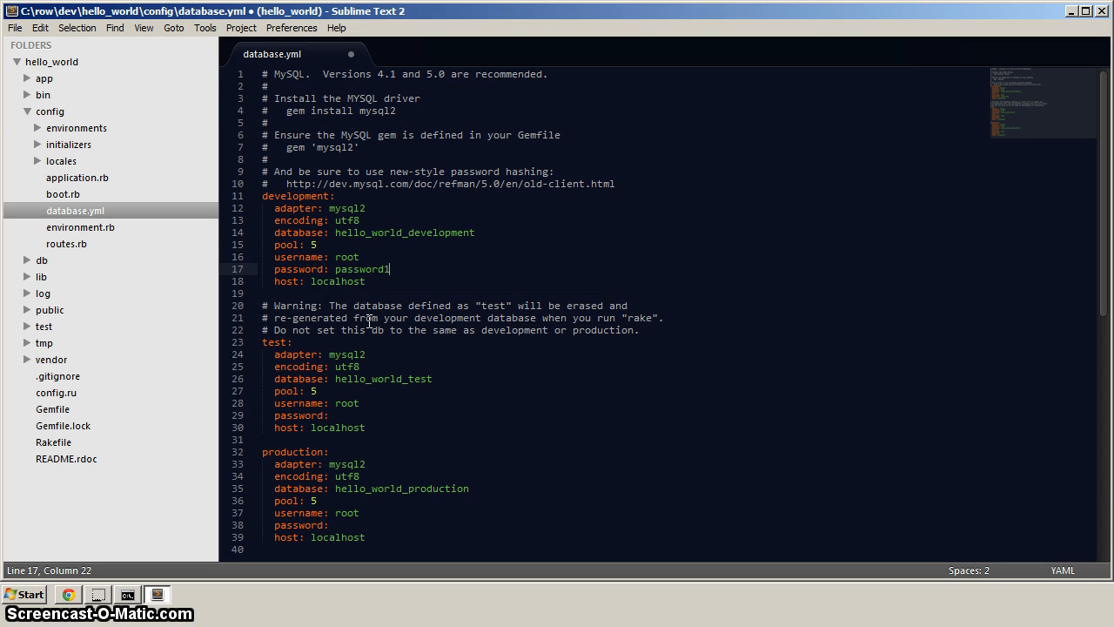
pyautogui.press('ctrl+s')
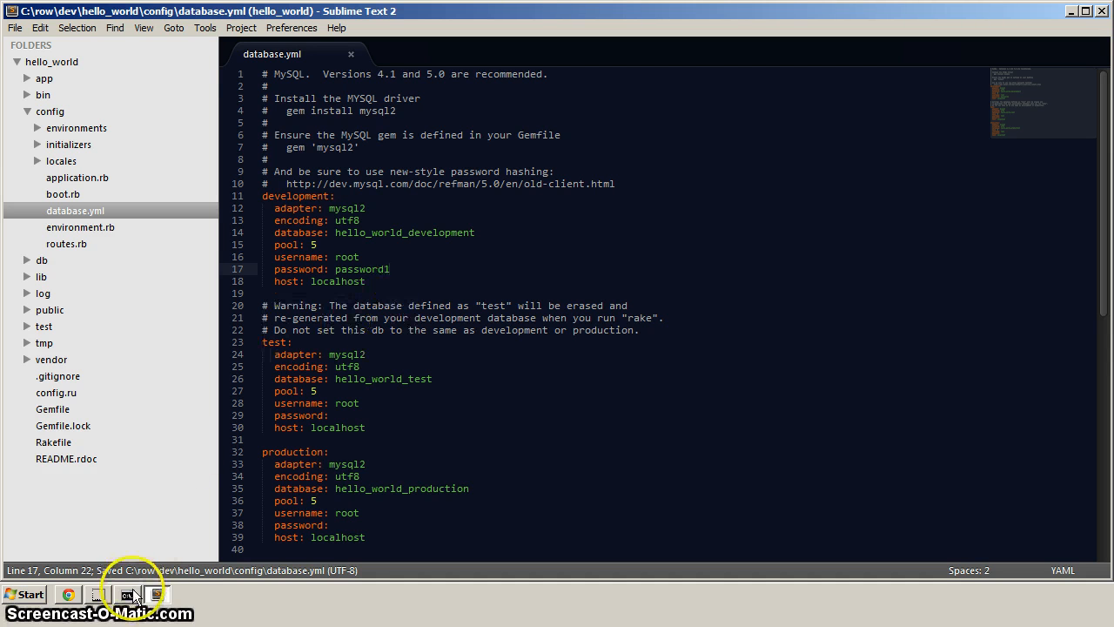
# - Back in the command prompt, run 'rake db:create' for the hello_world app
pyautogui.click(128, 594)
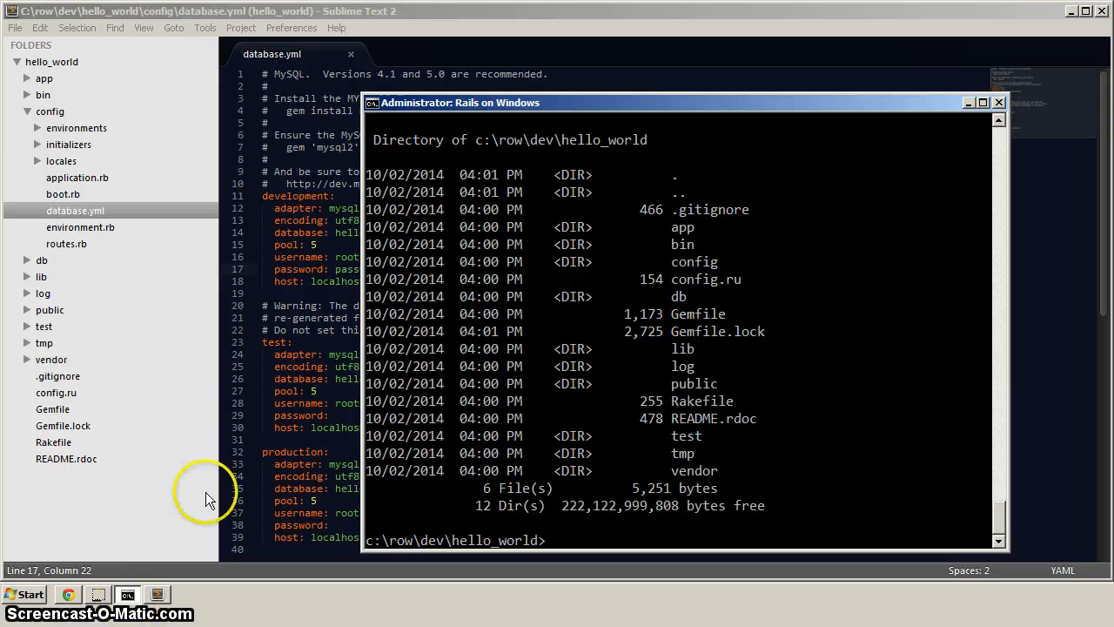
pyautogui.moveTo(585, 299)
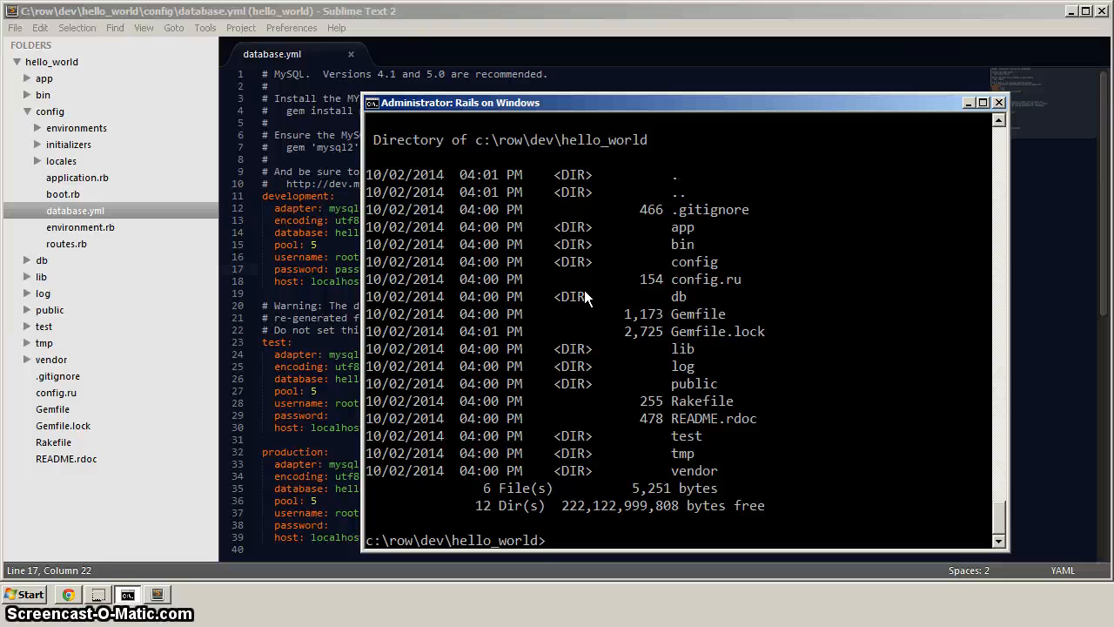
pyautogui.write('rake db:')
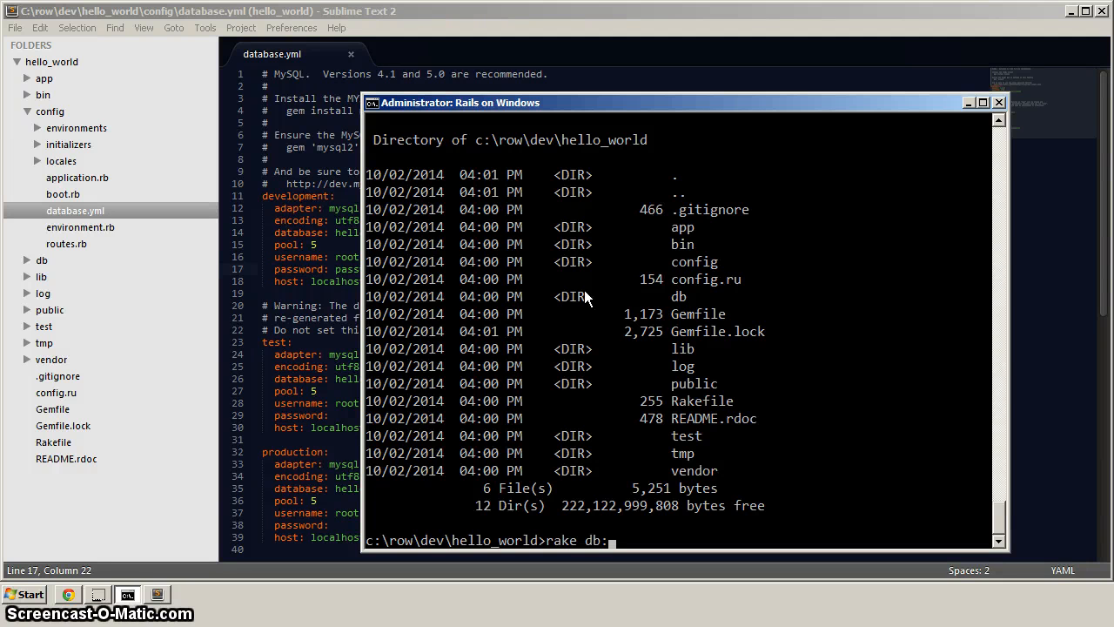
pyautogui.write('create')
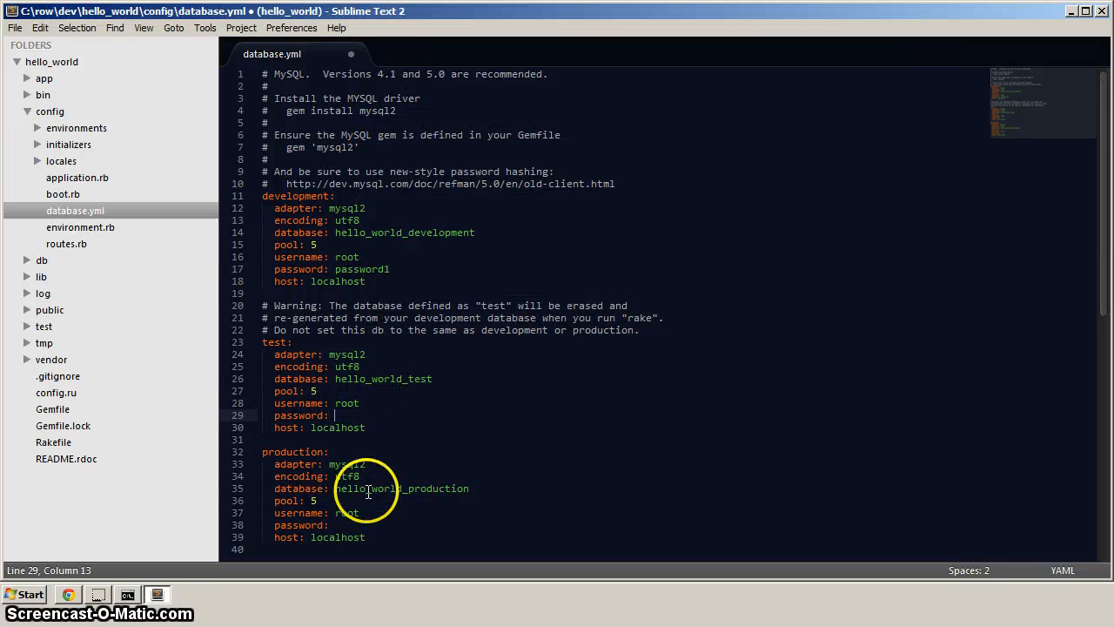
# - Enter the MySQL password for the test environment in database.yml
pyautogui.write('password')
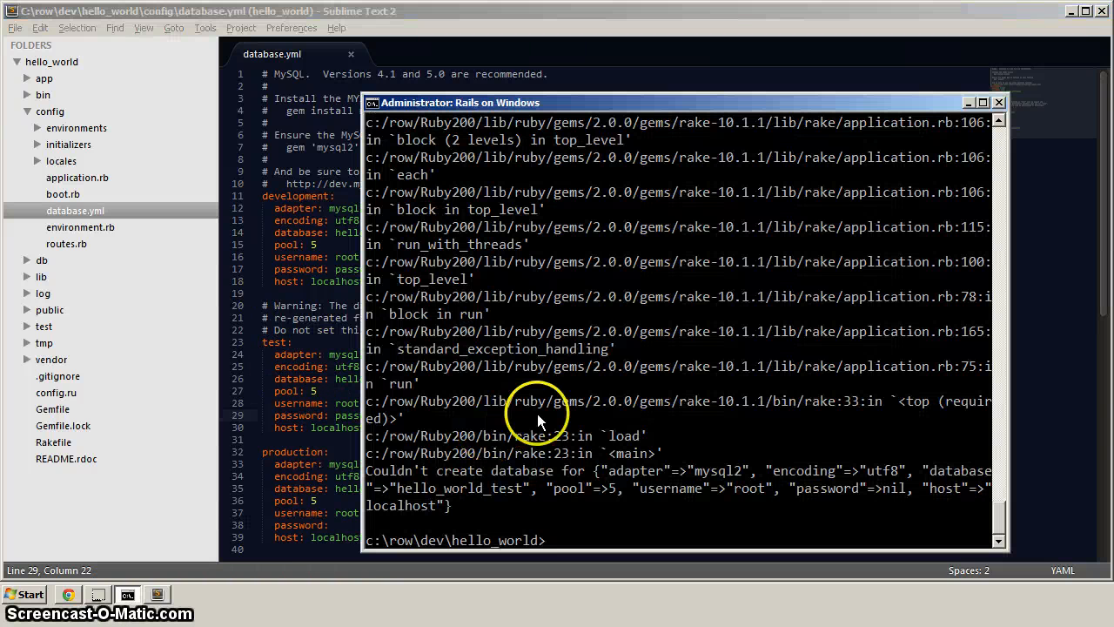
# - Rerun 'rake db:create', which reports hello_world_development already exists, and start a mysql login
pyautogui.write('rake db:create')
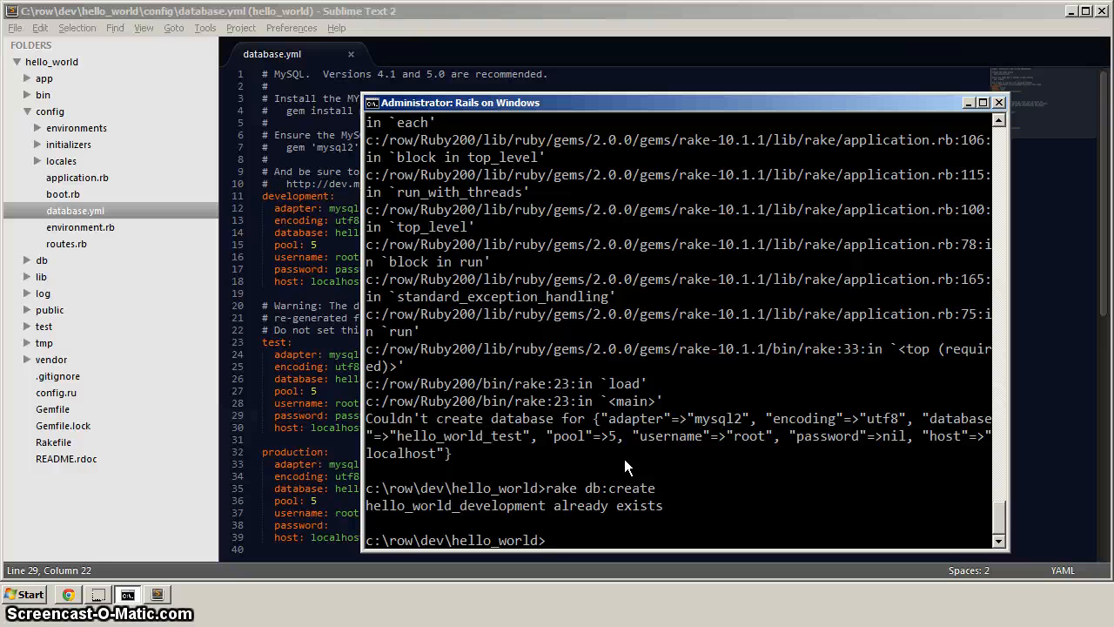
pyautogui.write('mysql -')
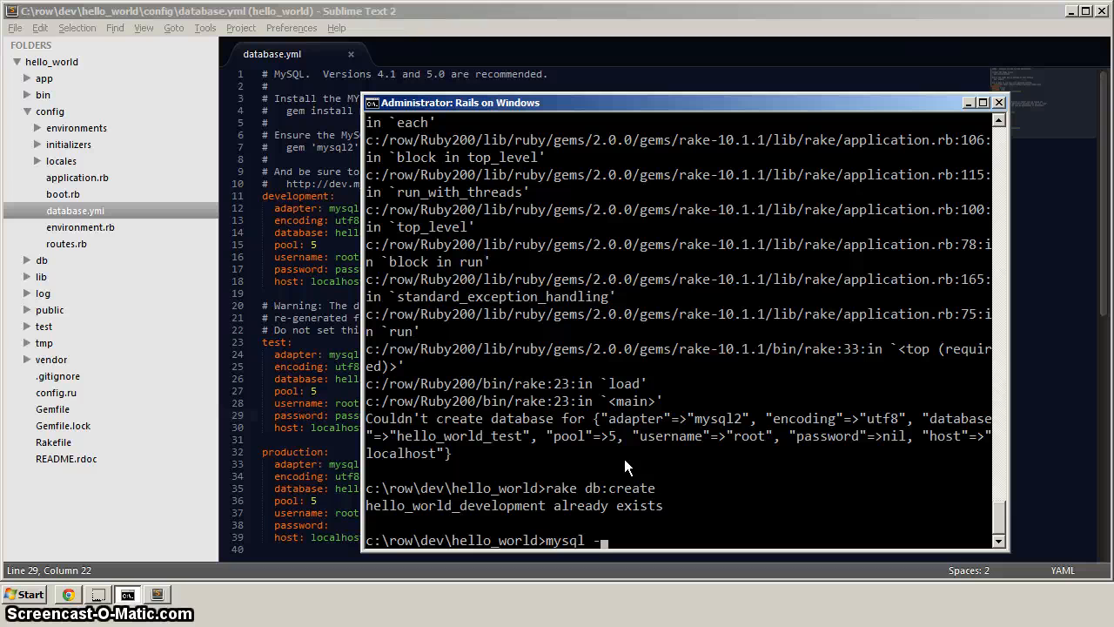
# - Log into MySQL as root, list databases showing hello_world_development and hello_world_test, then exit
pyautogui.write('-user root -p')
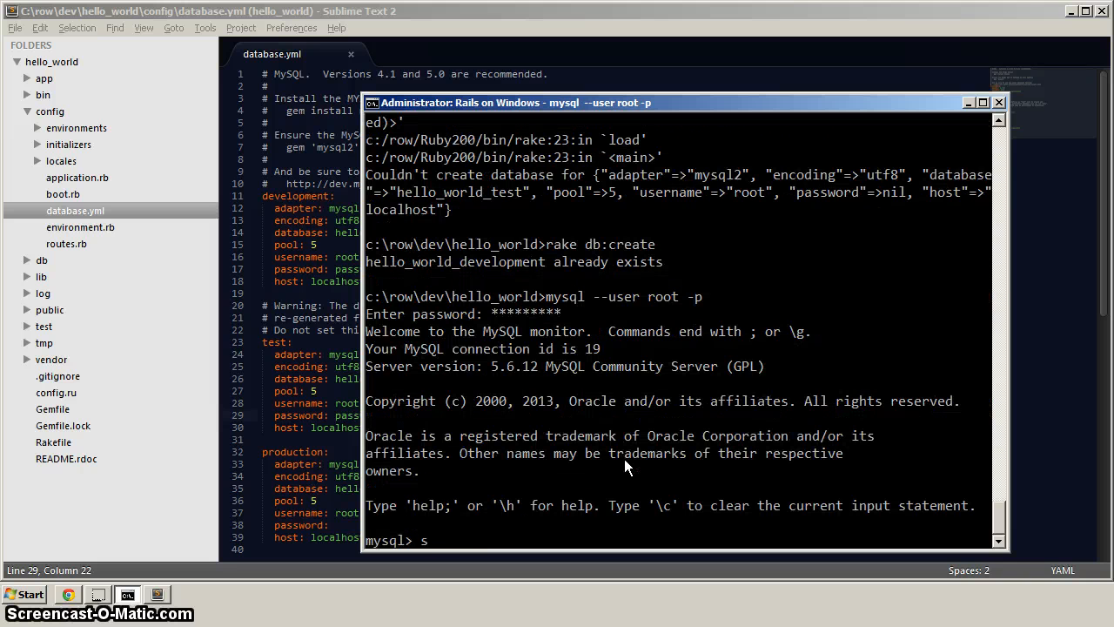
pyautogui.write('how databases ;')
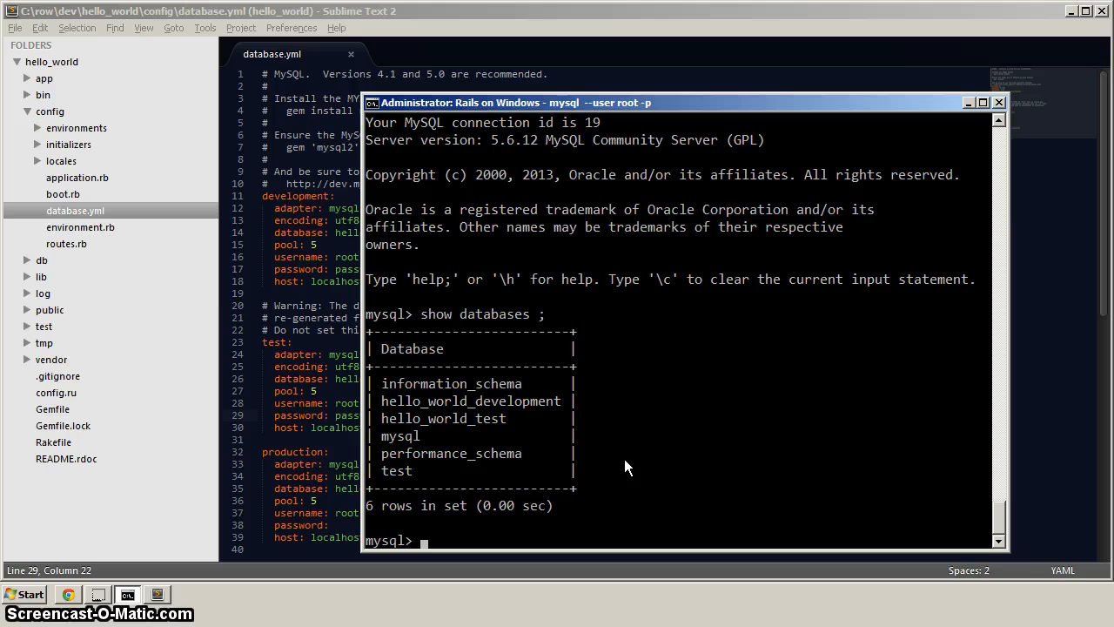
pyautogui.moveTo(508, 428)
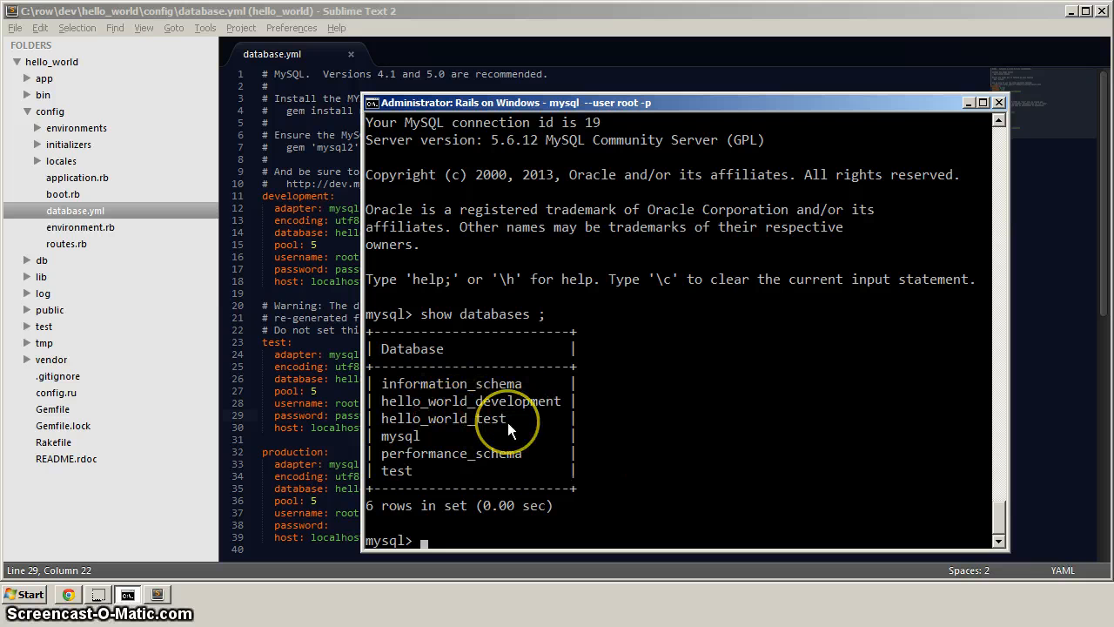
pyautogui.write('exit')
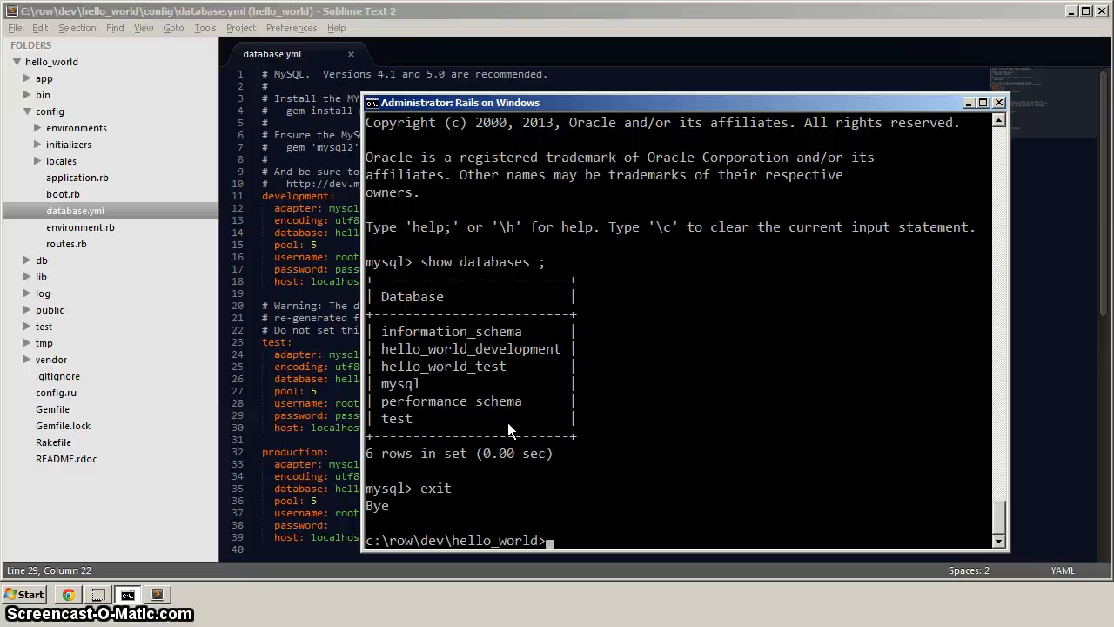
# - Run 'rails generate scaffold user first_name:string last_name:string' to create the users scaffold
pyautogui.write('rails new')
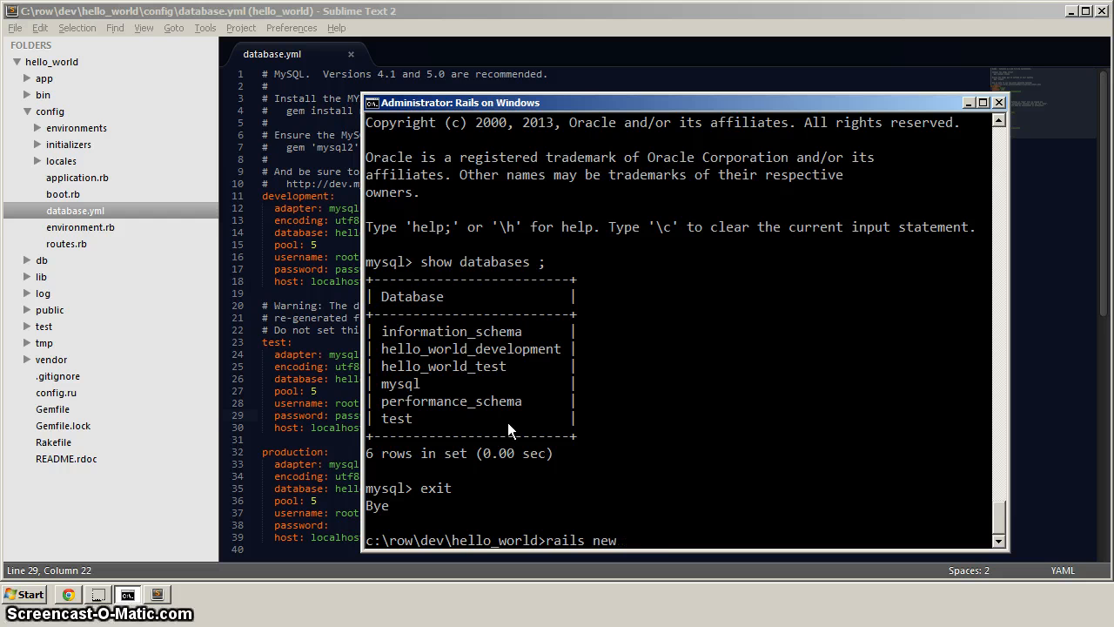
pyautogui.write('rails s')
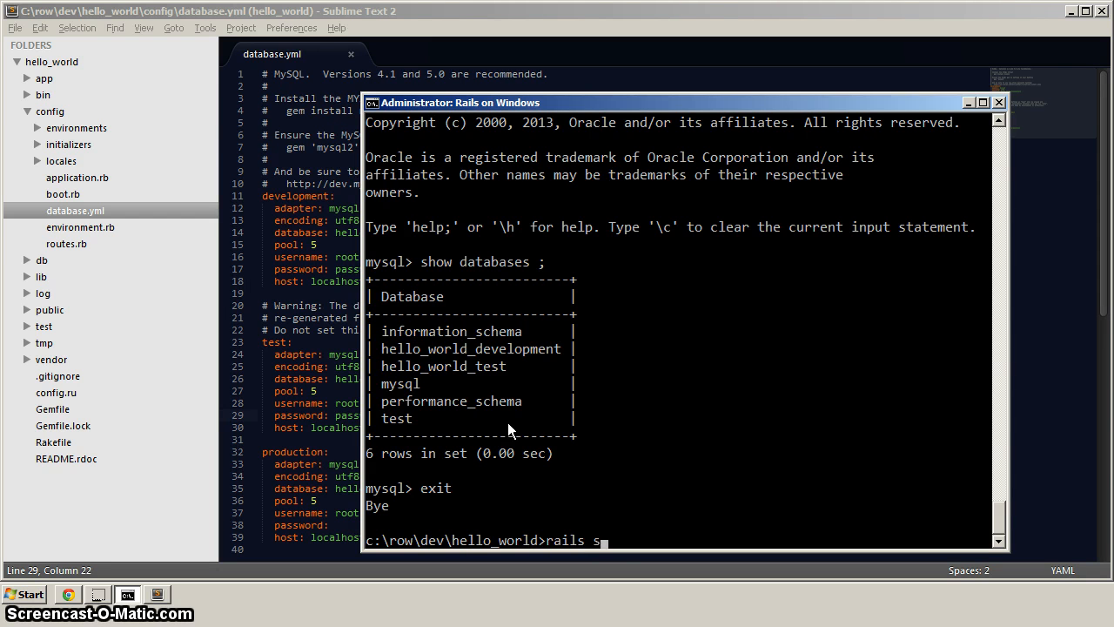
pyautogui.write('caffold')
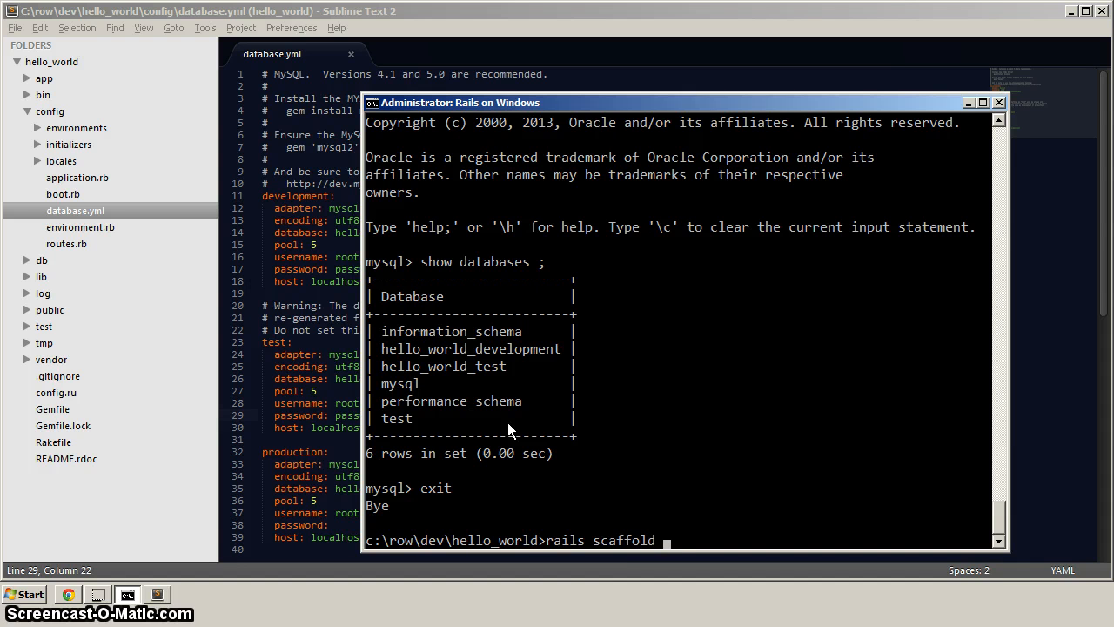
pyautogui.press('BackSpace')
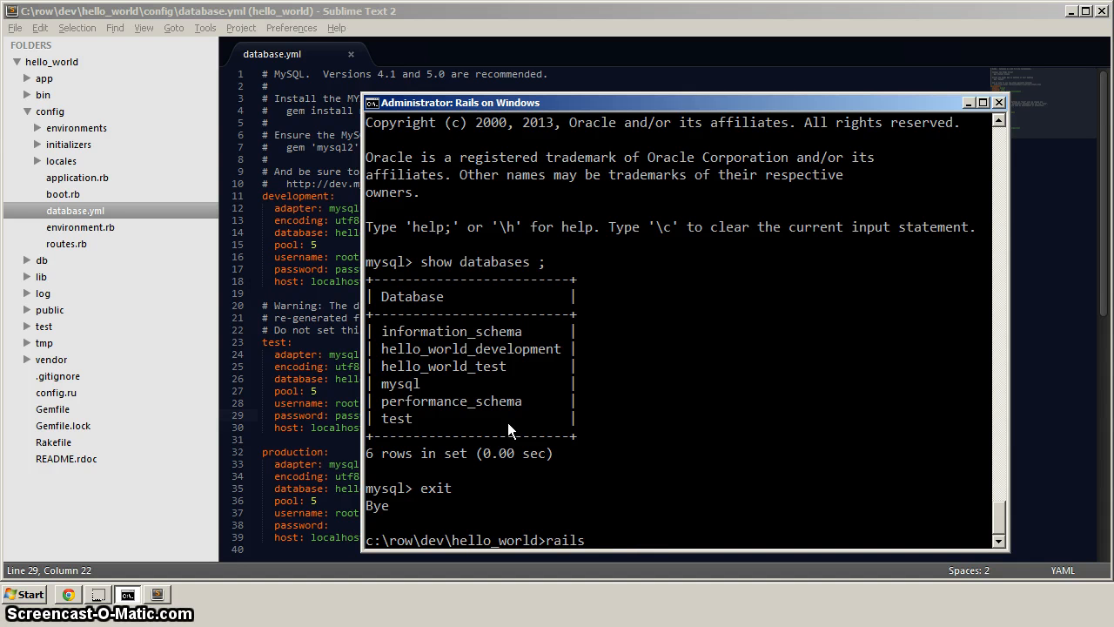
pyautogui.write('generate sc')
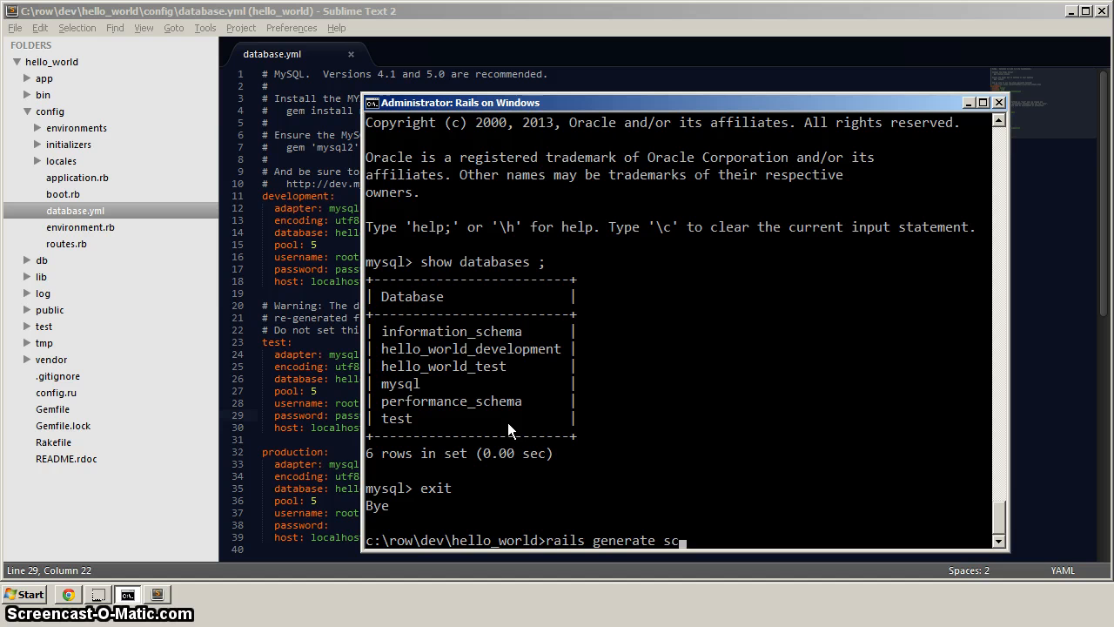
pyautogui.write('affold')
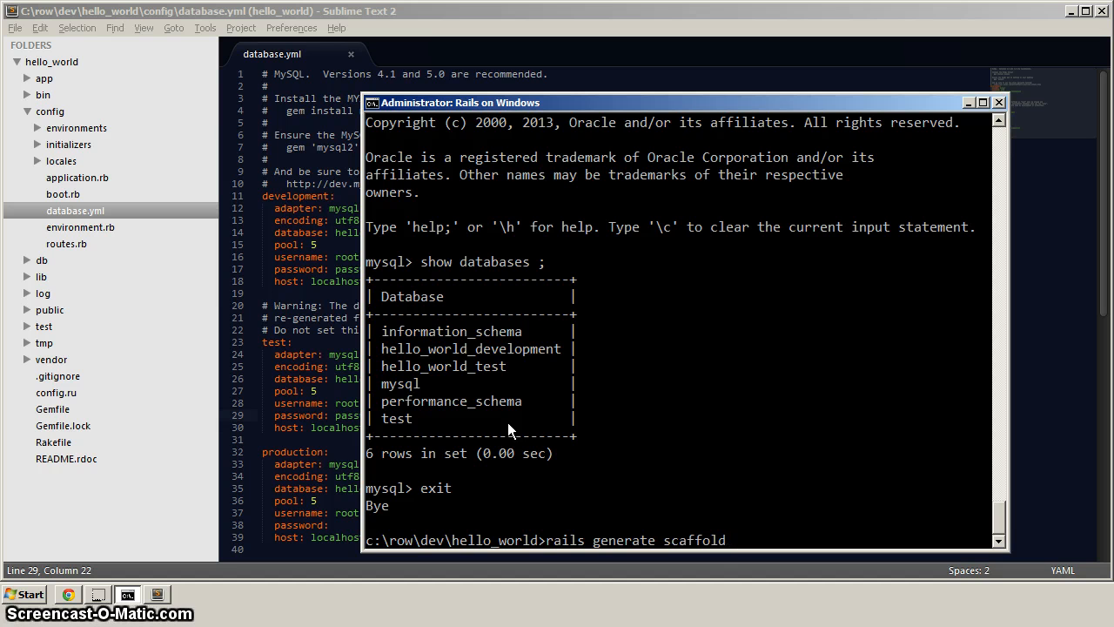
pyautogui.write('user first_name:string')
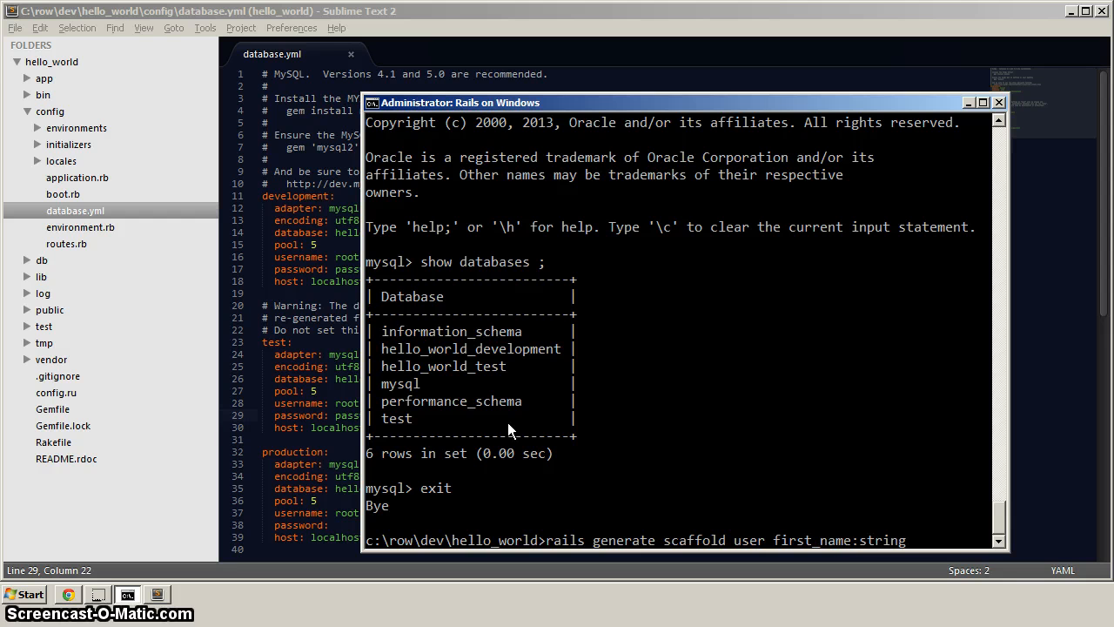
pyautogui.write('last_')
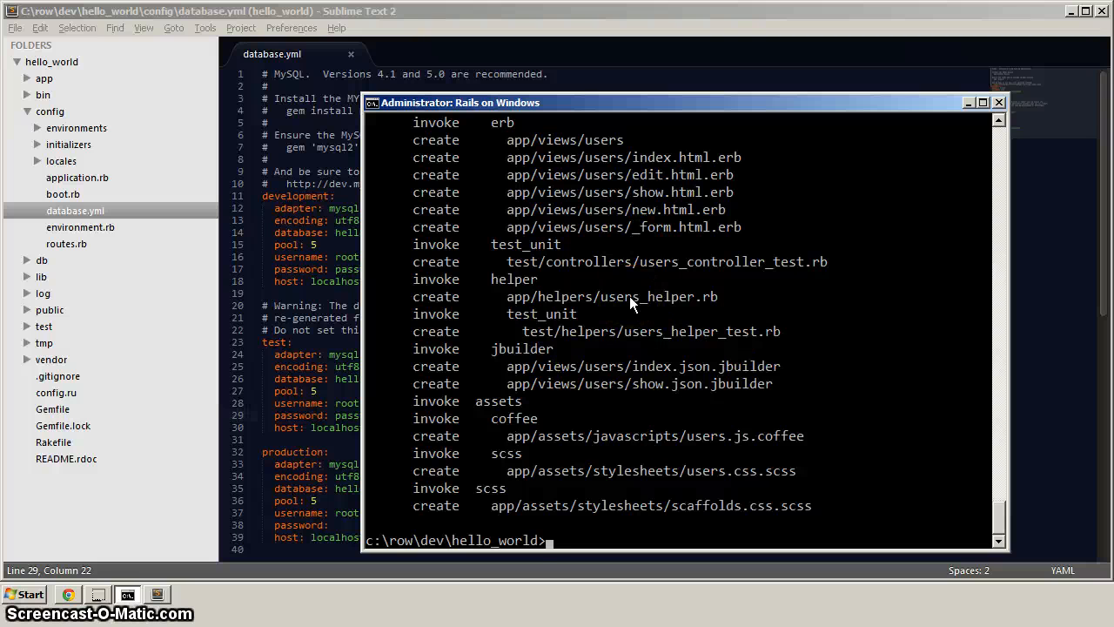
# - Start the Rails server with rails s and switch to Chrome
pyautogui.write('rails s')
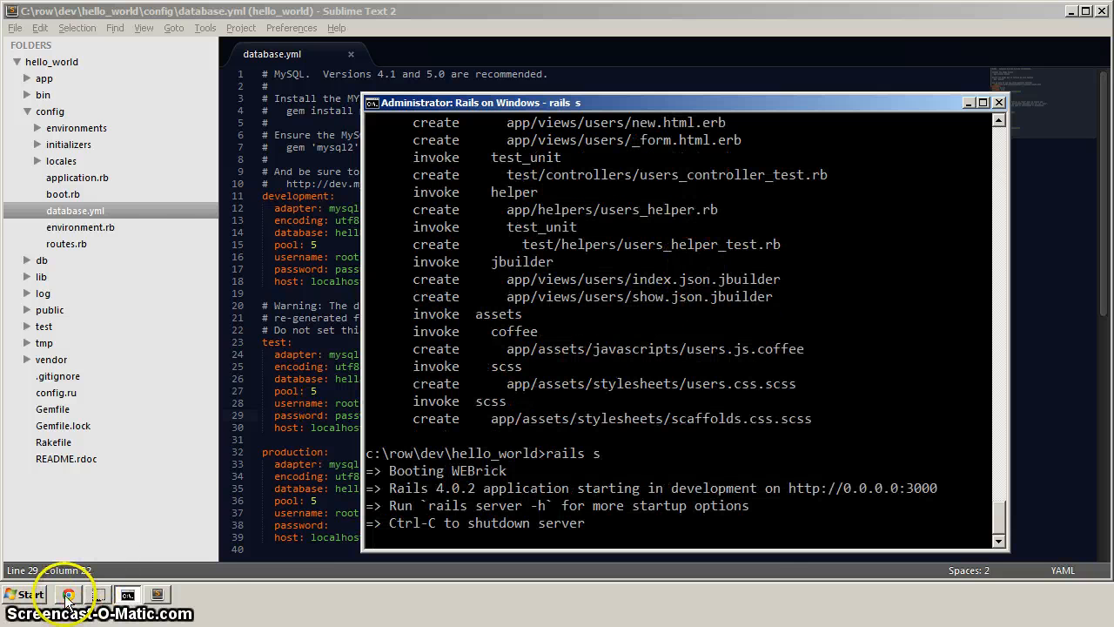
pyautogui.click(68, 595)
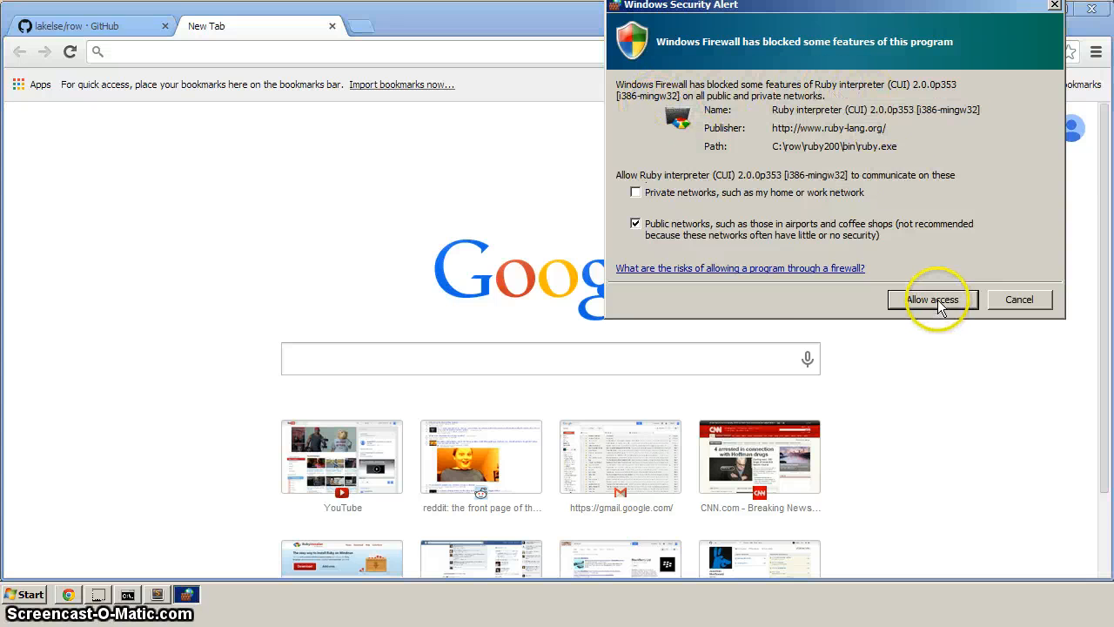
# - Allow Ruby through the firewall and load localhost:3000, revealing a pending migration error
pyautogui.click(933, 299)
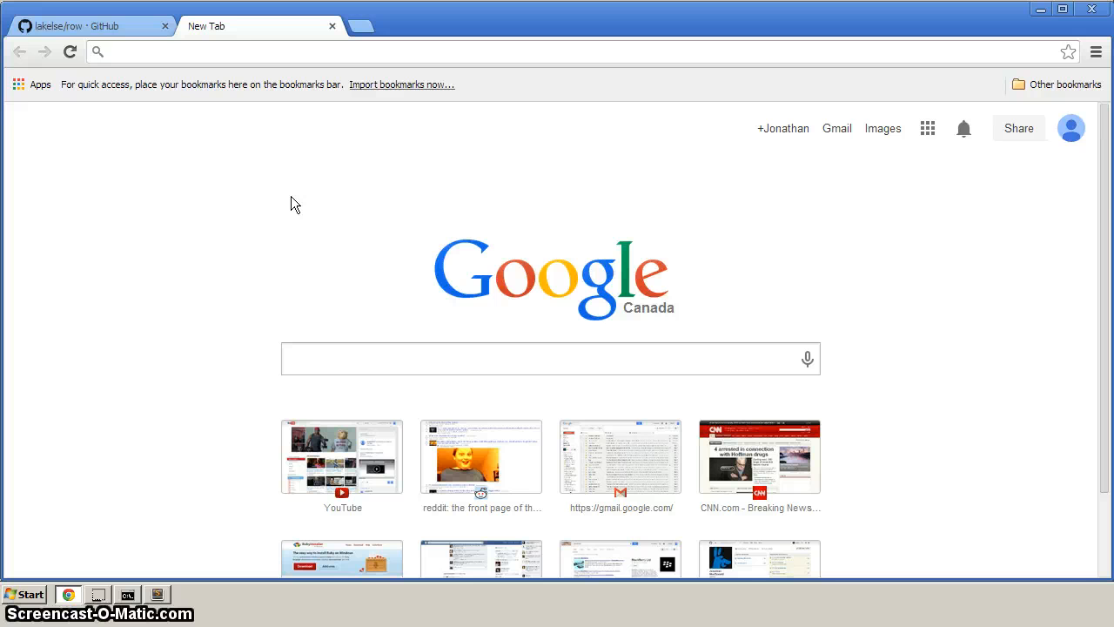
pyautogui.write('localhost:3000')
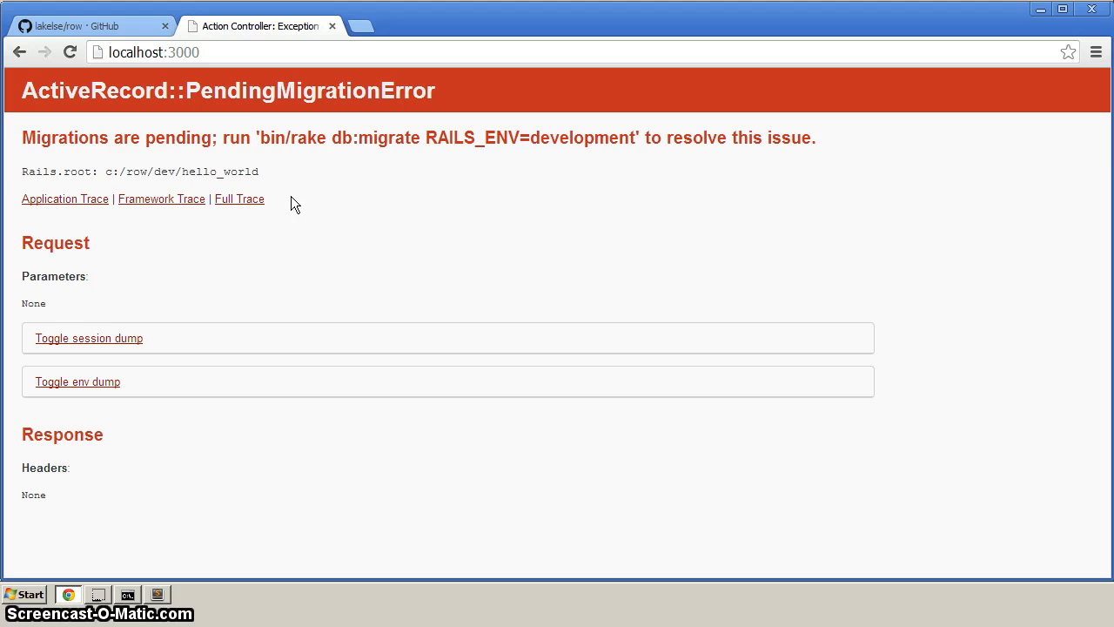
pyautogui.moveTo(338, 115)
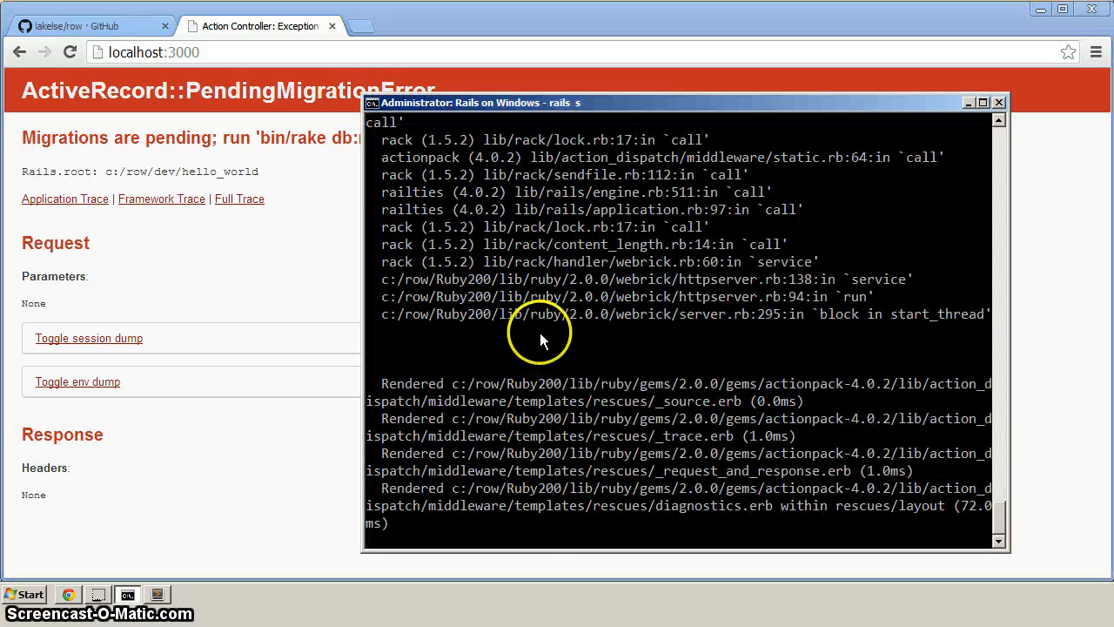
# - Stop the server and run rake db:migrate to create the users table
pyautogui.press('ctrl+c')
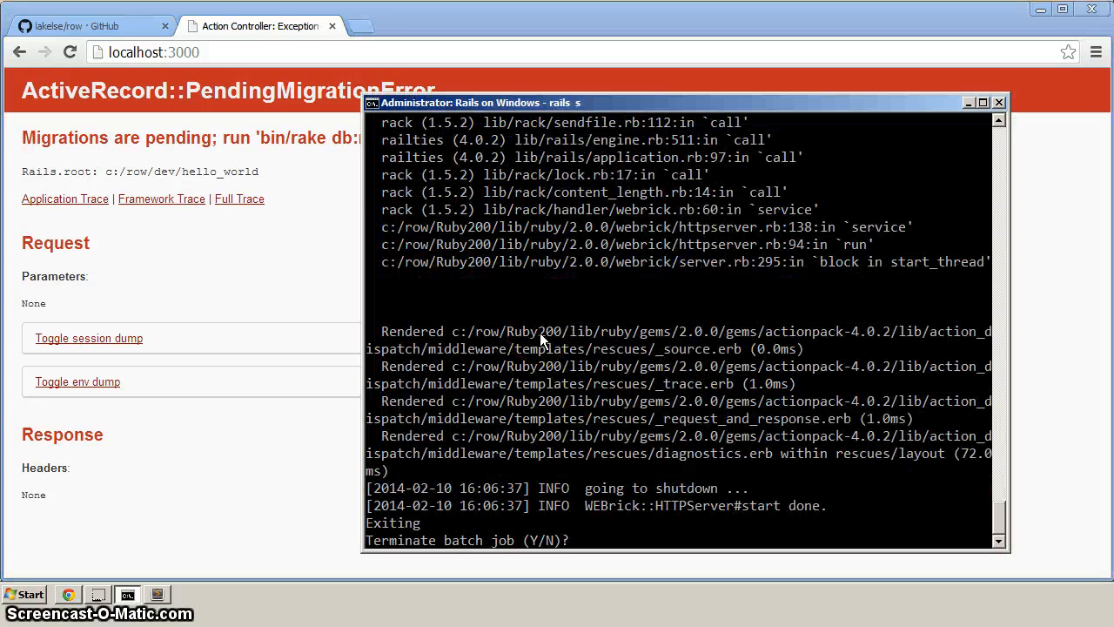
pyautogui.write('y')
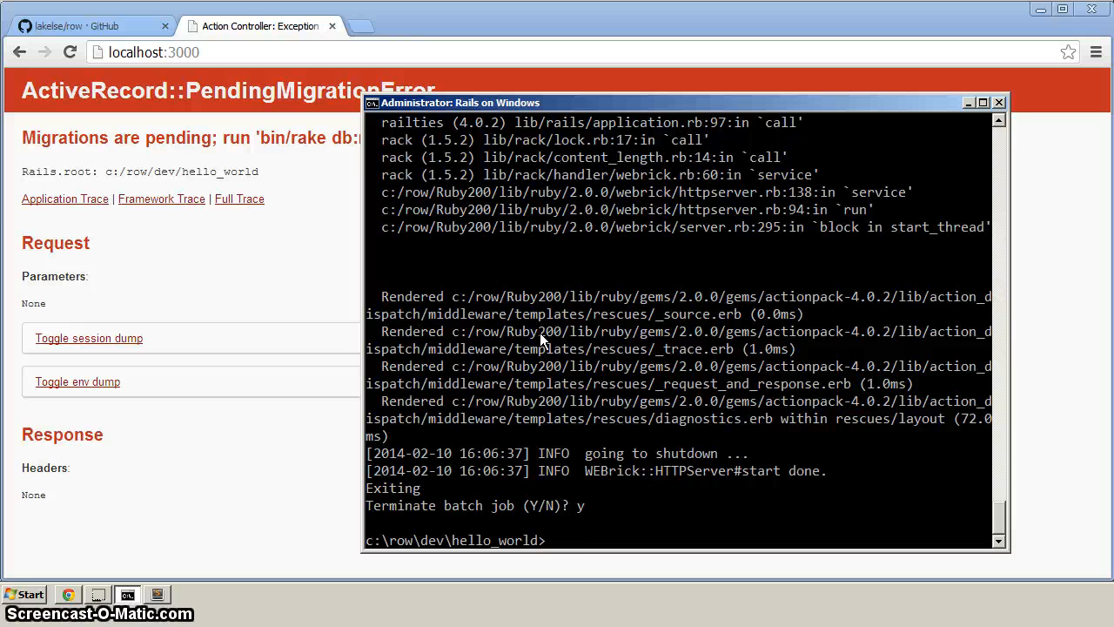
pyautogui.write('rake')
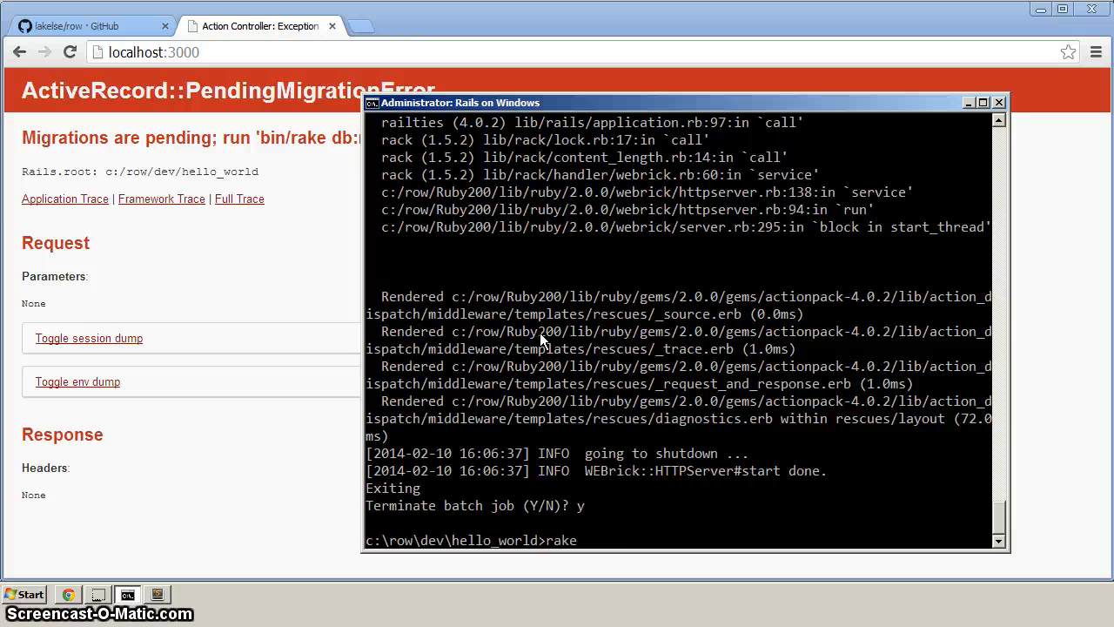
pyautogui.write('db:migrate')
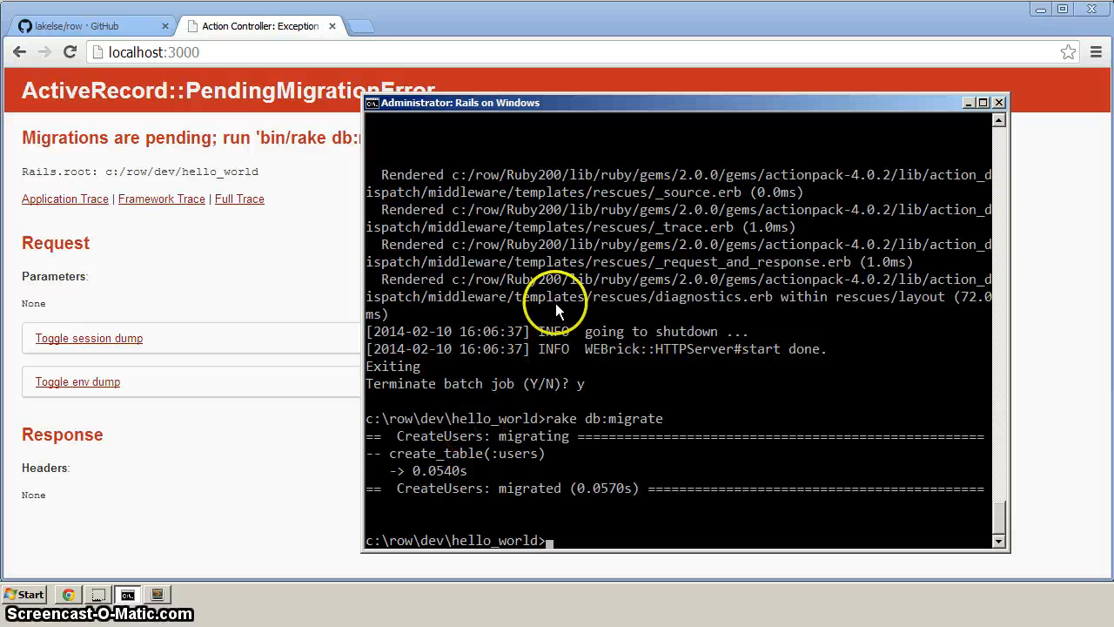
# - Restart the Rails server with rails s
pyautogui.write('rails s')
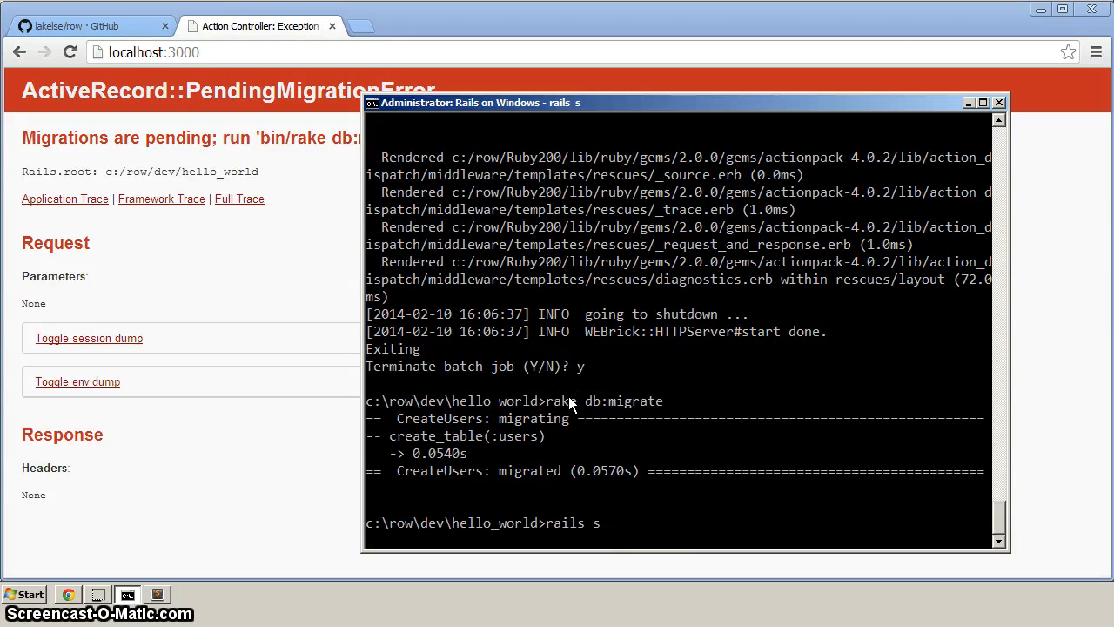
pyautogui.press('enter')
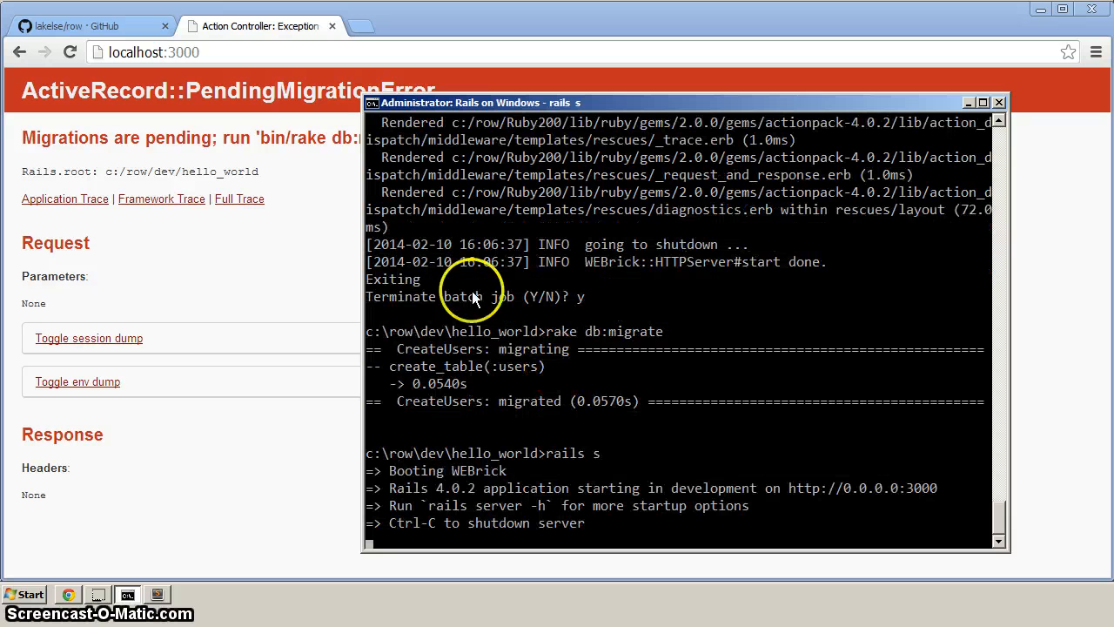
# - Reload the Rails welcome page, view the environment details, and head to /users
pyautogui.click(155, 52)
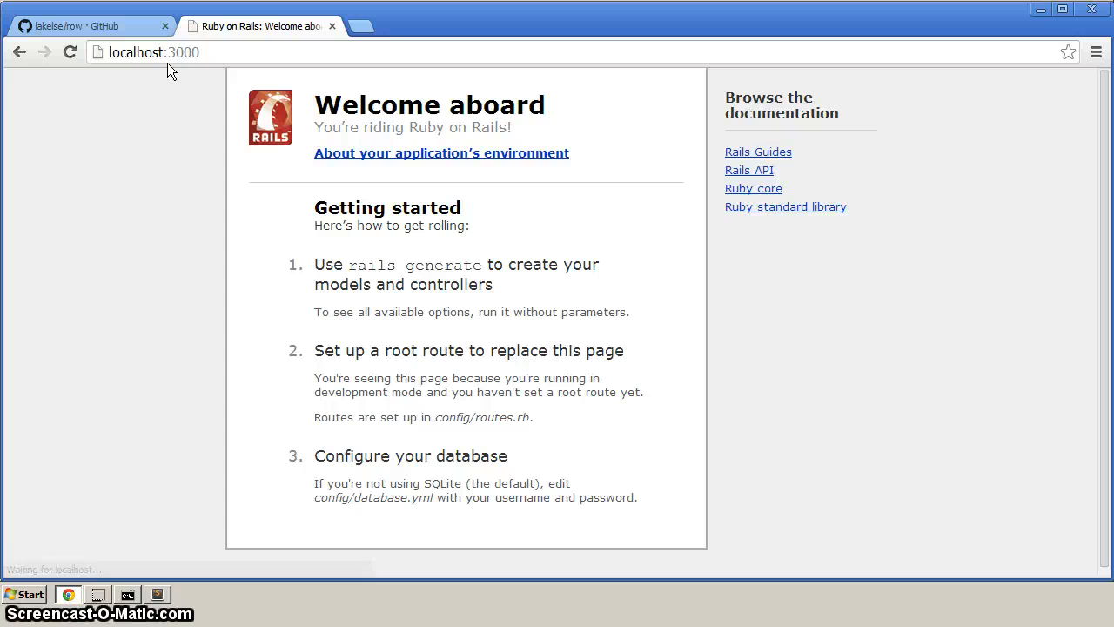
pyautogui.moveTo(567, 235)
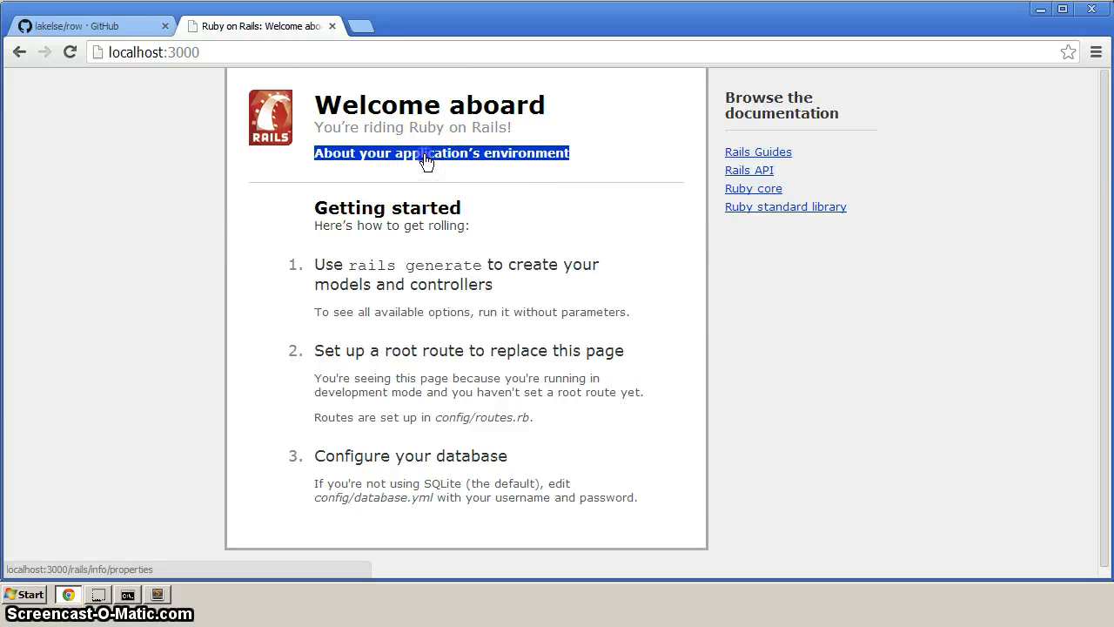
pyautogui.click(440, 153)
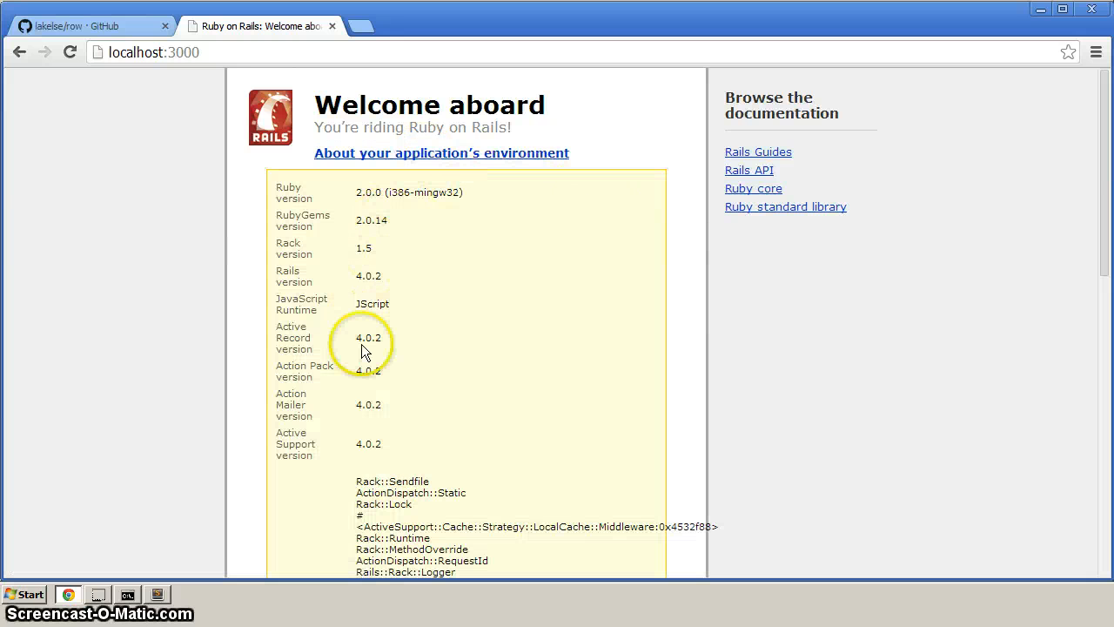
pyautogui.scroll(-3)
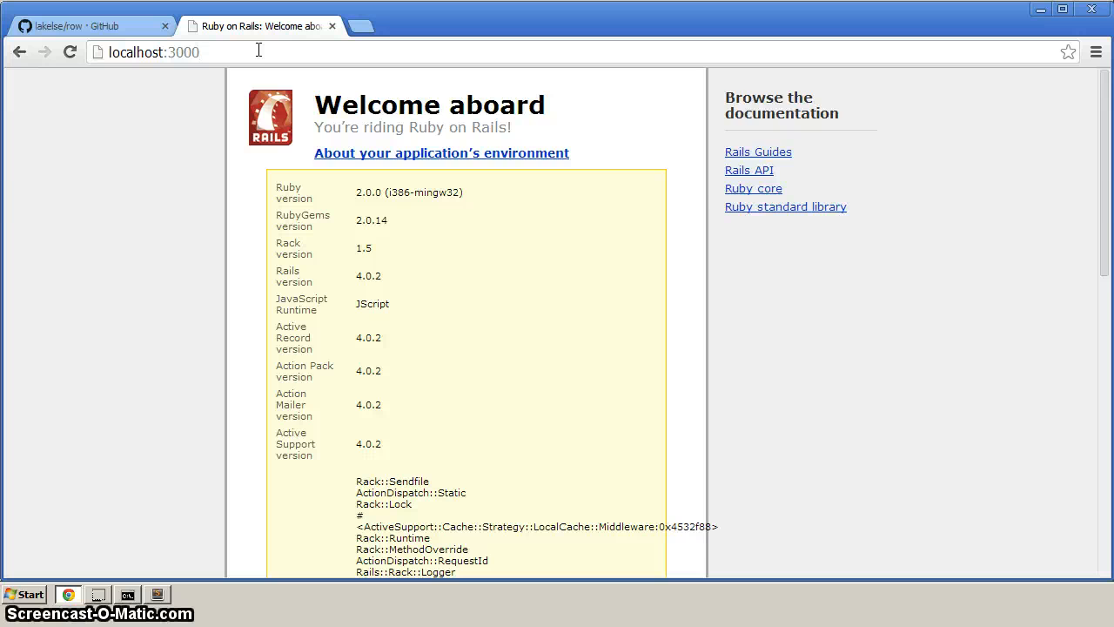
pyautogui.write('/users')
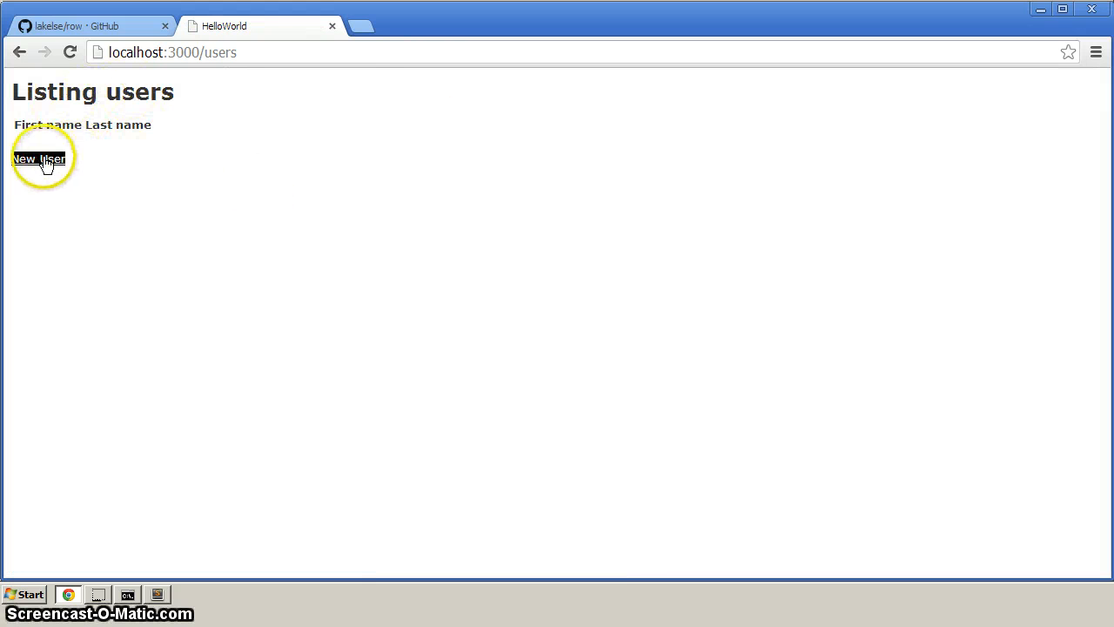
pyautogui.click(38, 158)
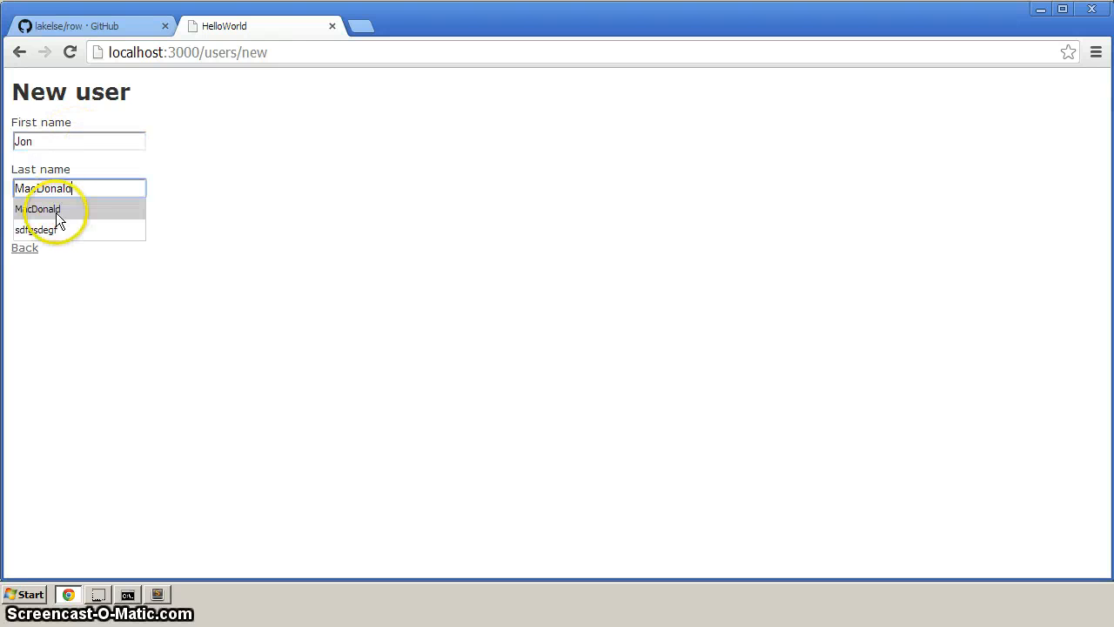
pyautogui.click(49, 219)
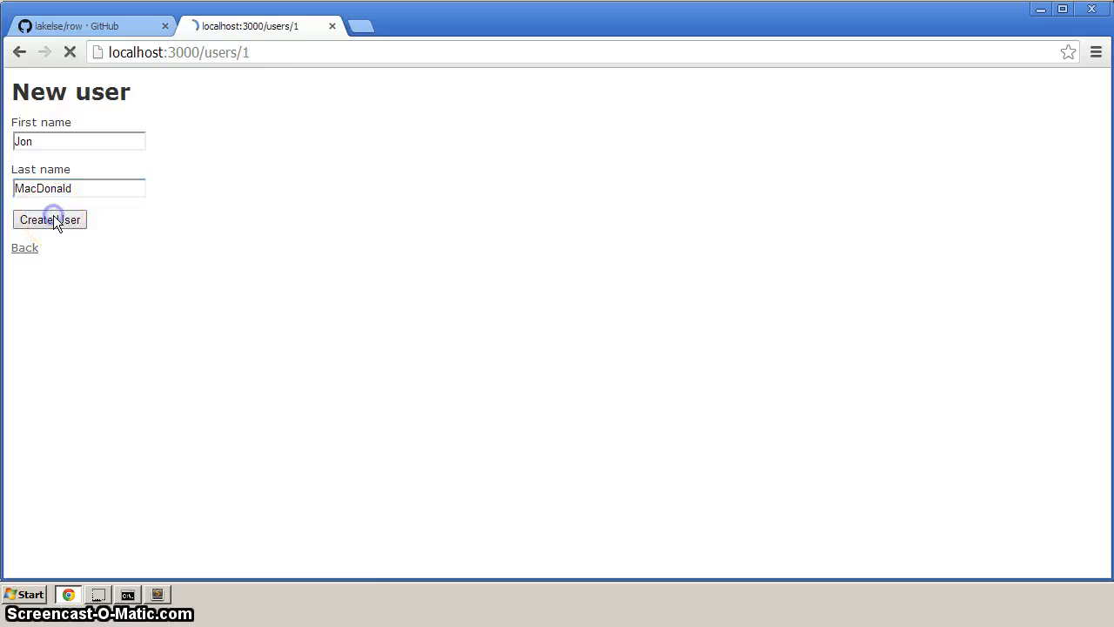
pyautogui.click(48, 219)
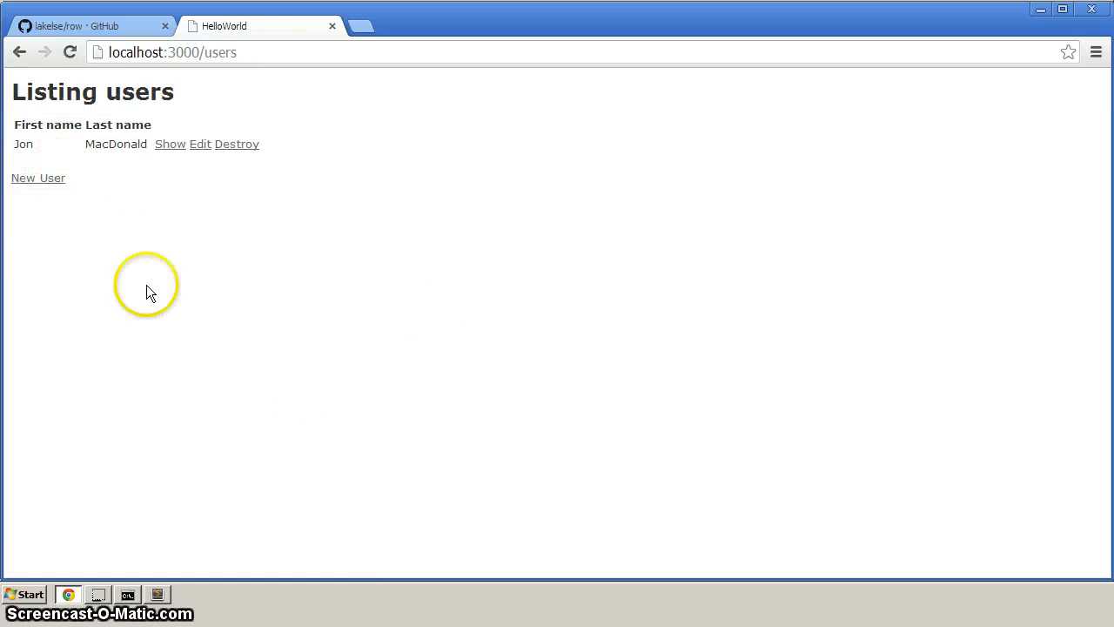
pyautogui.click(39, 178)
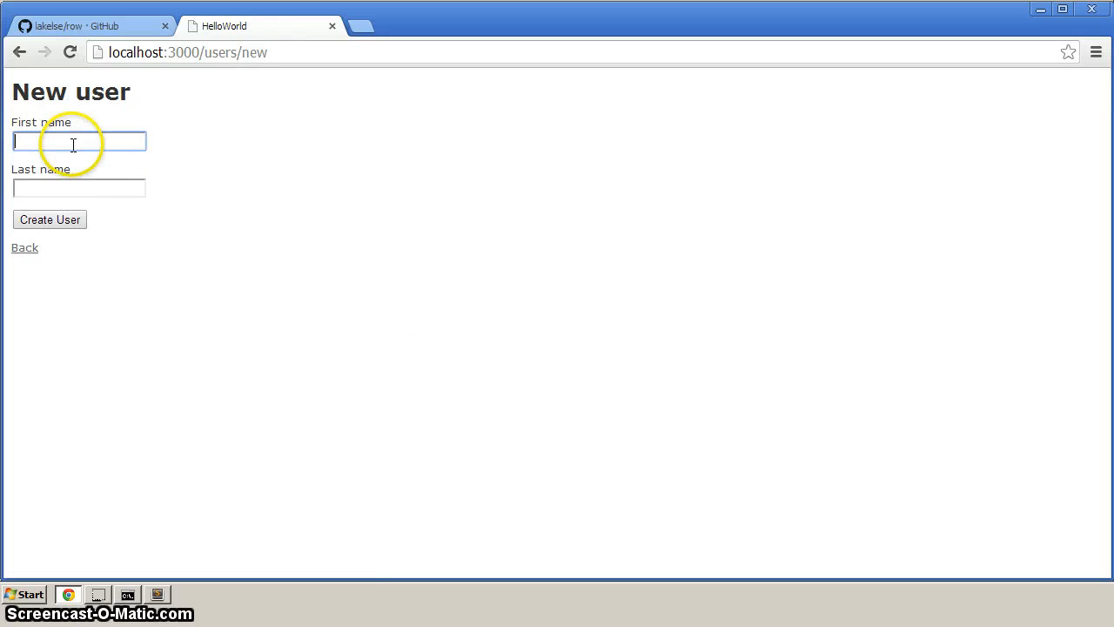
pyautogui.write('Ma')
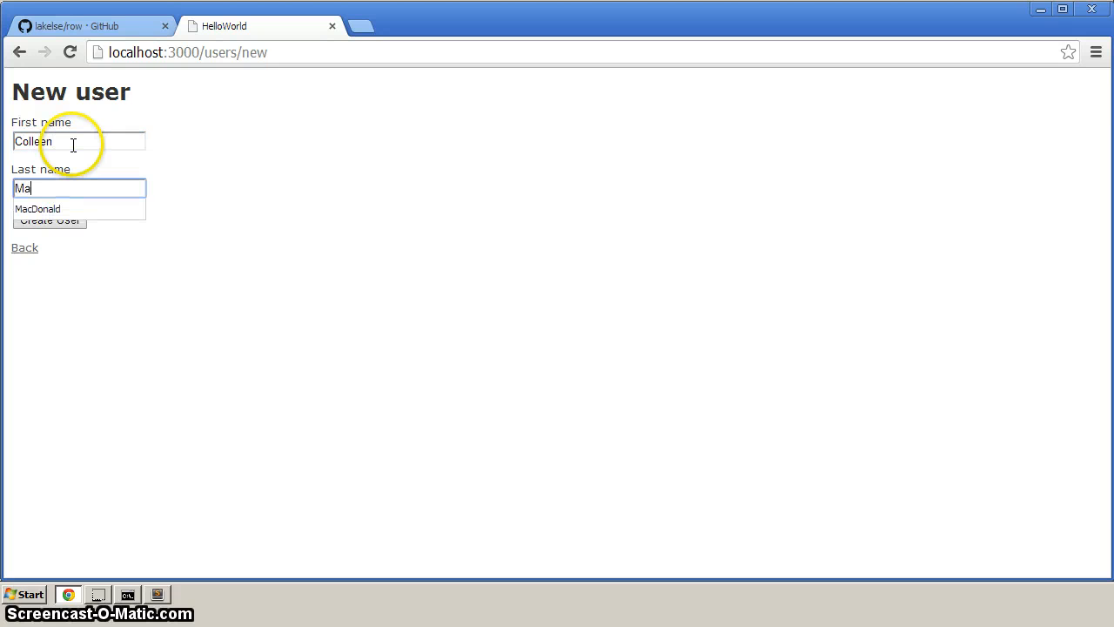
pyautogui.click(38, 209)
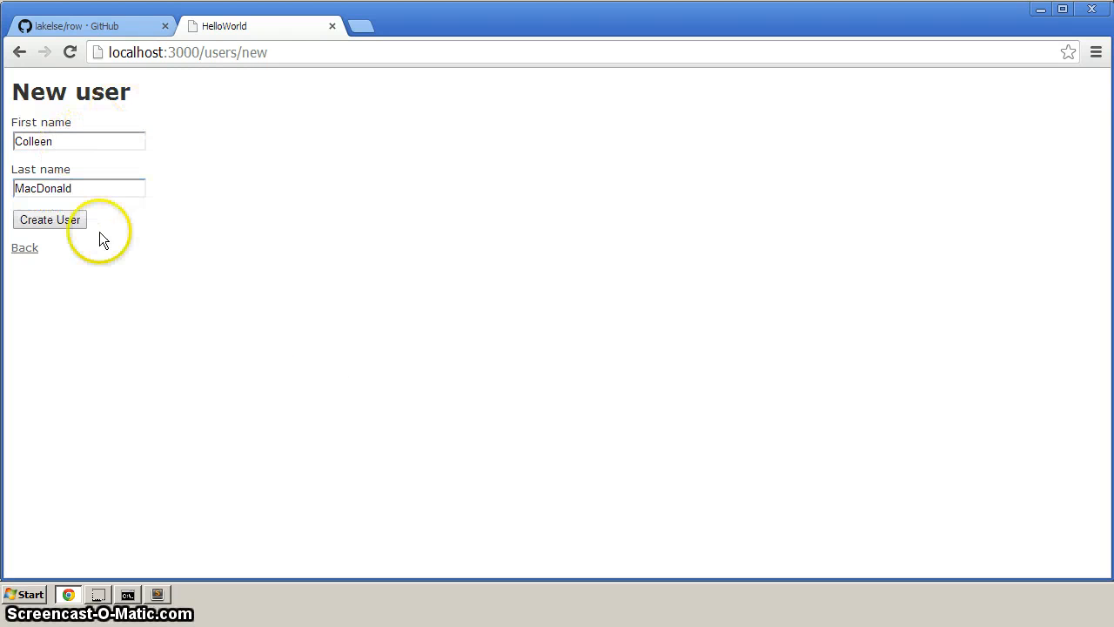
pyautogui.click(49, 219)
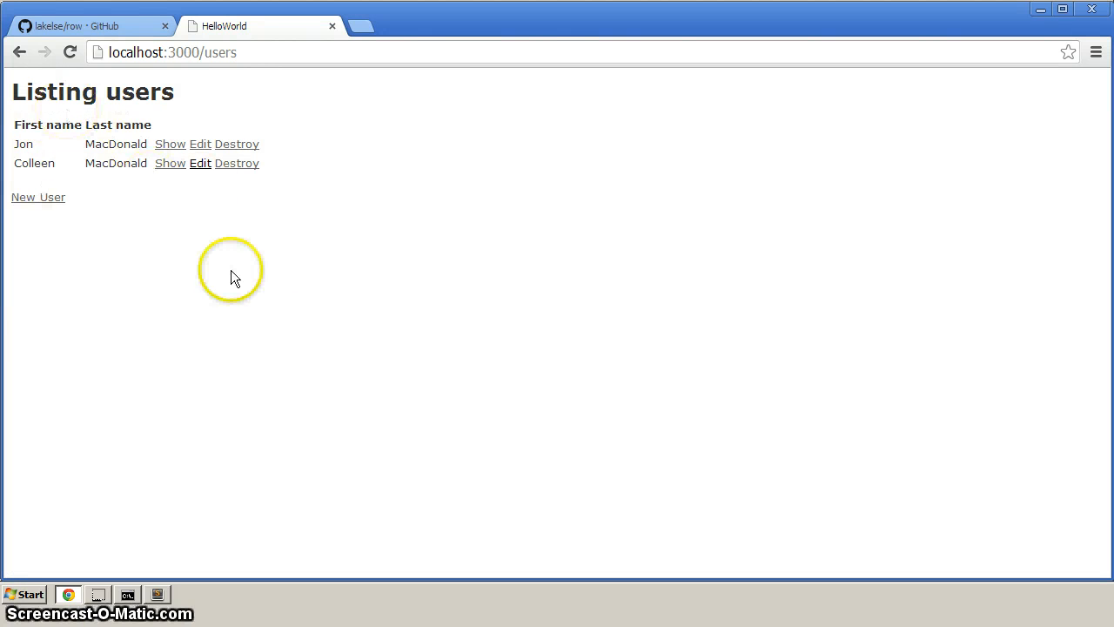
pyautogui.moveTo(228, 435)
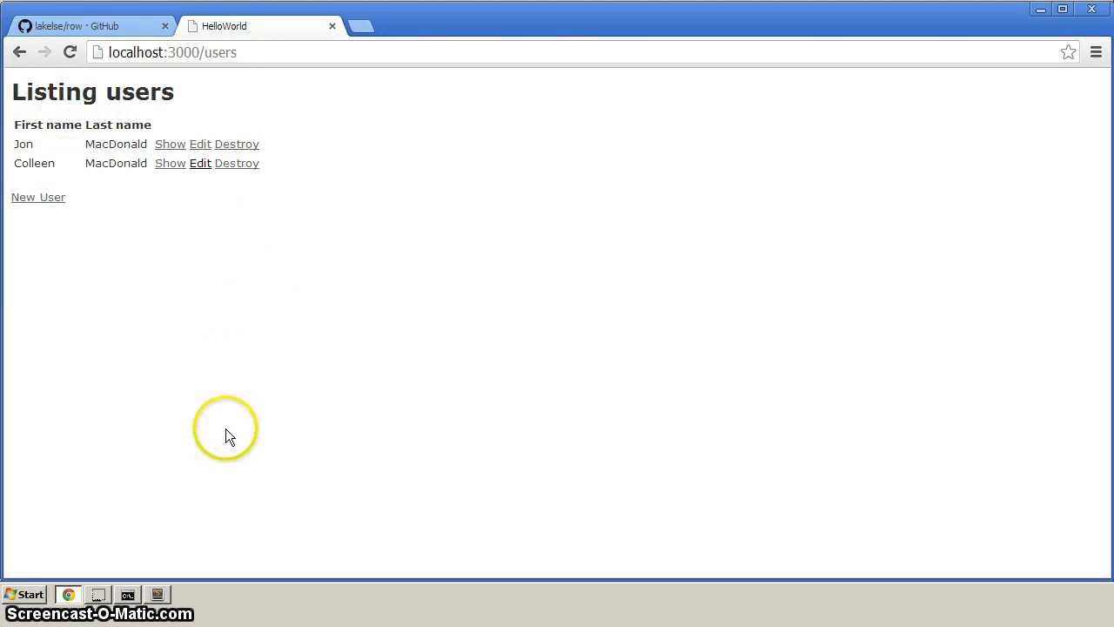
# - Stop and restart the Rails server, reposition its window and minimize the code editor
pyautogui.click(125, 595)
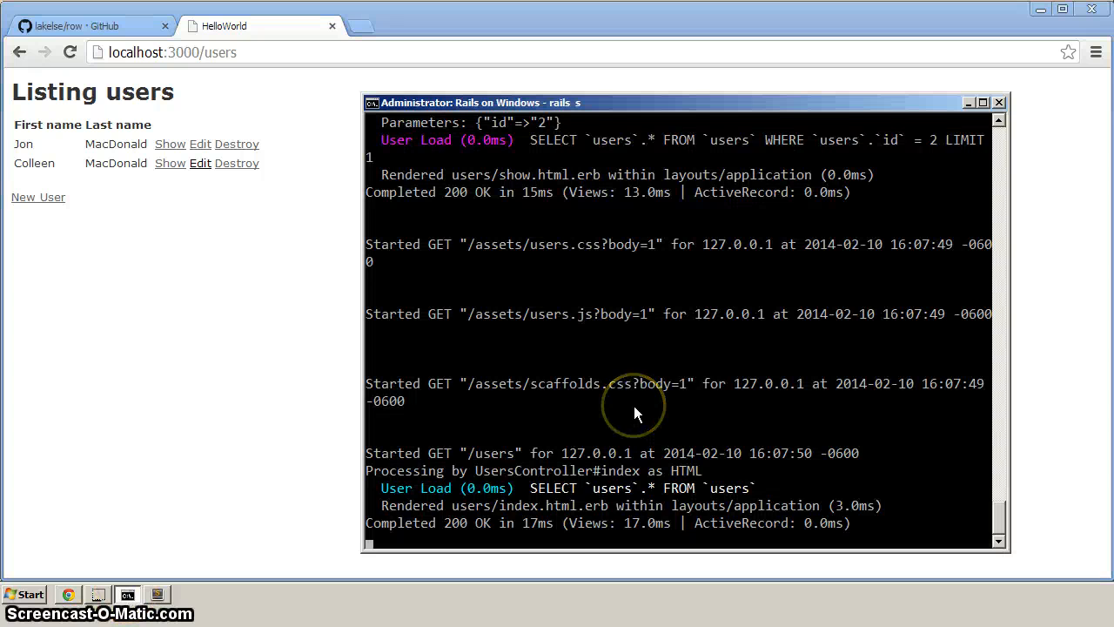
pyautogui.press('ctrl+c')
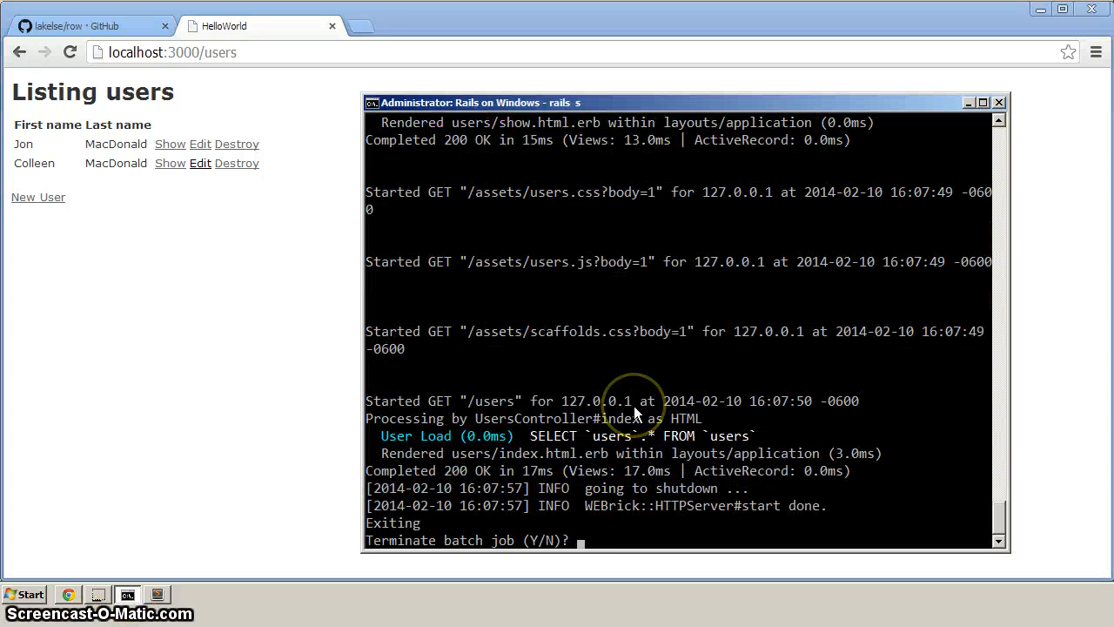
pyautogui.write('y')
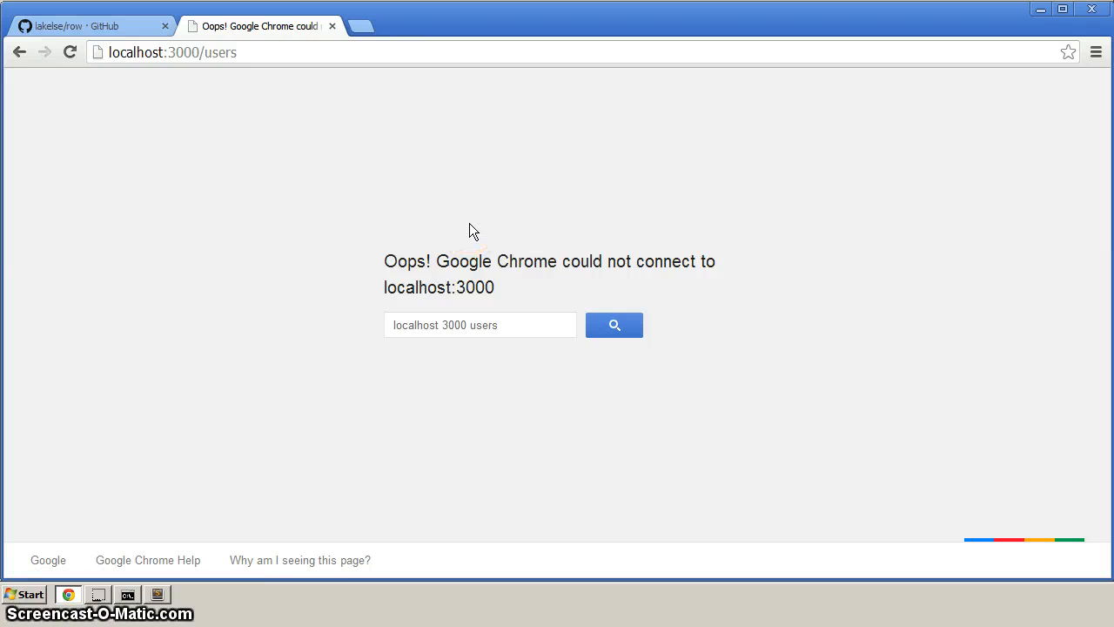
pyautogui.click(127, 595)
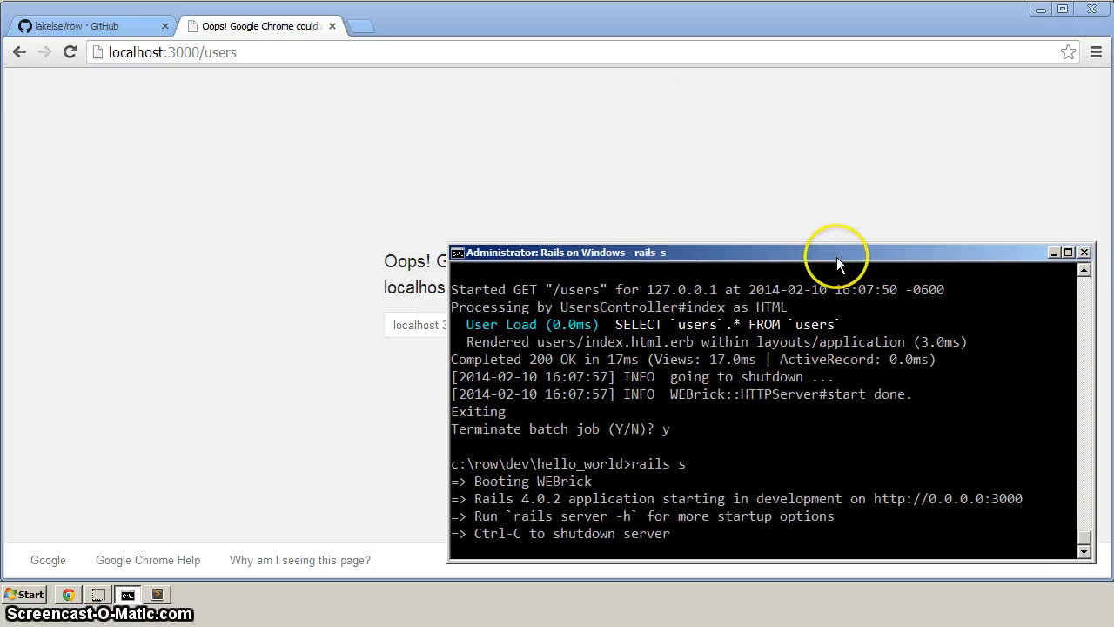
pyautogui.moveTo(835, 252); pyautogui.dragTo(775, 265)
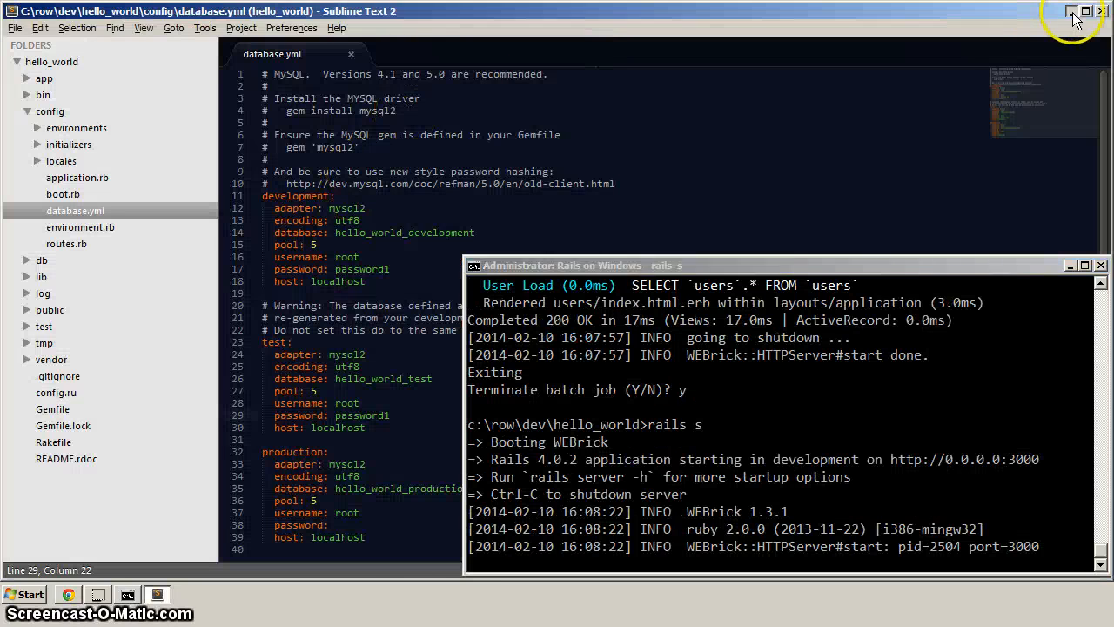
pyautogui.click(1072, 10)
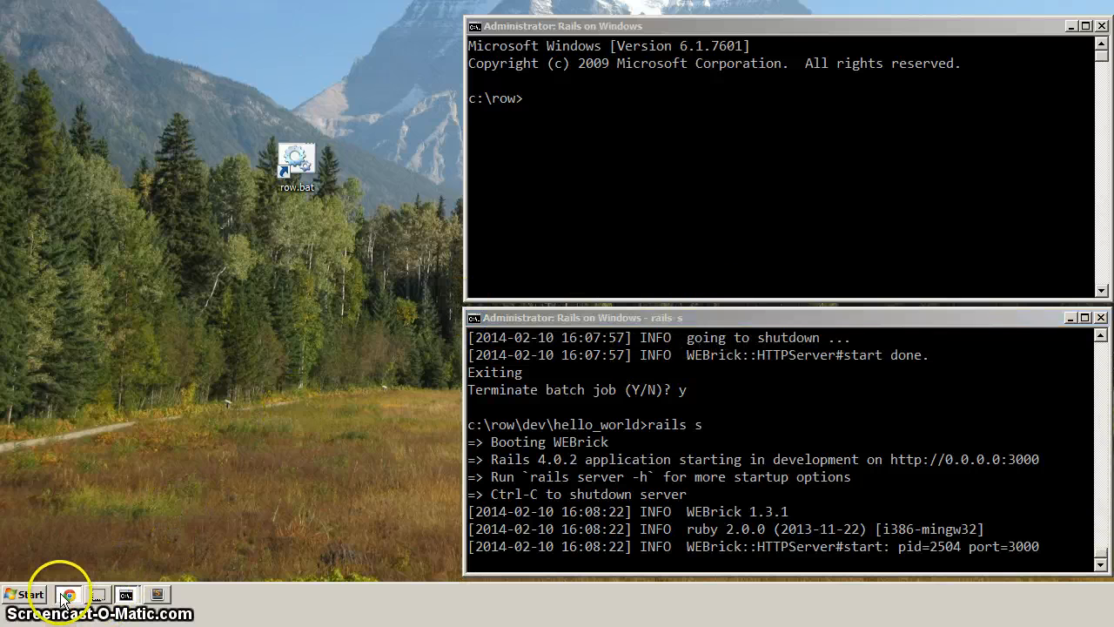
# - Bring up the browser's users list, the server console, then the idle second console
pyautogui.click(68, 595)
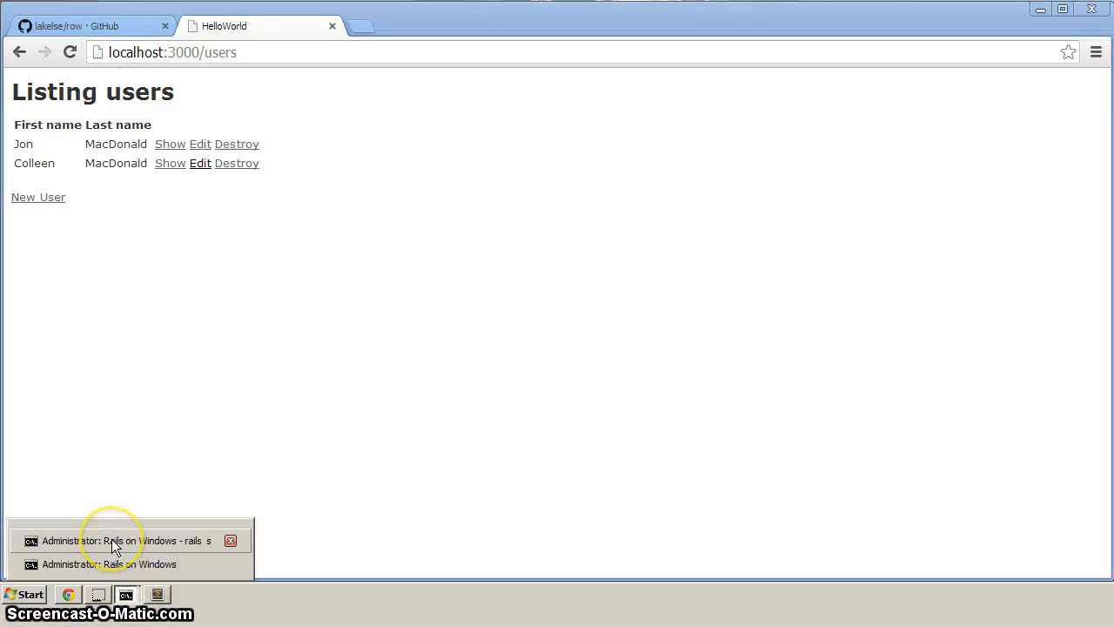
pyautogui.click(122, 540)
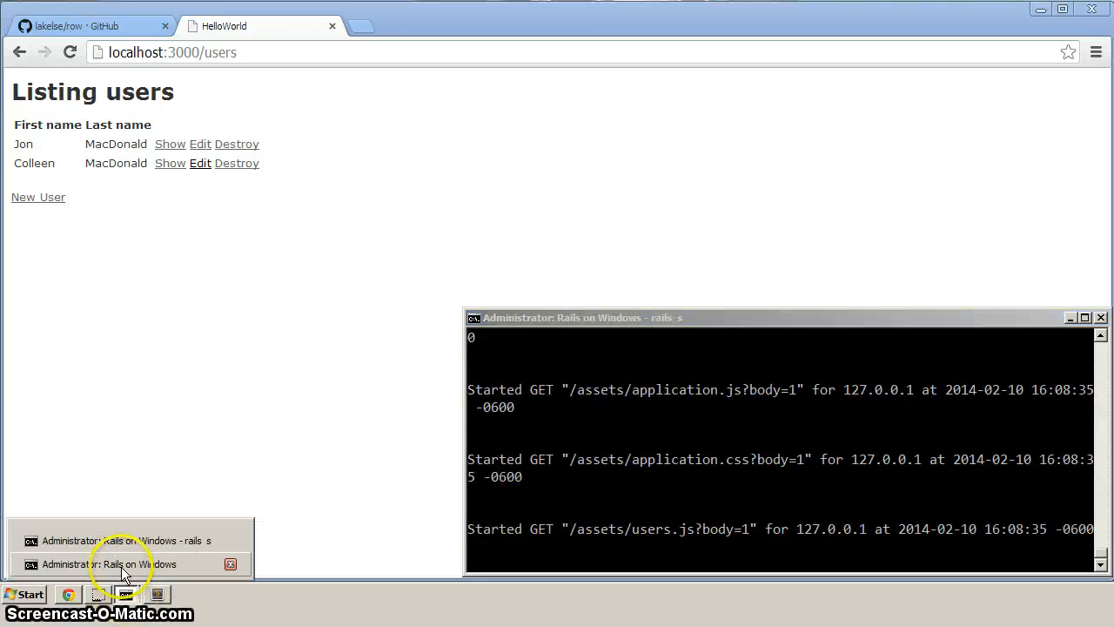
pyautogui.click(107, 564)
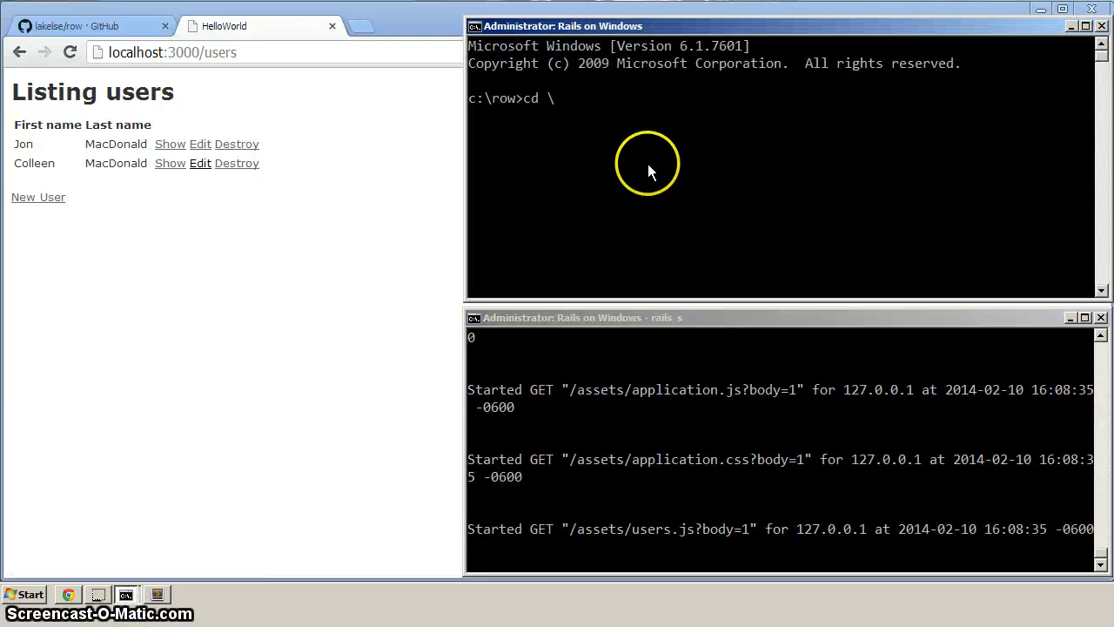
# - Change into dev\hello_world, start rails c and begin querying User
pyautogui.write('dev\\hello')
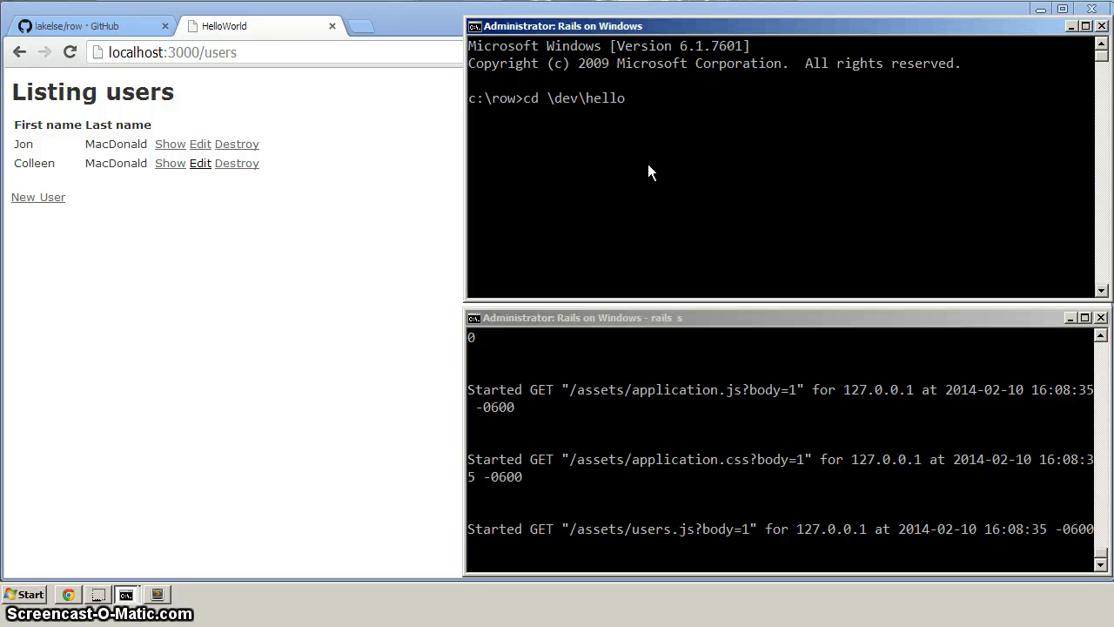
pyautogui.press('BackSpace')
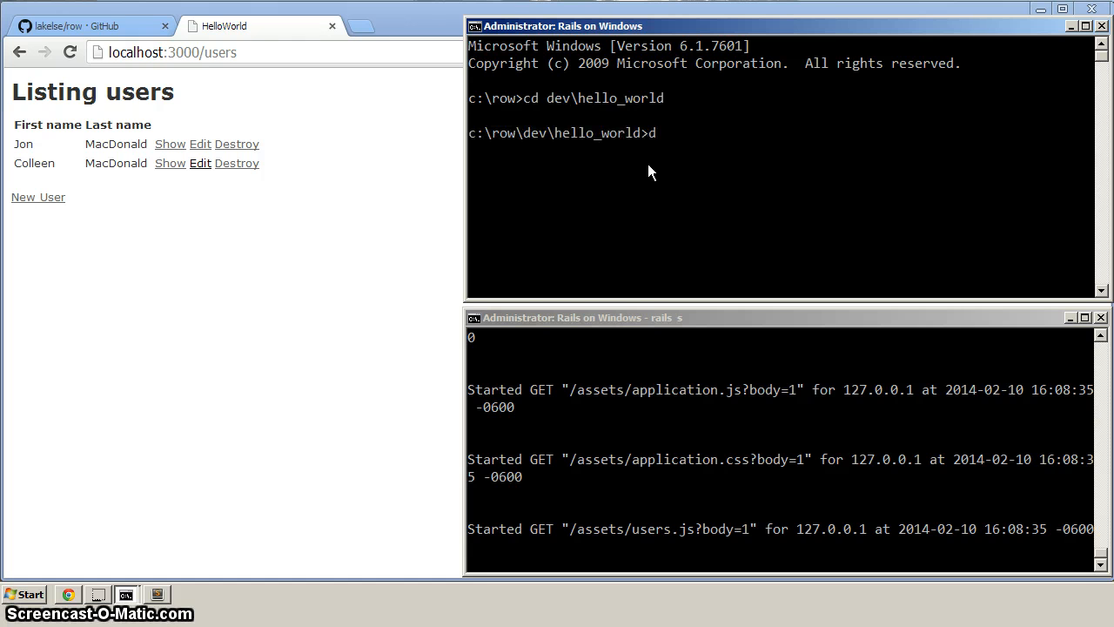
pyautogui.write('rails c')
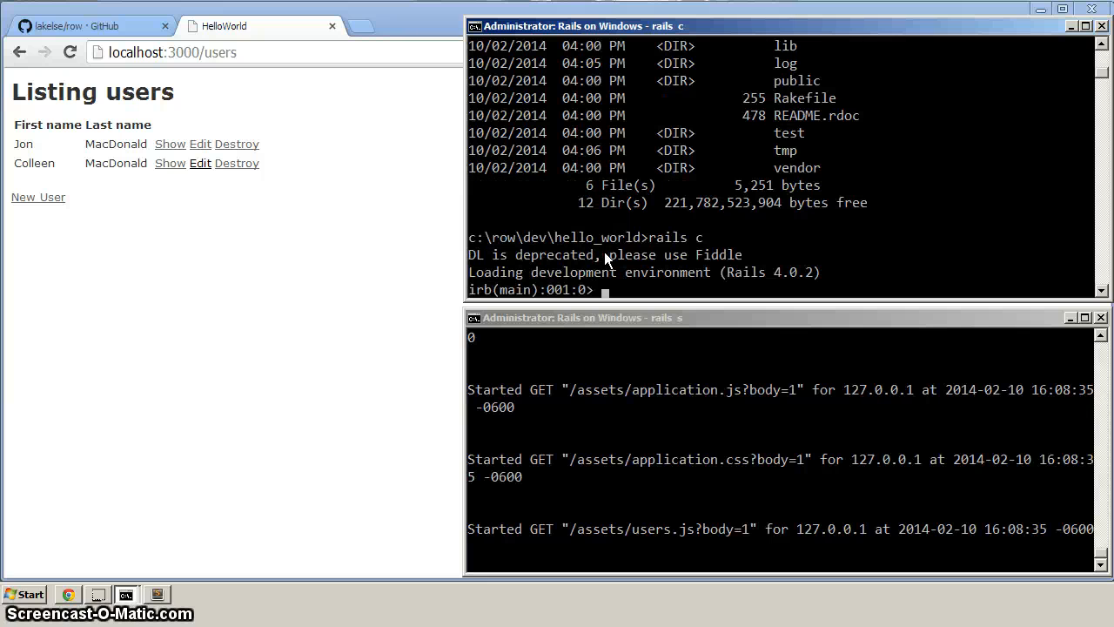
pyautogui.write('User')
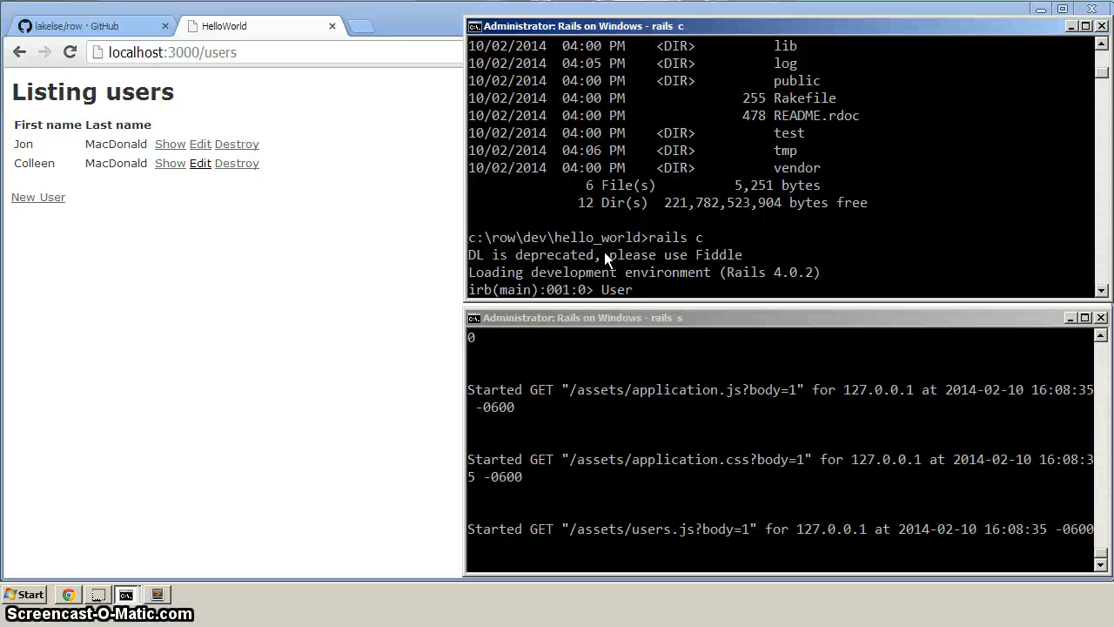